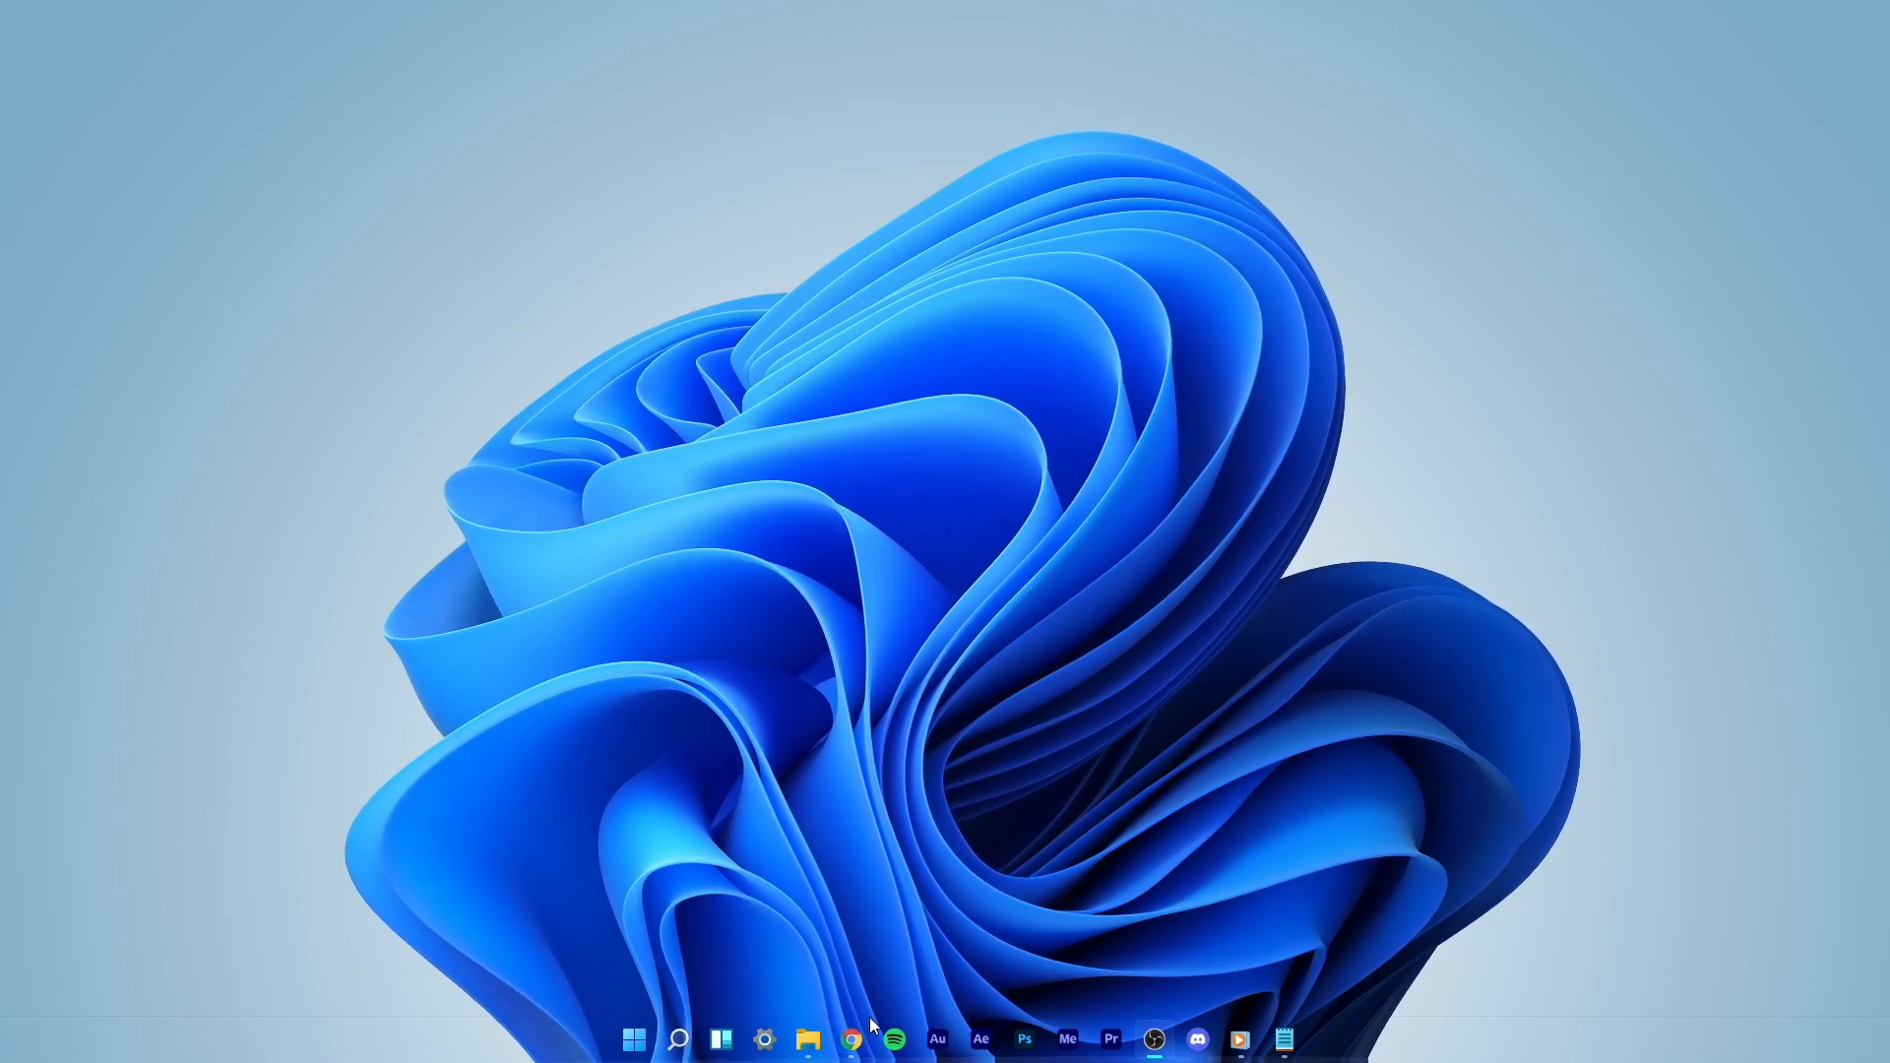
Launch Chrome and download the DirectX End-User Runtime Web Installer (dxwebsetup.exe) from Microsoft.
{"action": "left_click", "coordinate": [854, 1038]}
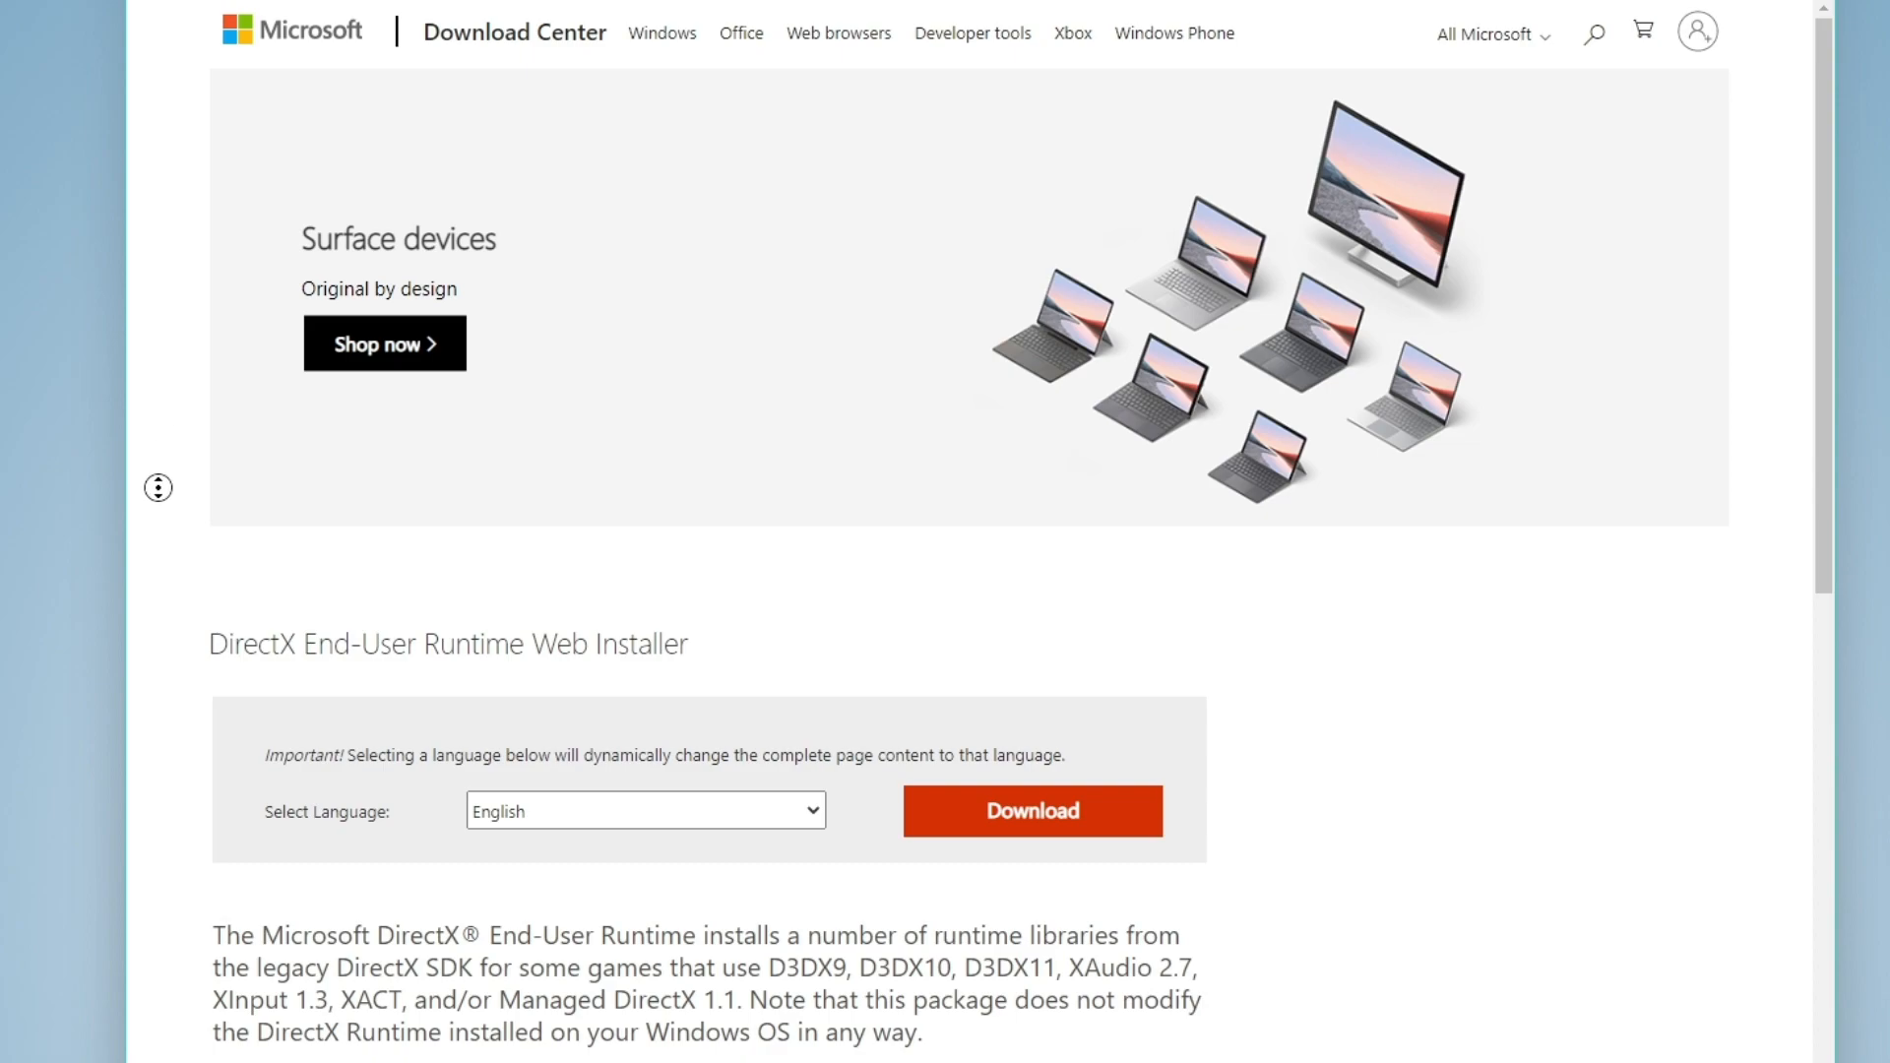
{"action": "scroll", "scroll_direction": "down", "scroll_amount": 3}
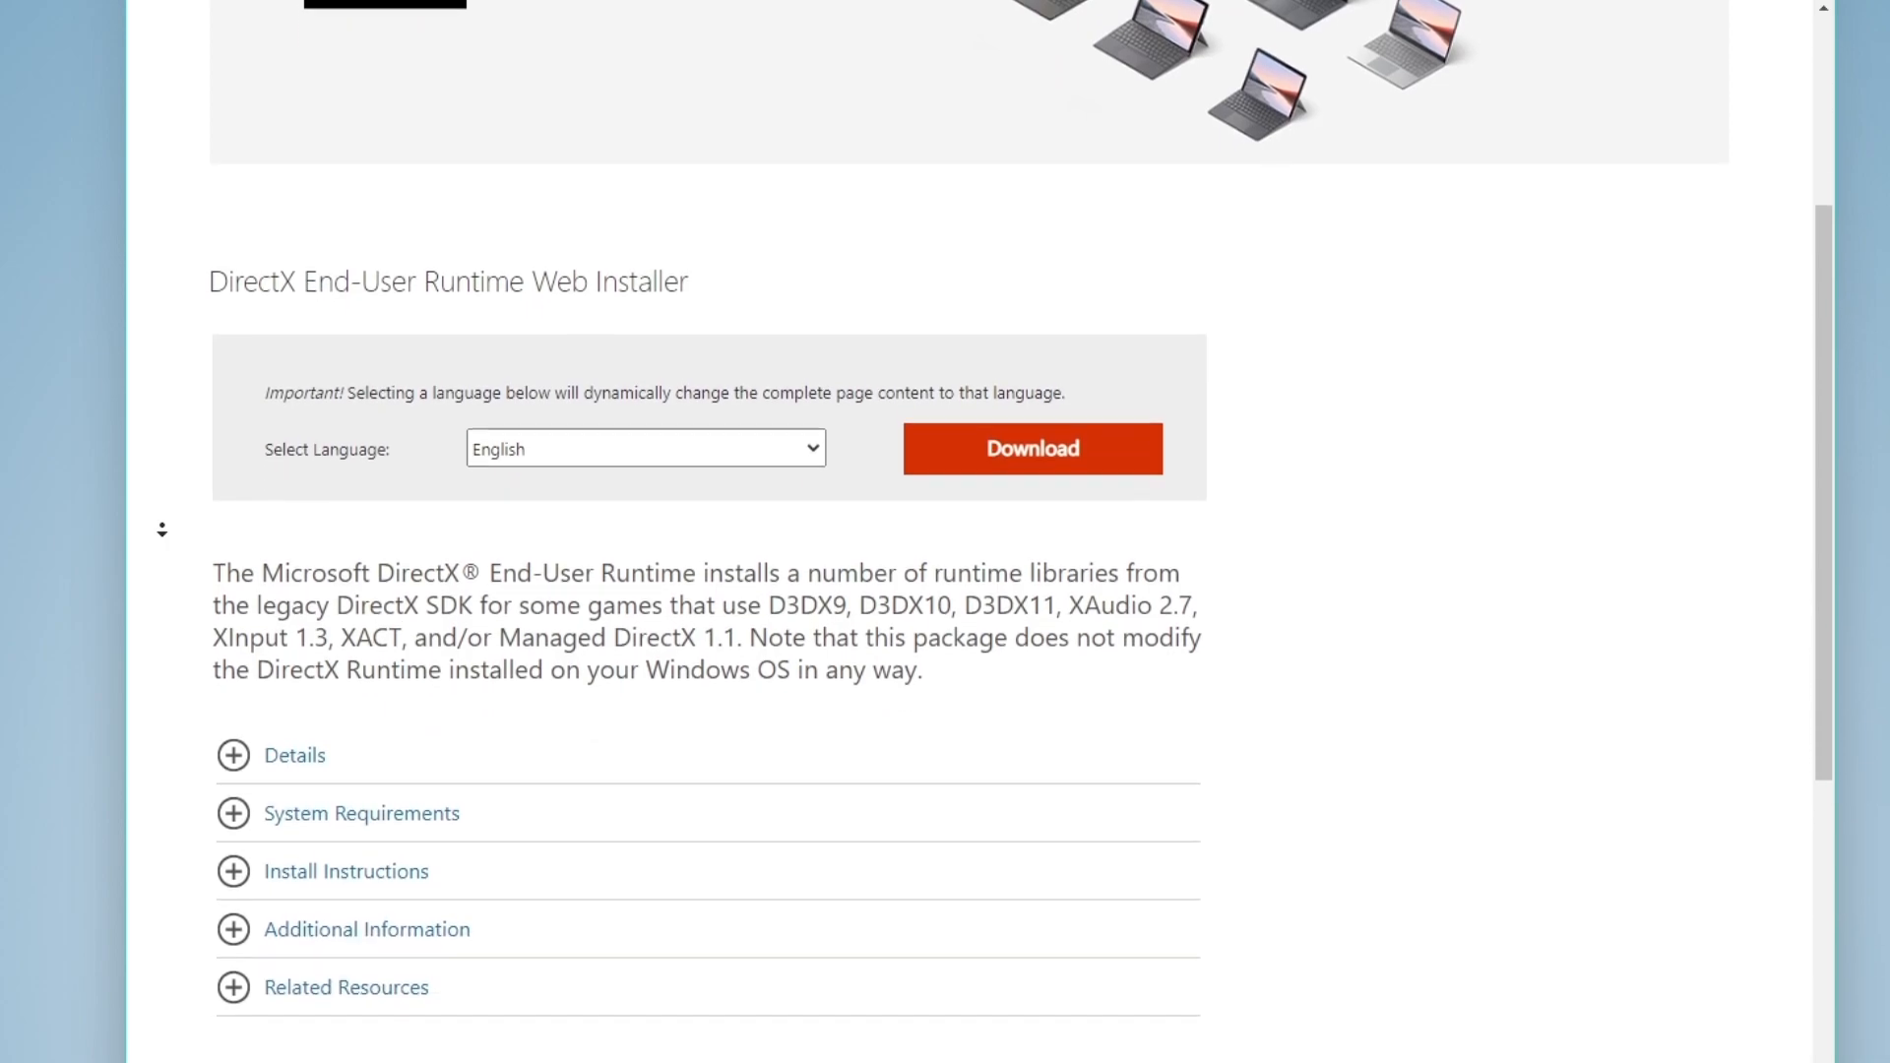
{"action": "scroll", "scroll_direction": "down", "scroll_amount": 3}
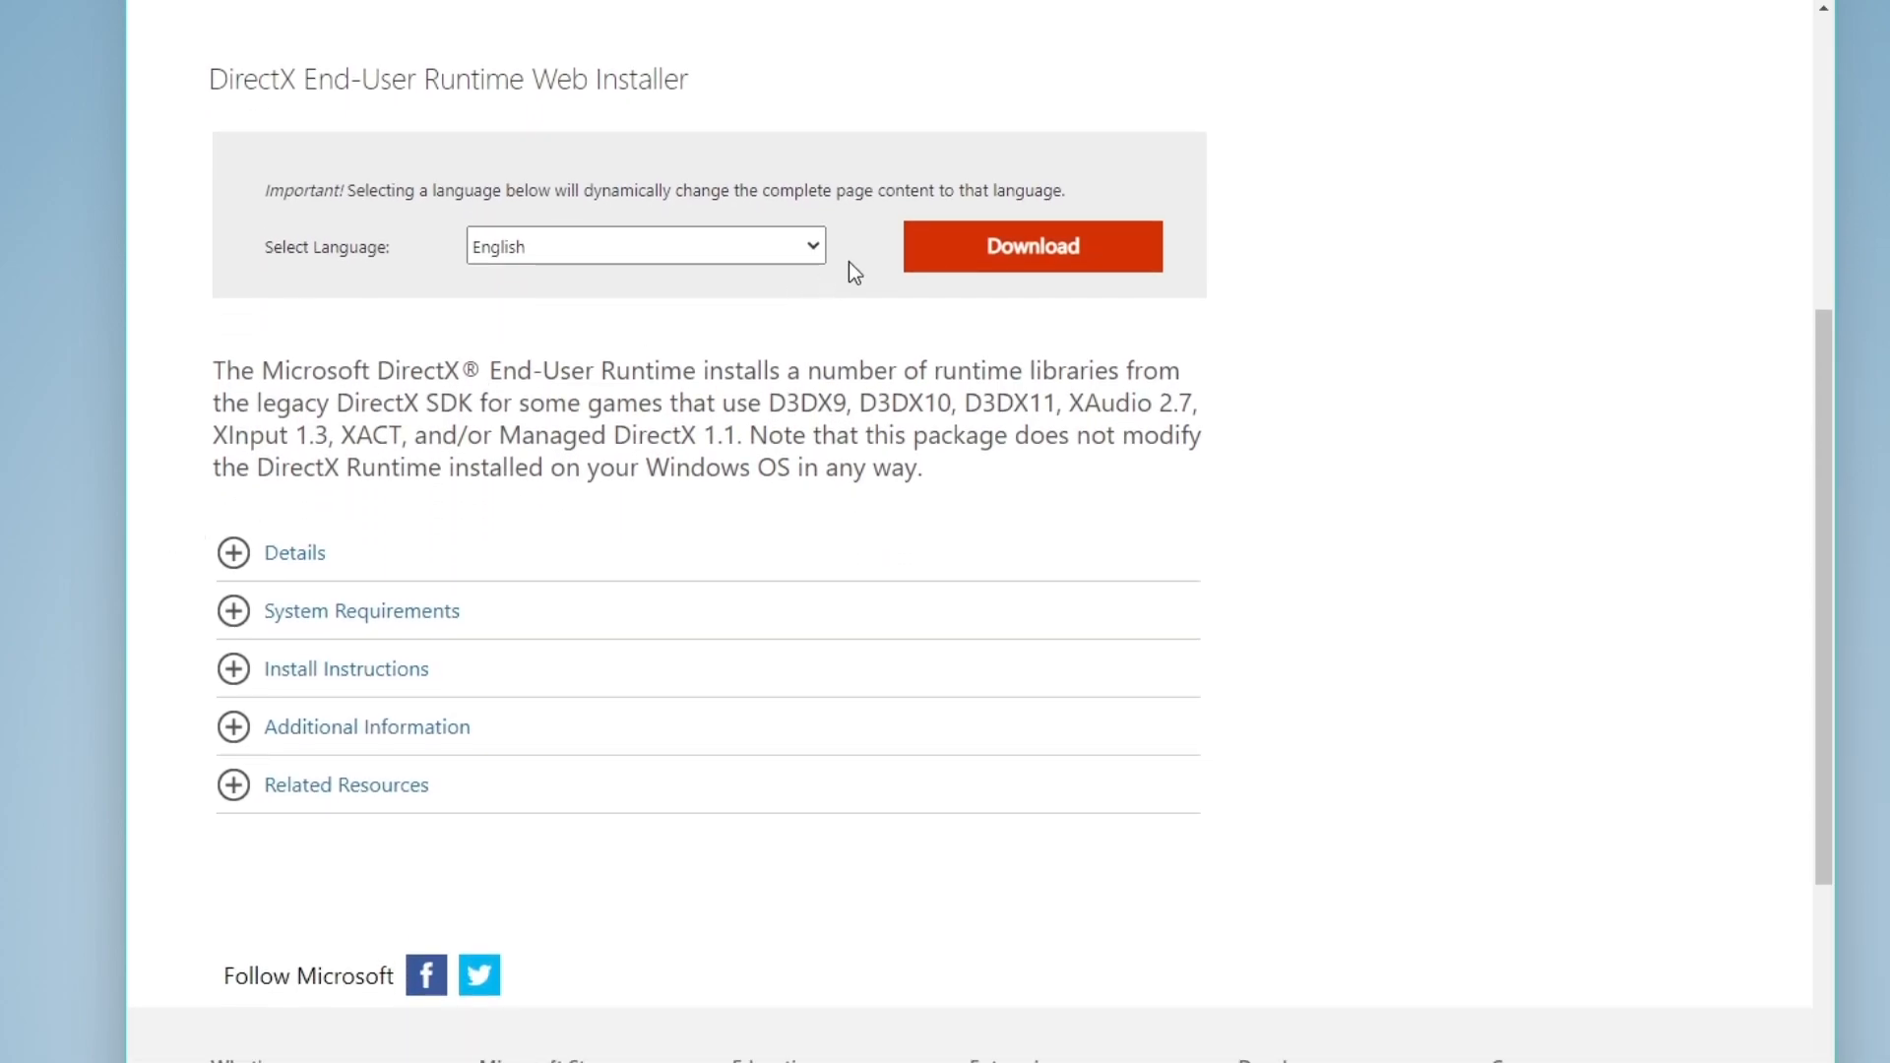
{"action": "left_click", "coordinate": [1029, 246]}
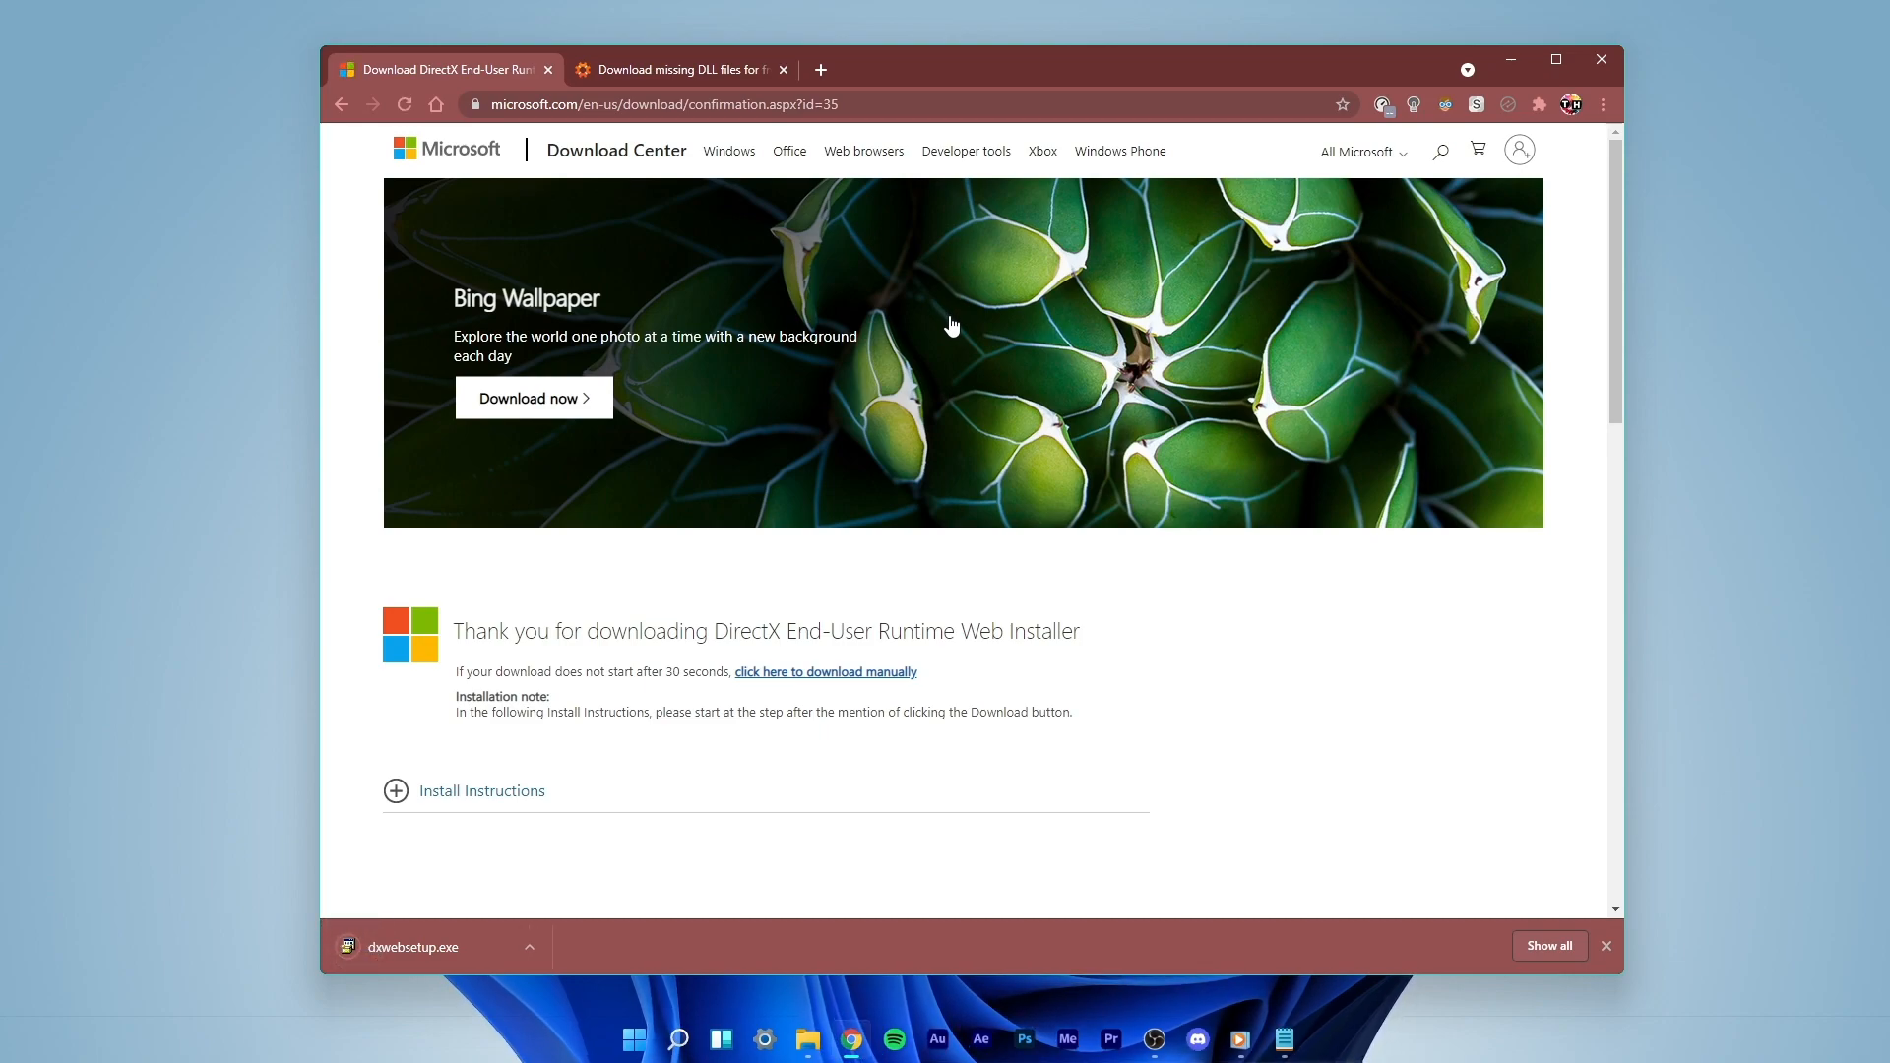
Hide Chrome so the desktop with dxwebsetup.exe is visible.
{"action": "scroll", "scroll_direction": "down", "scroll_amount": 3}
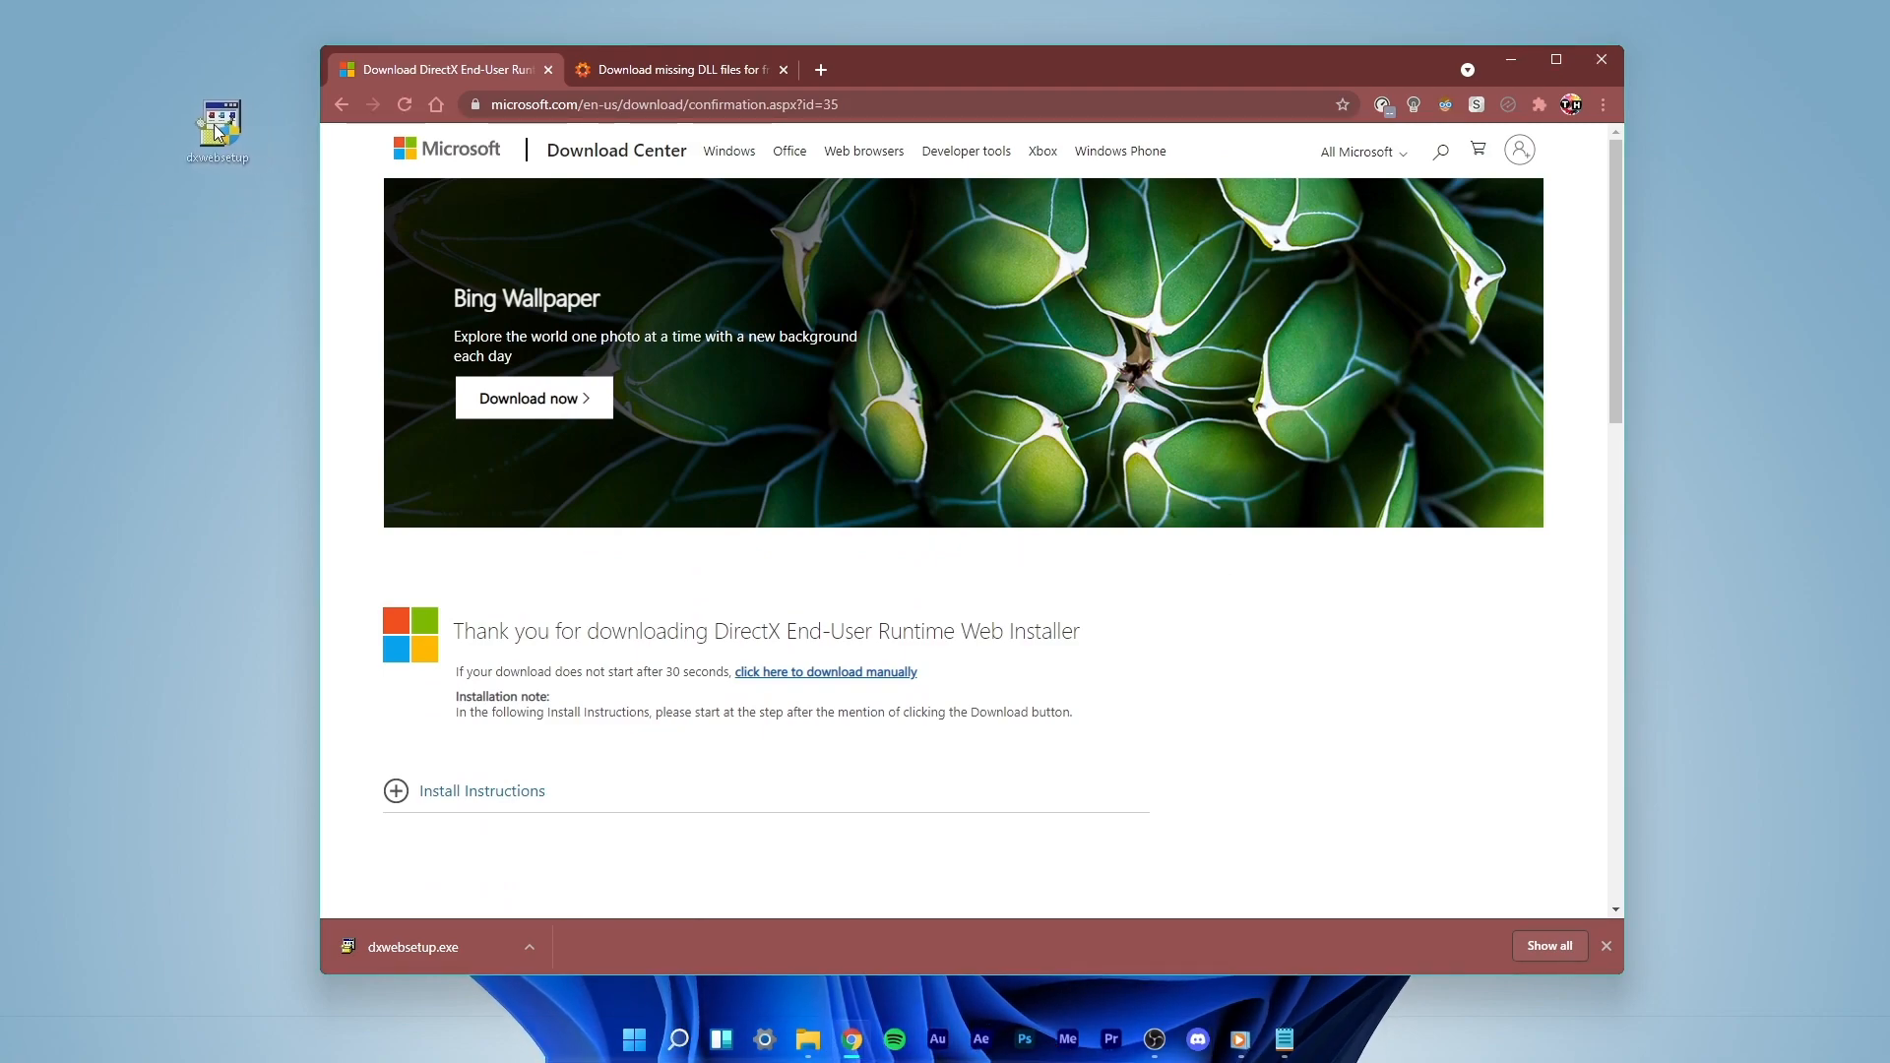
{"action": "left_click", "coordinate": [525, 946]}
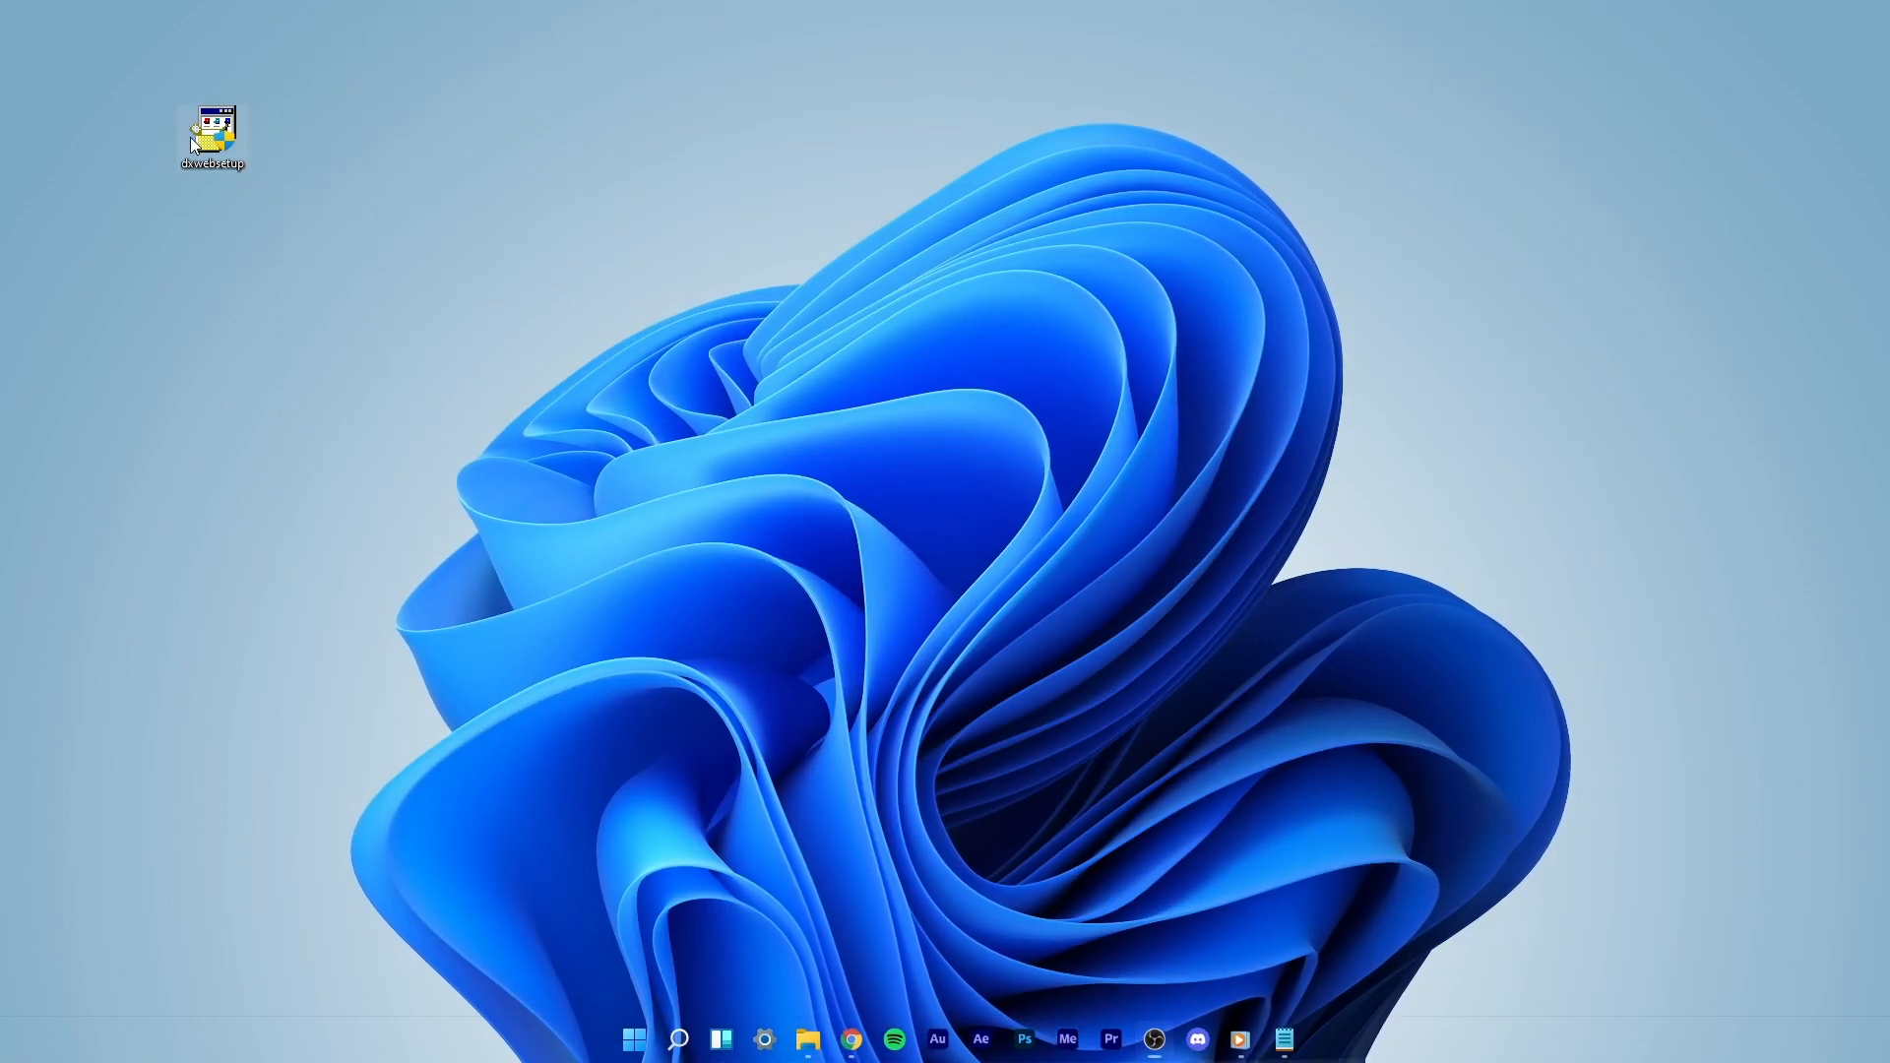
Run dxwebsetup, accept the license, decline the Bing Bar, then search Windows for 'comm'.
{"action": "double_click", "coordinate": [212, 126]}
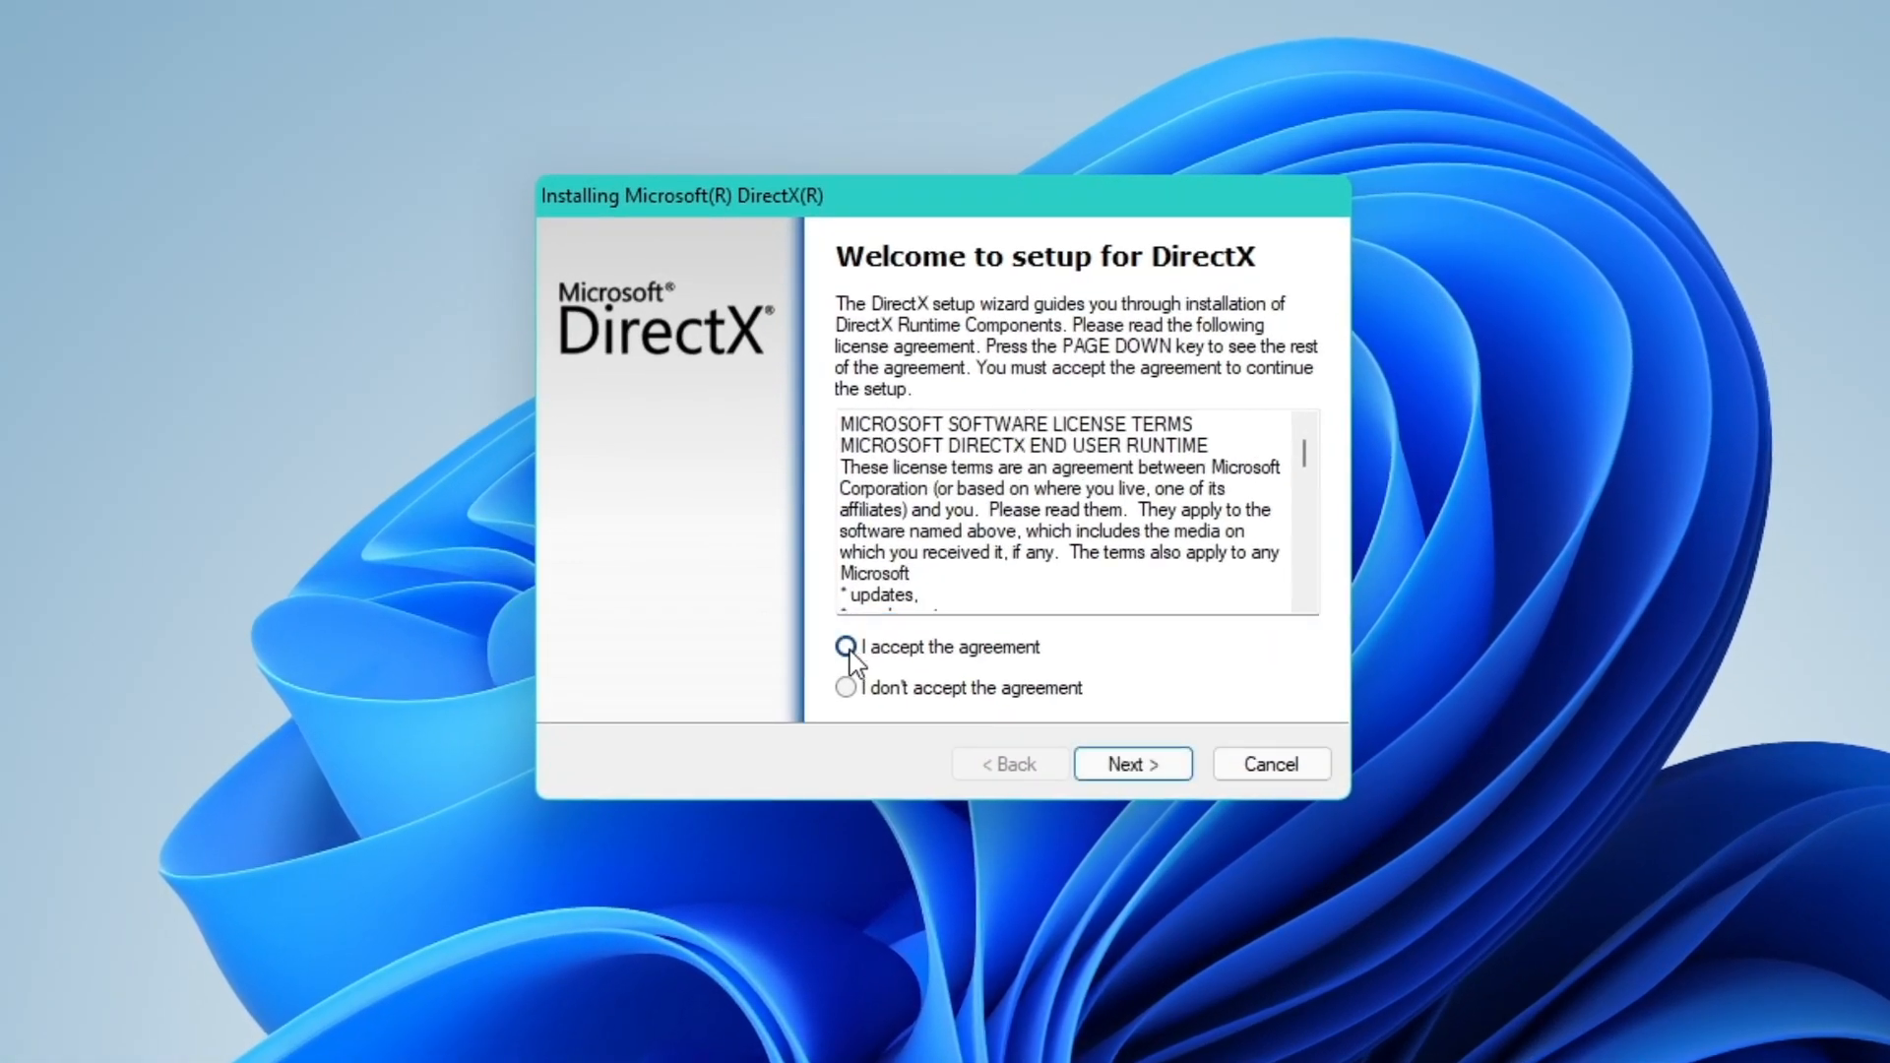
{"action": "left_click", "coordinate": [1130, 764]}
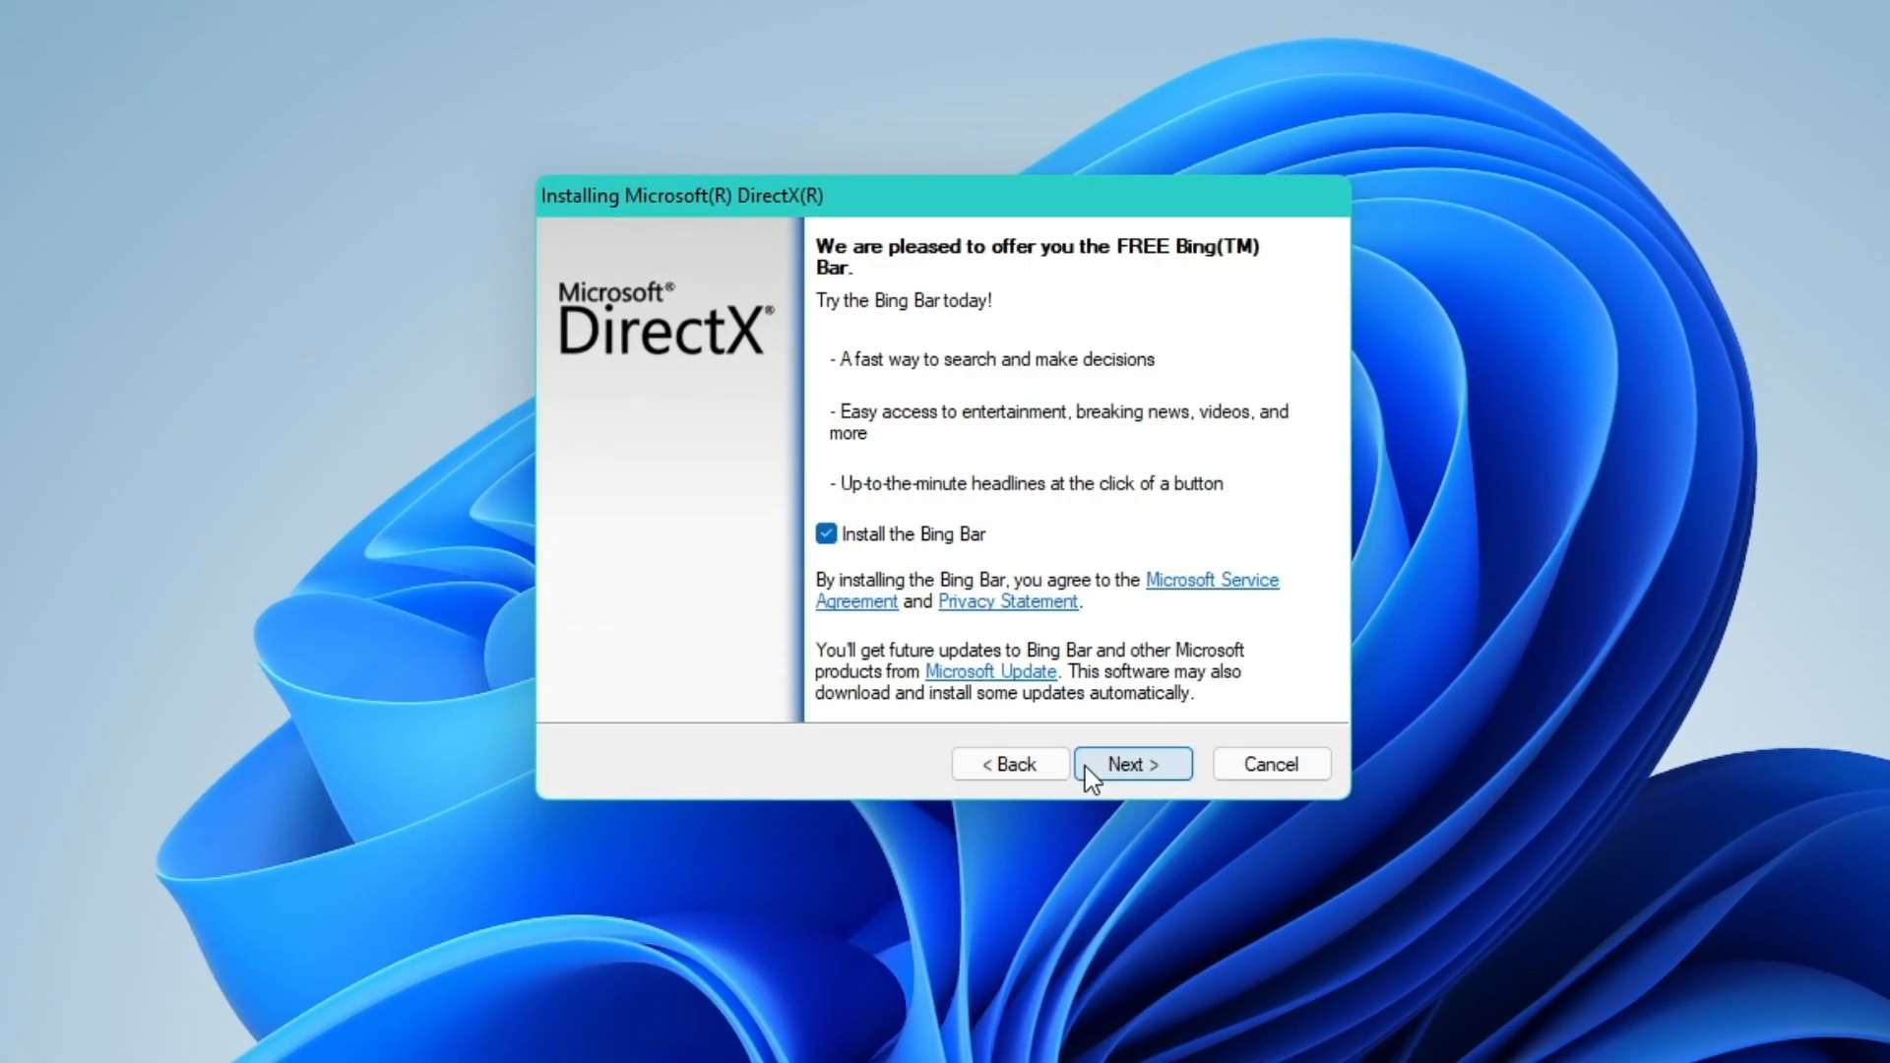
{"action": "left_click", "coordinate": [826, 533]}
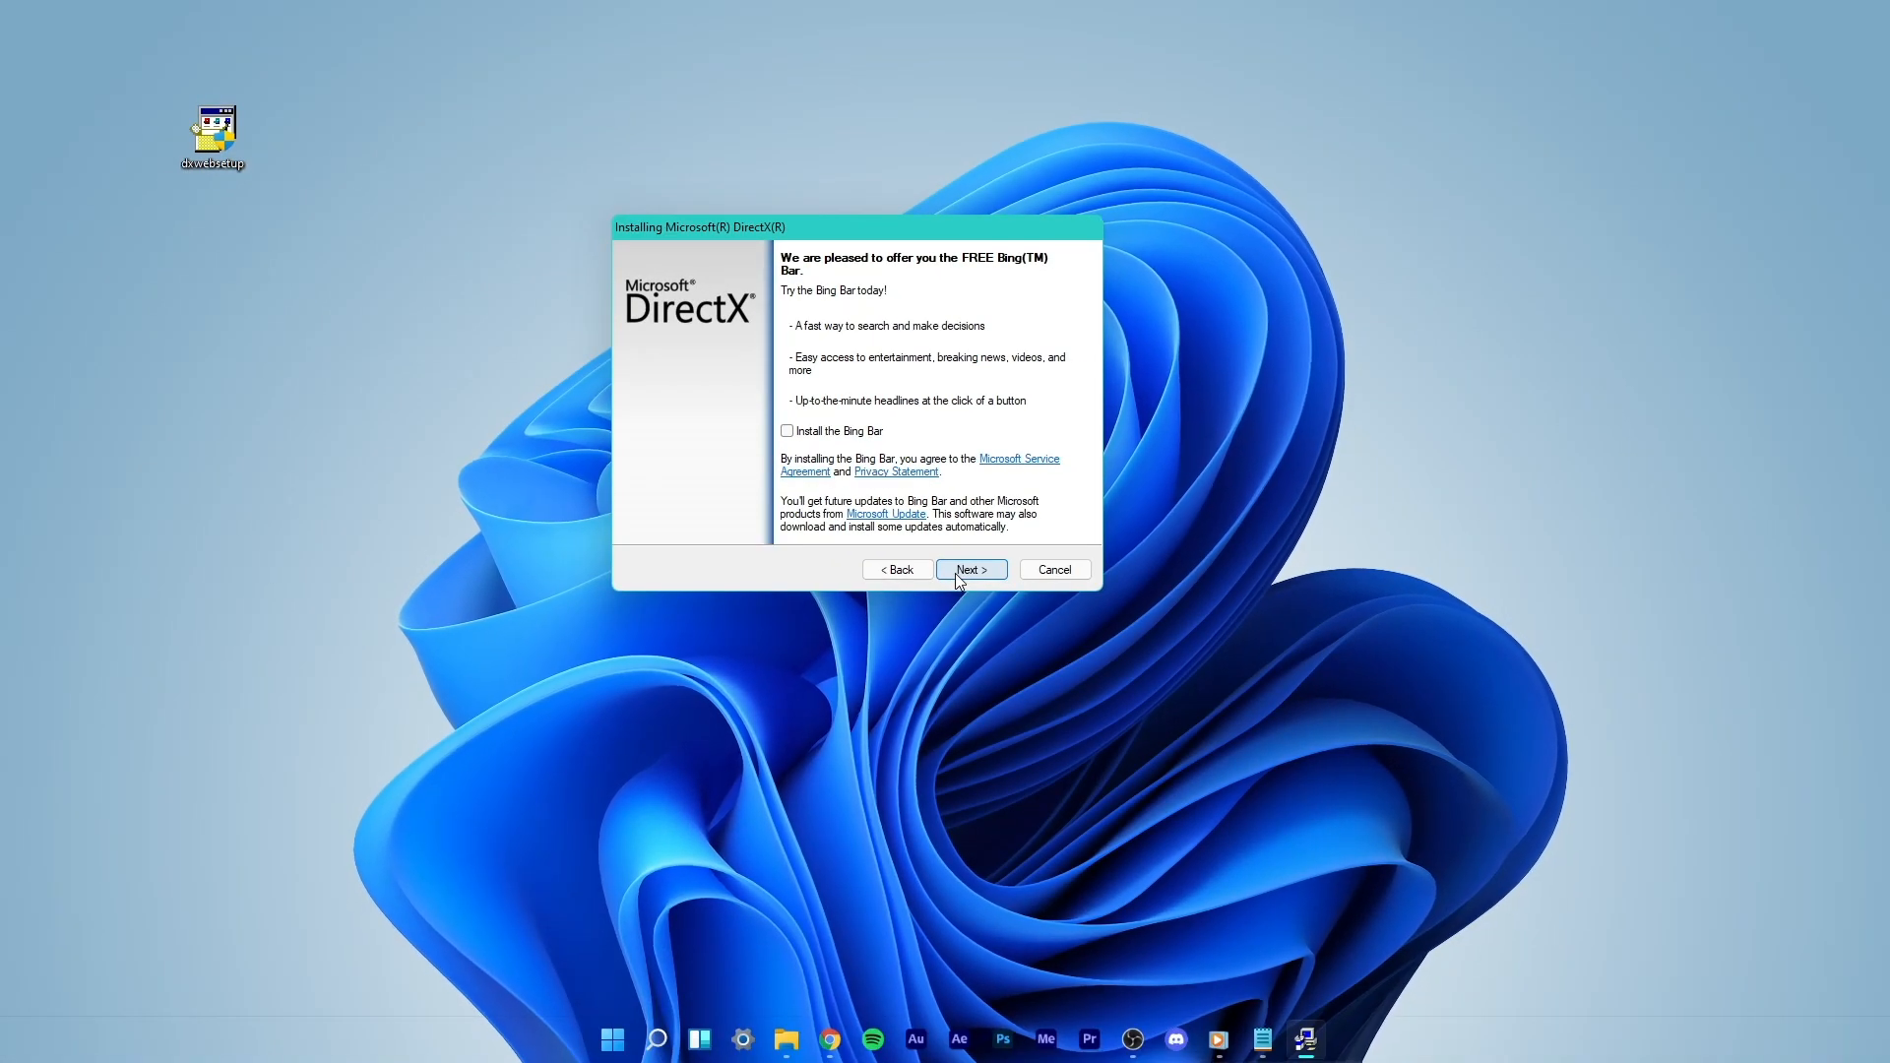
{"action": "left_click", "coordinate": [969, 569]}
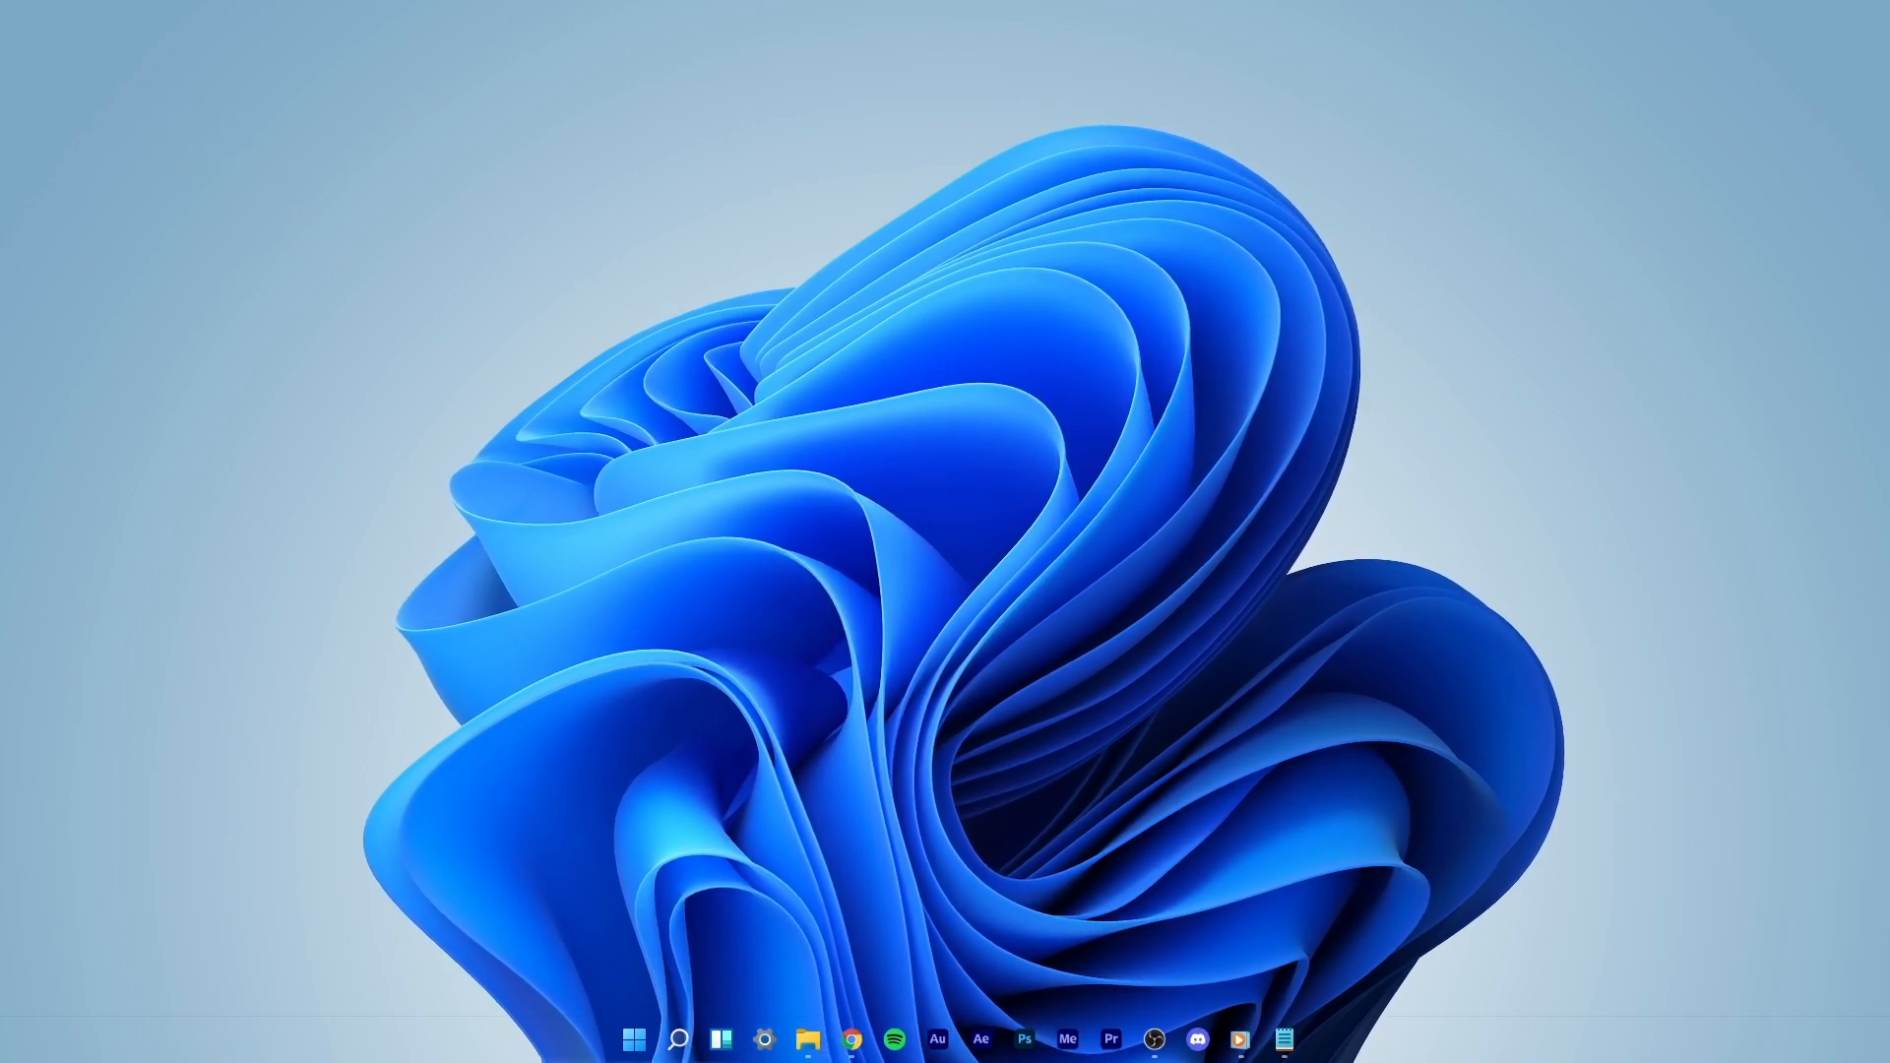
{"action": "type", "text": "command pr"}
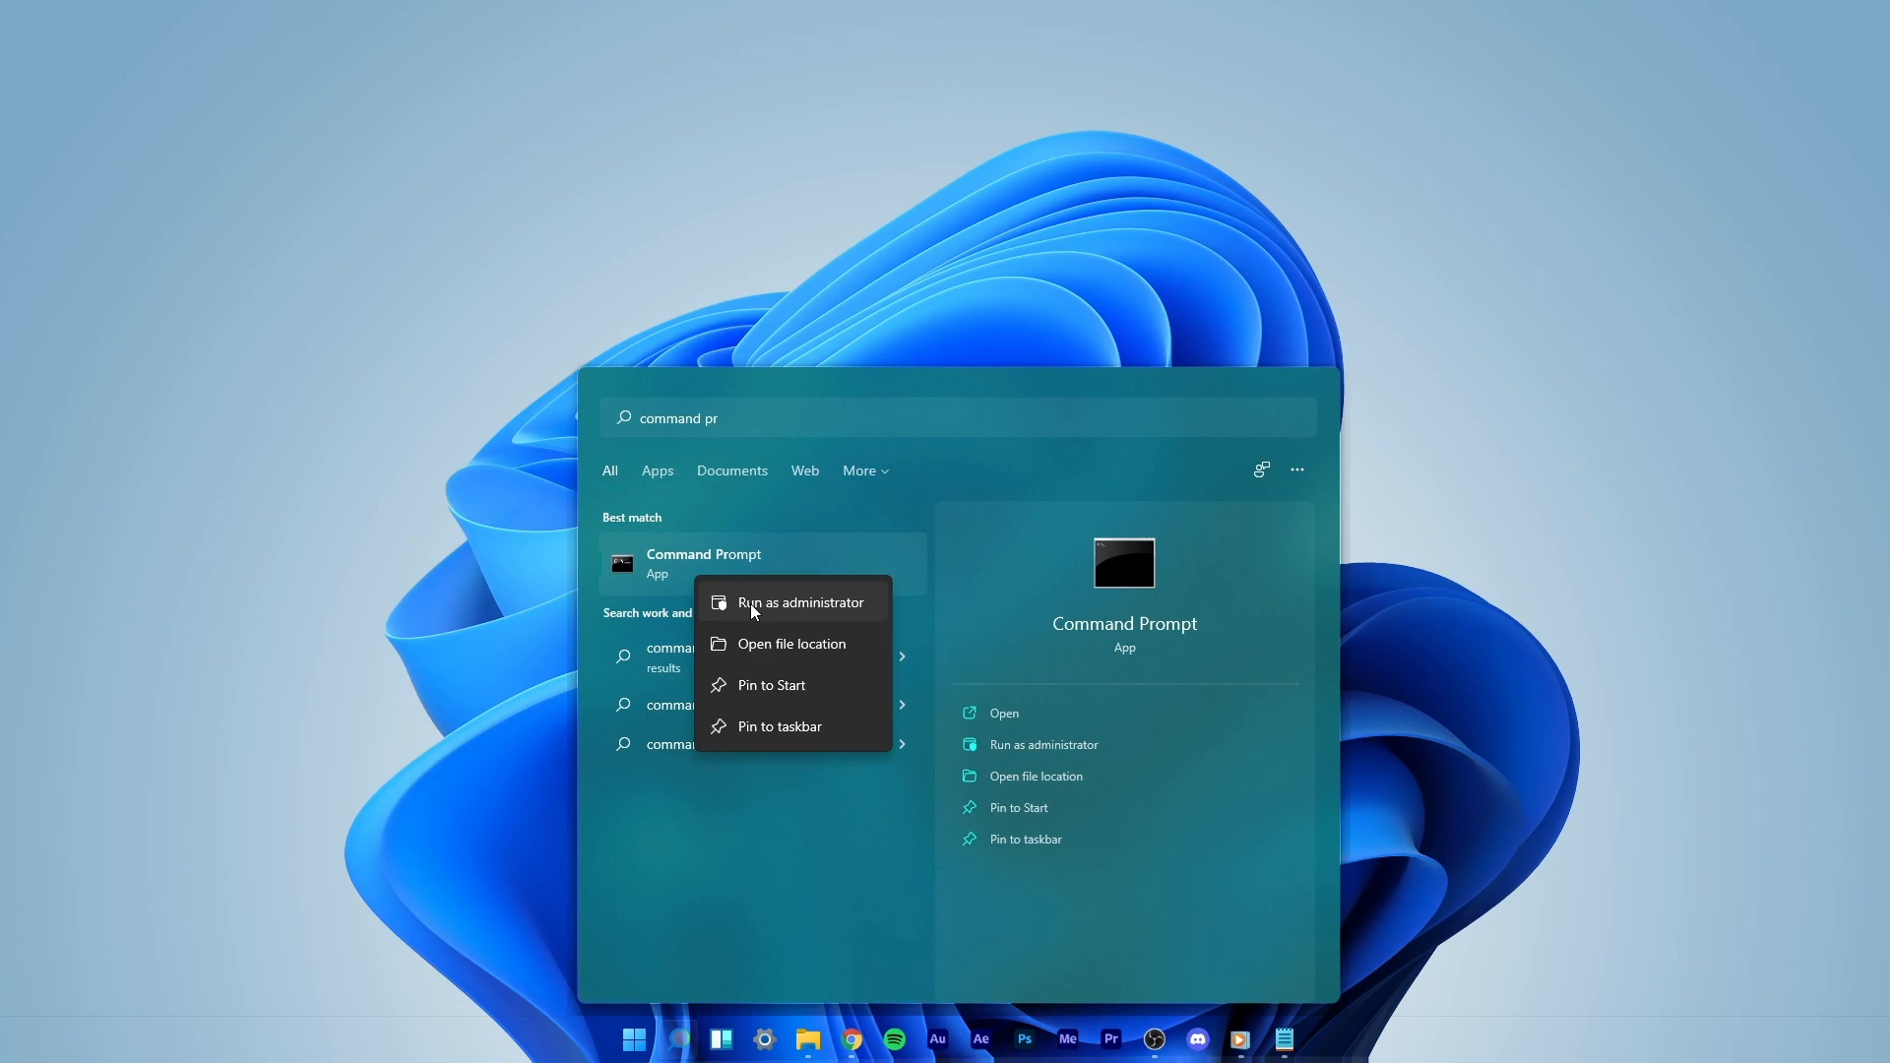
Run Command Prompt as administrator and execute sfc /scannow to 99% verification.
{"action": "left_click", "coordinate": [801, 602]}
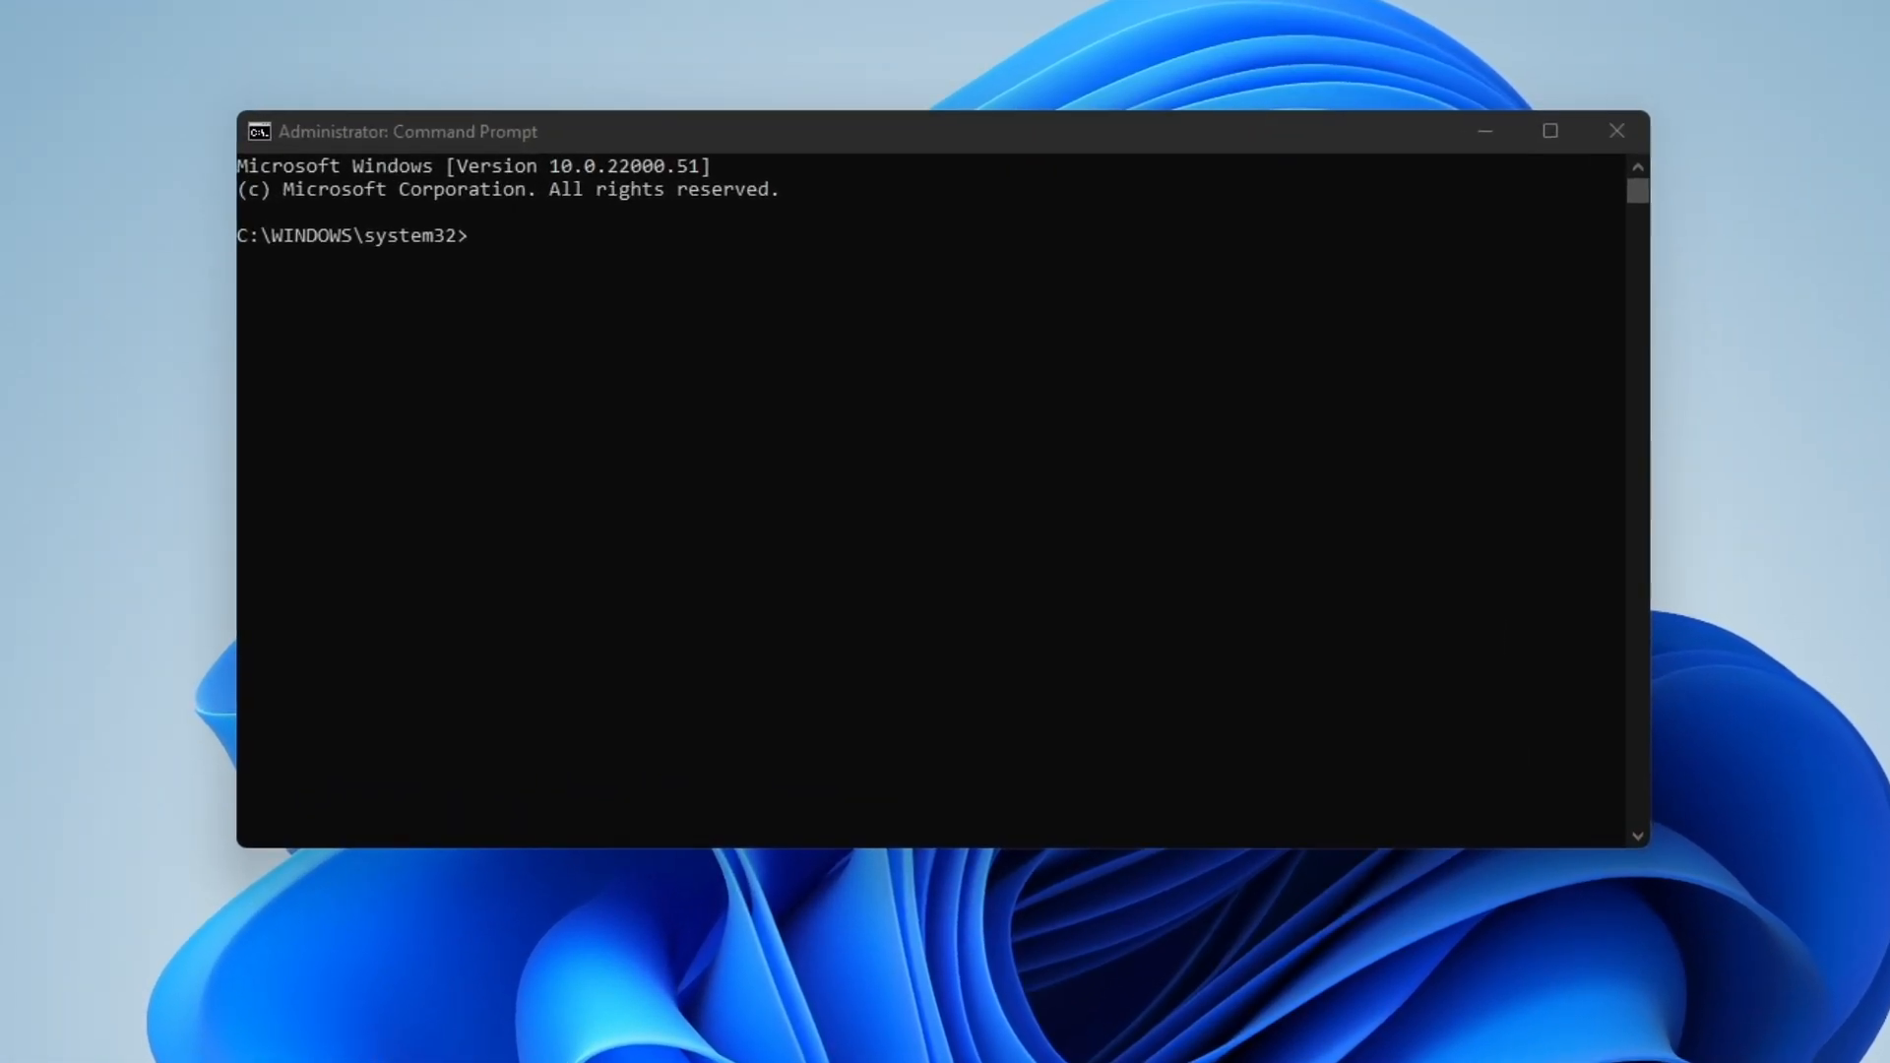
{"action": "type", "text": "sfc /scannow"}
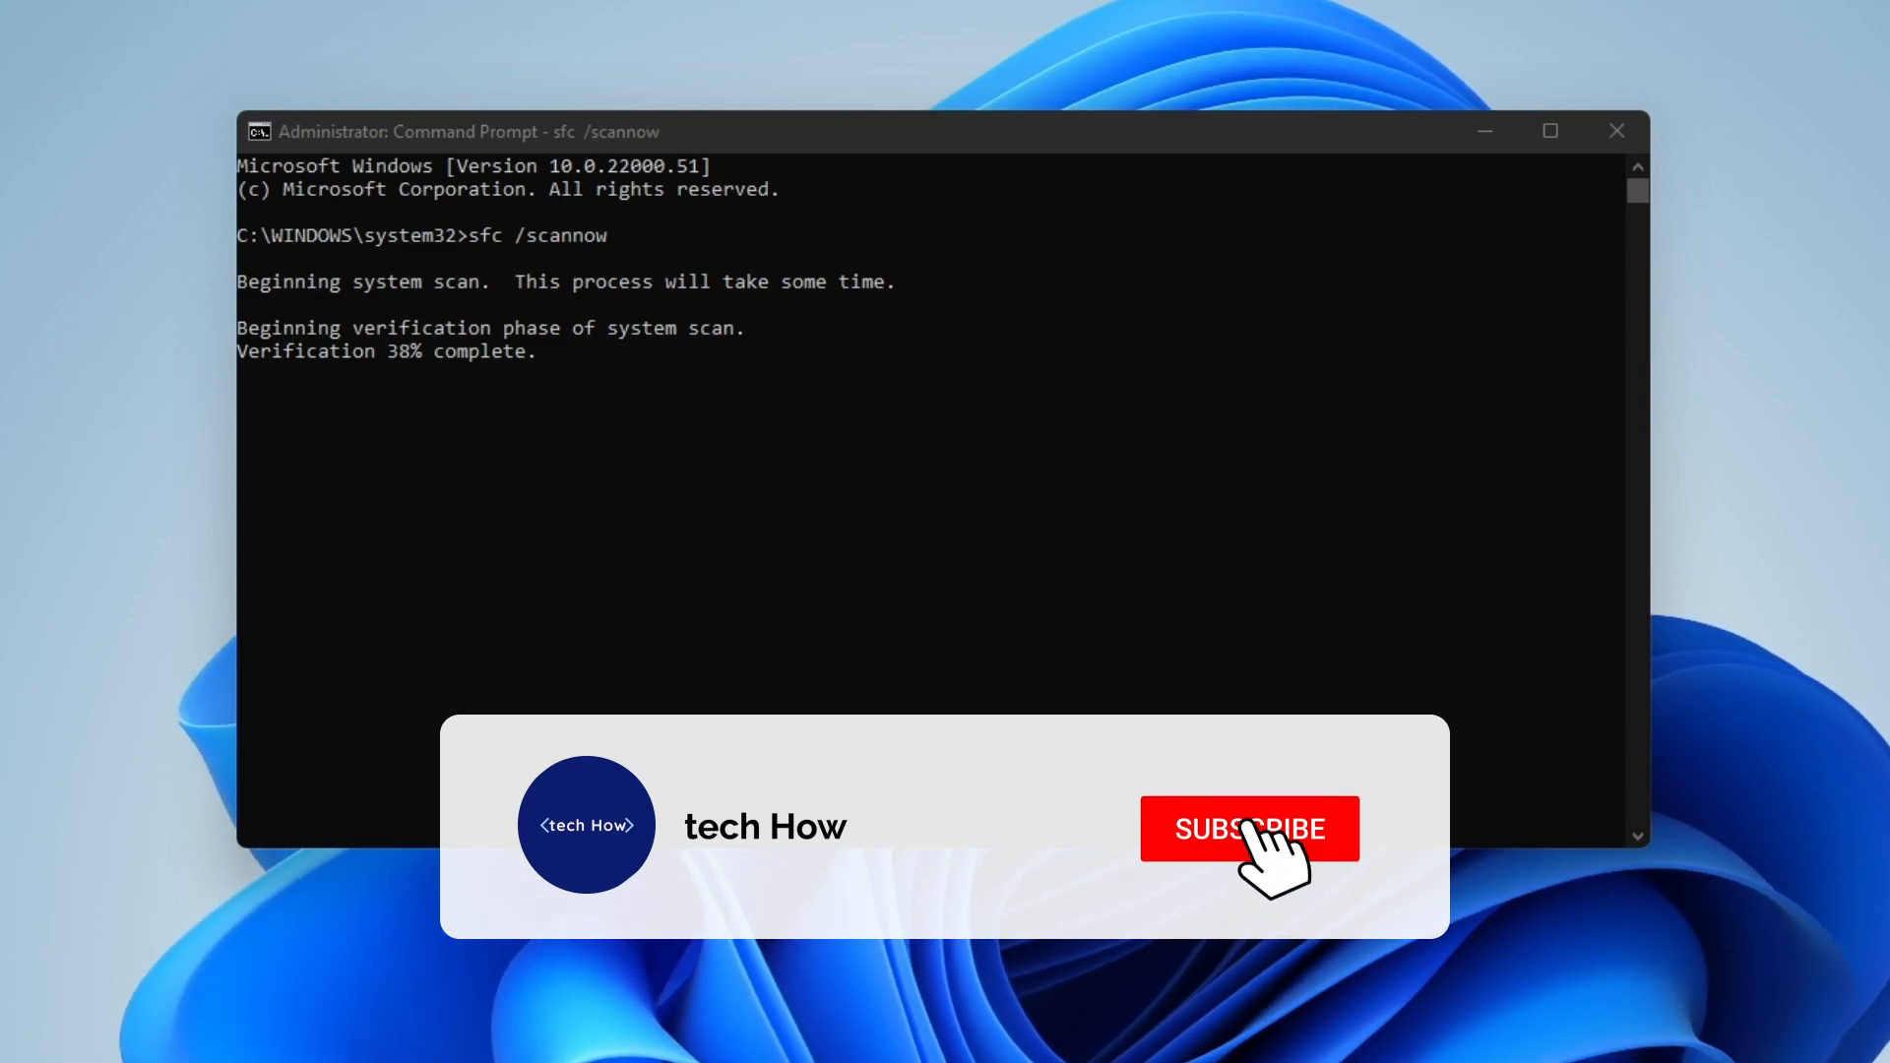
{"action": "left_click", "coordinate": [1248, 829]}
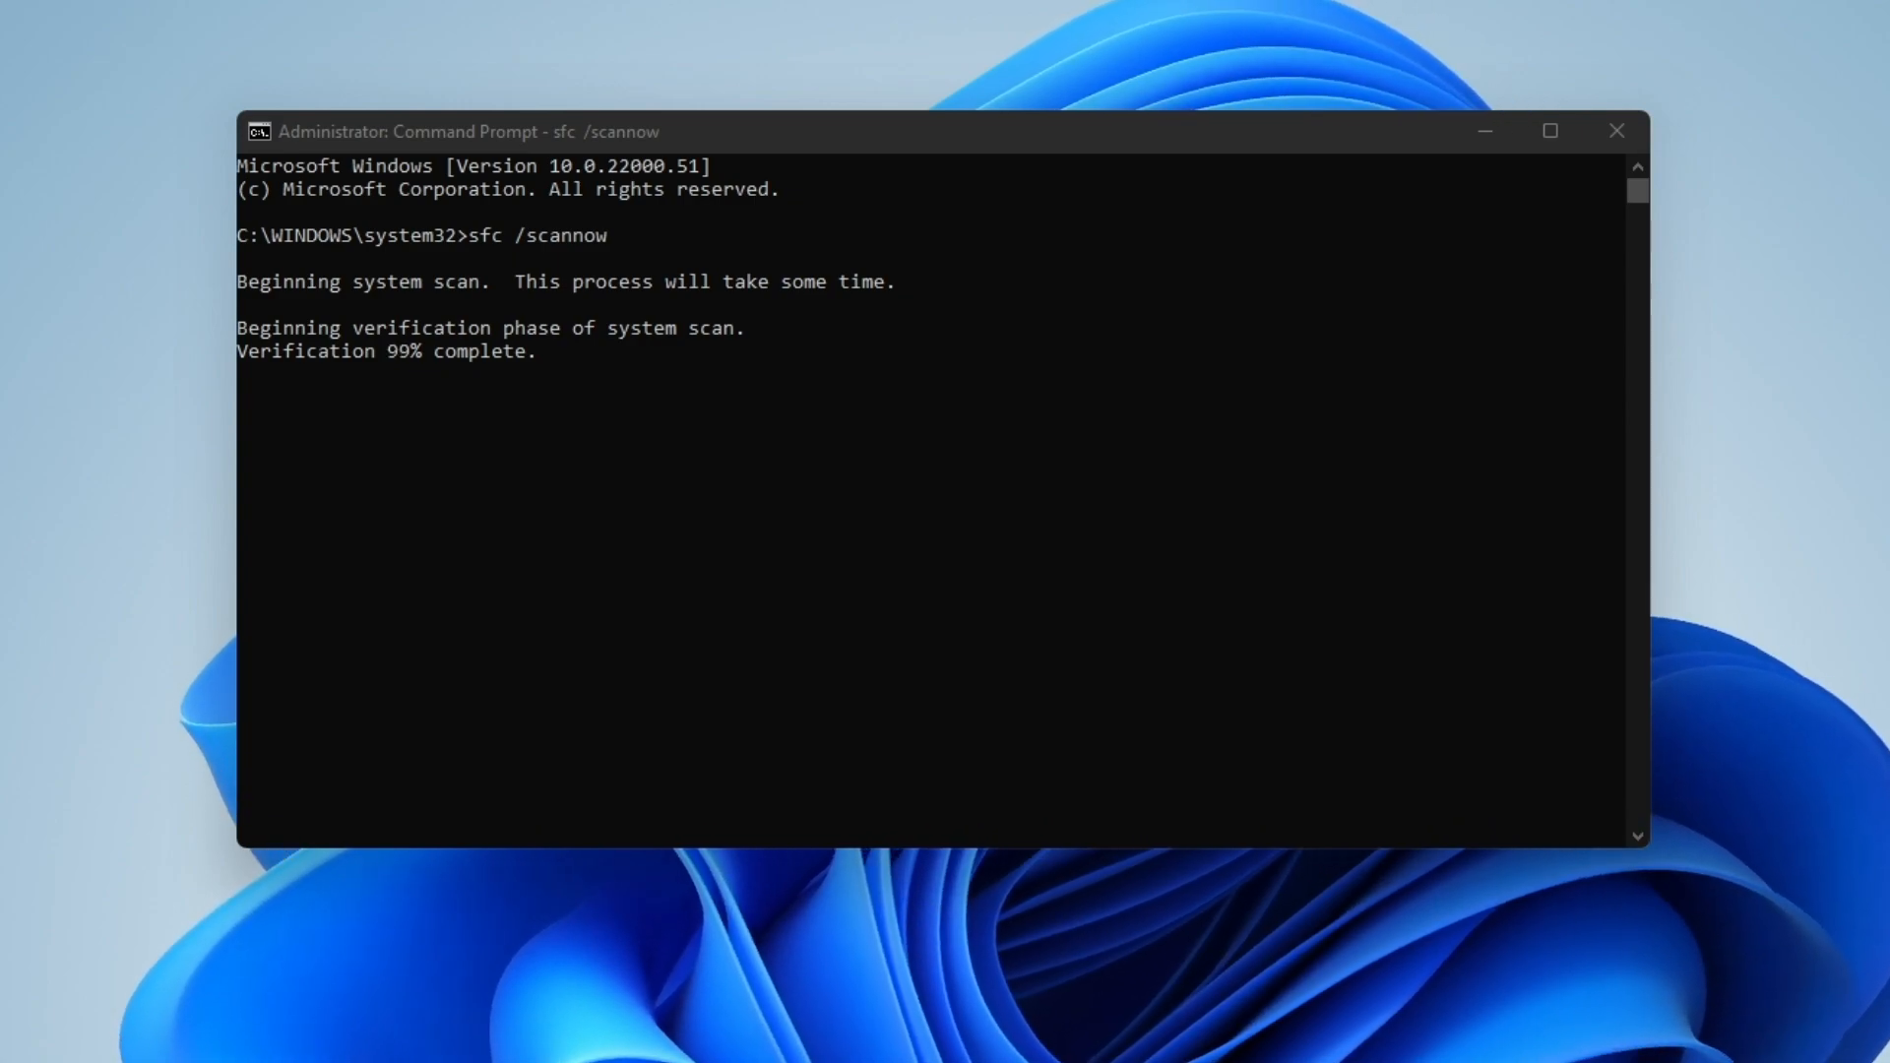
Run Dism /Online /Cleanup-Image /RestoreHealth in the administrator prompt.
{"action": "type", "text": "Dism /Online /Cleanup-Image /RestoreHealth"}
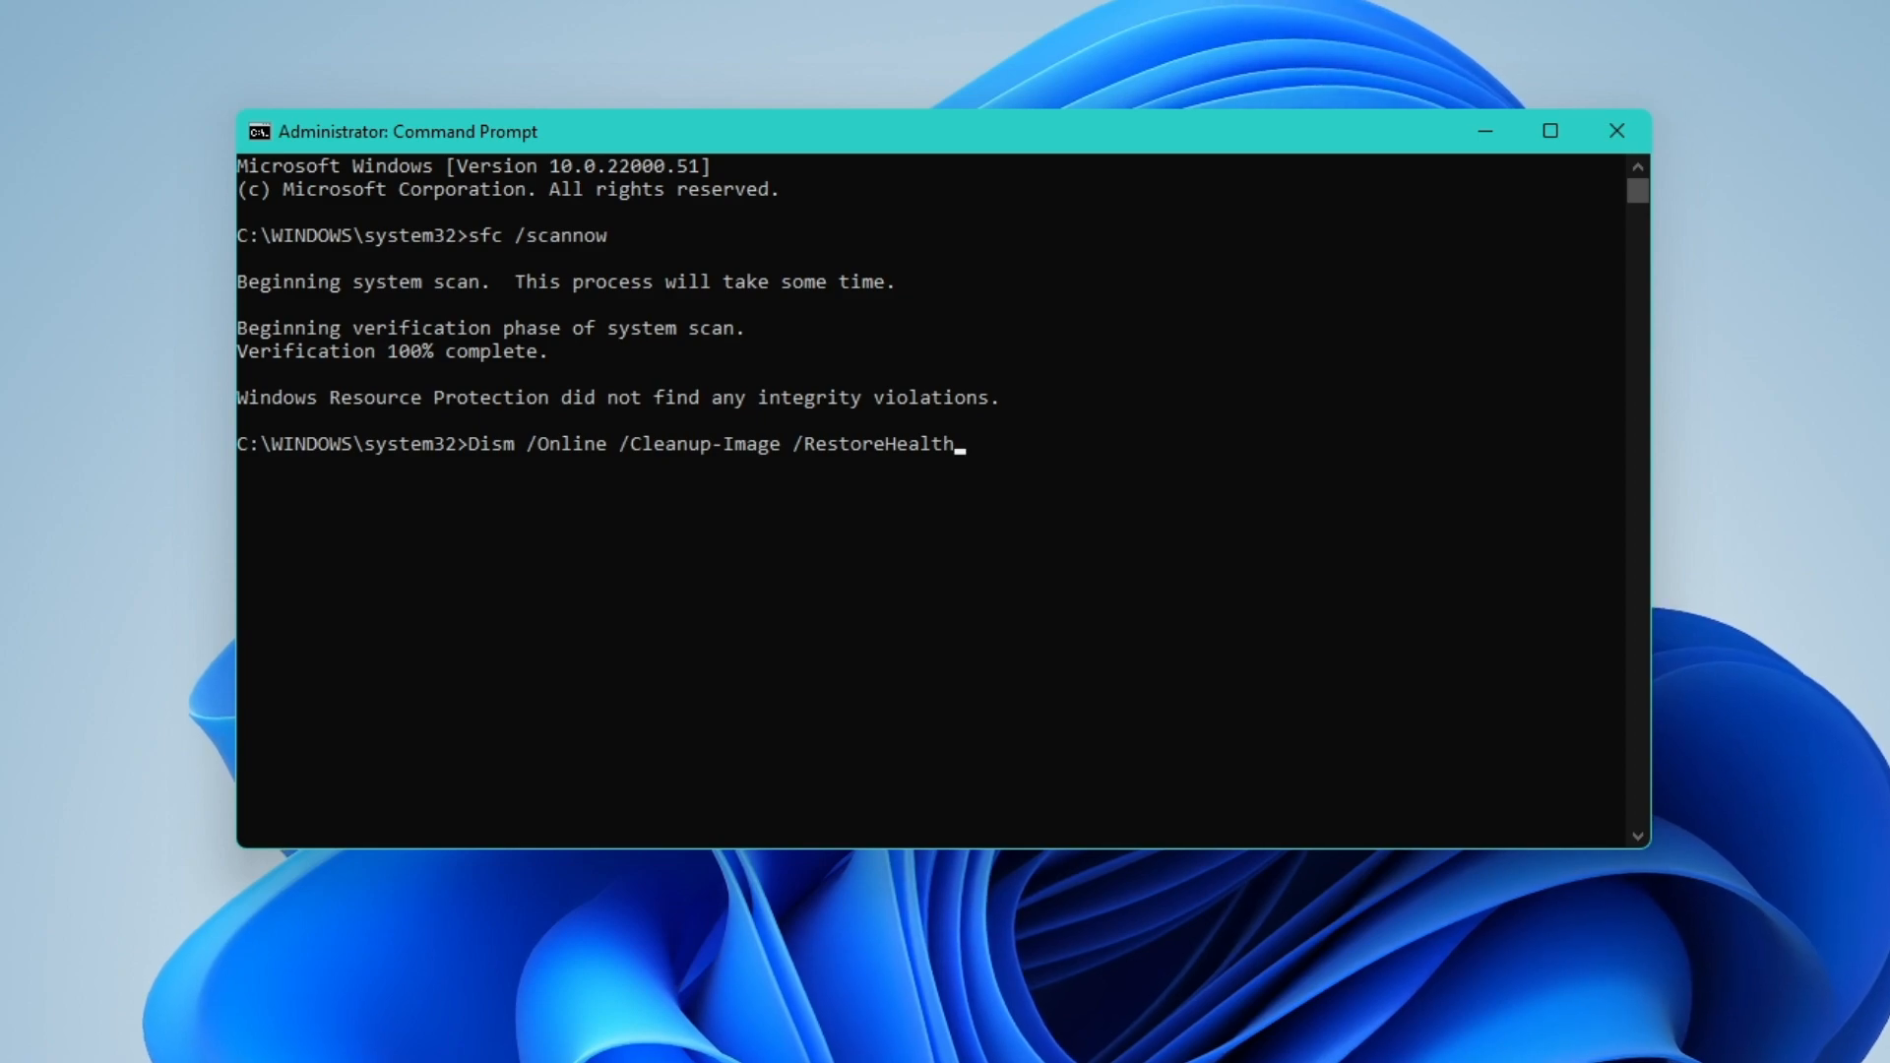
{"action": "mouse_move", "coordinate": [573, 481]}
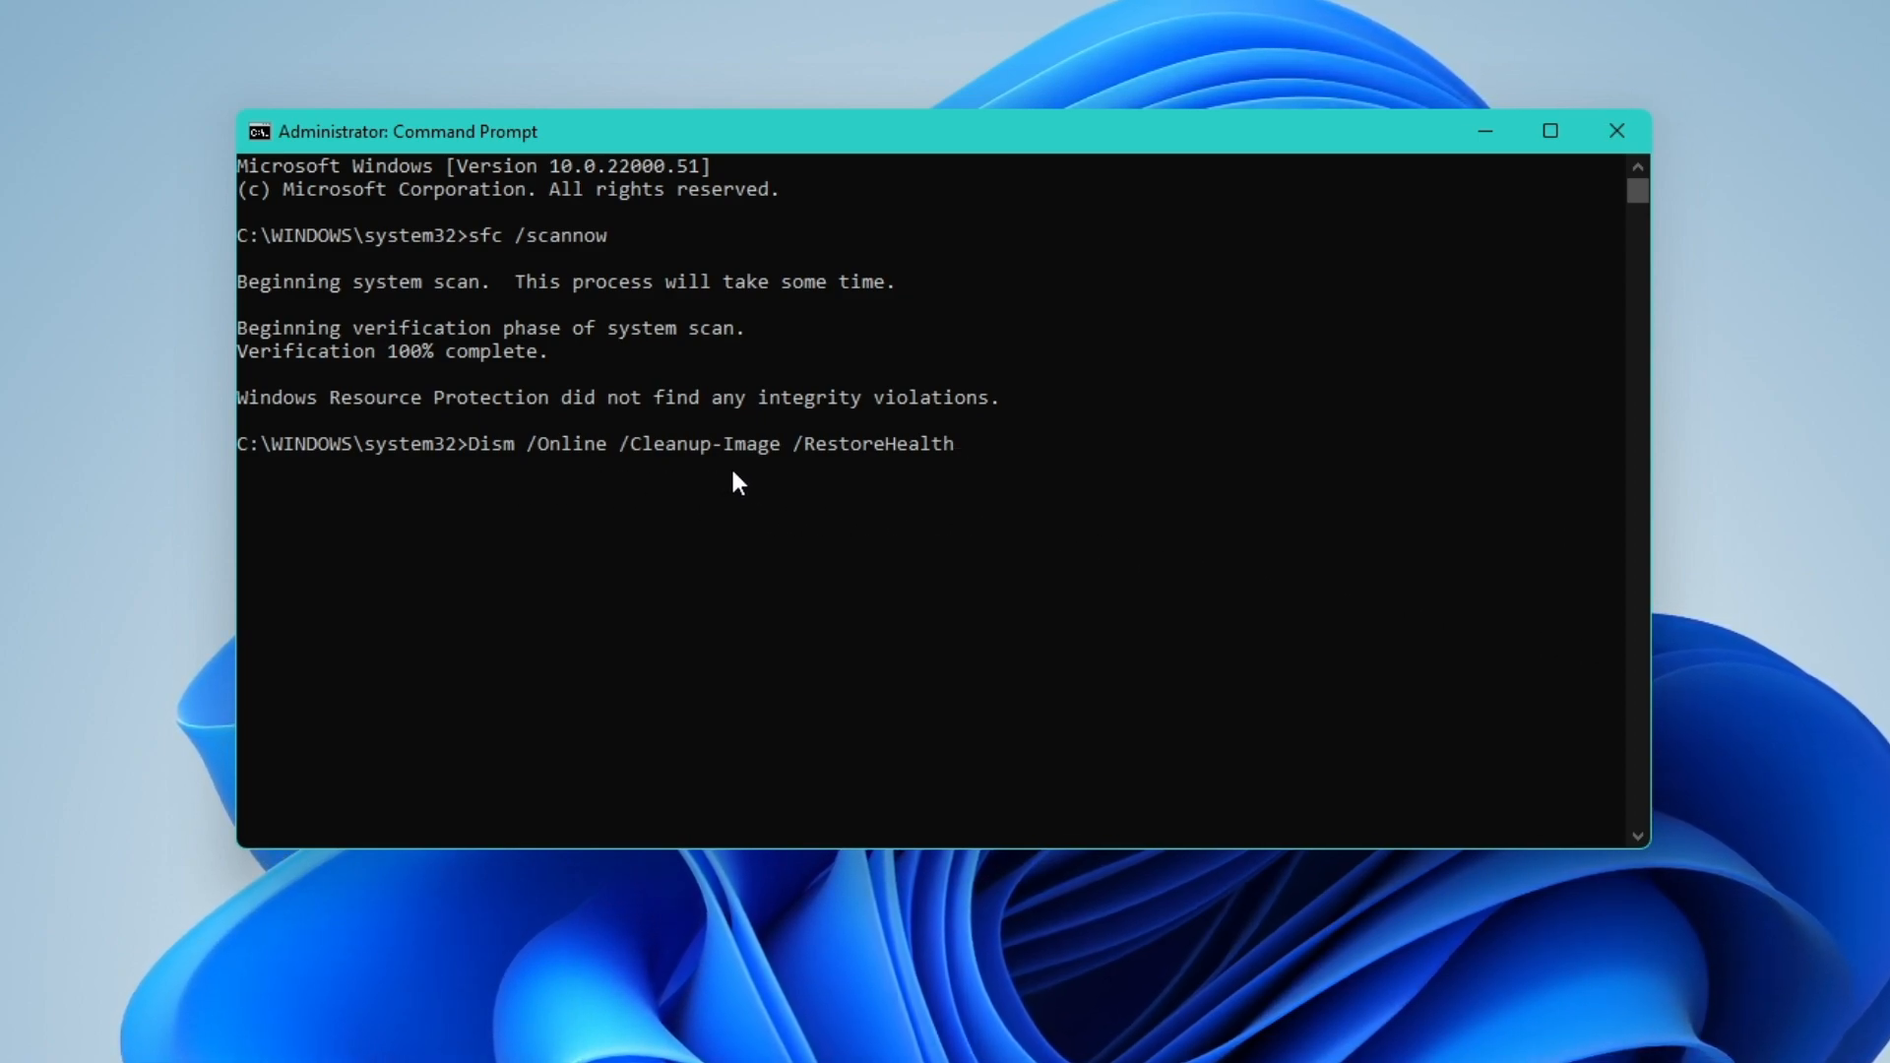
{"action": "key", "text": "Enter"}
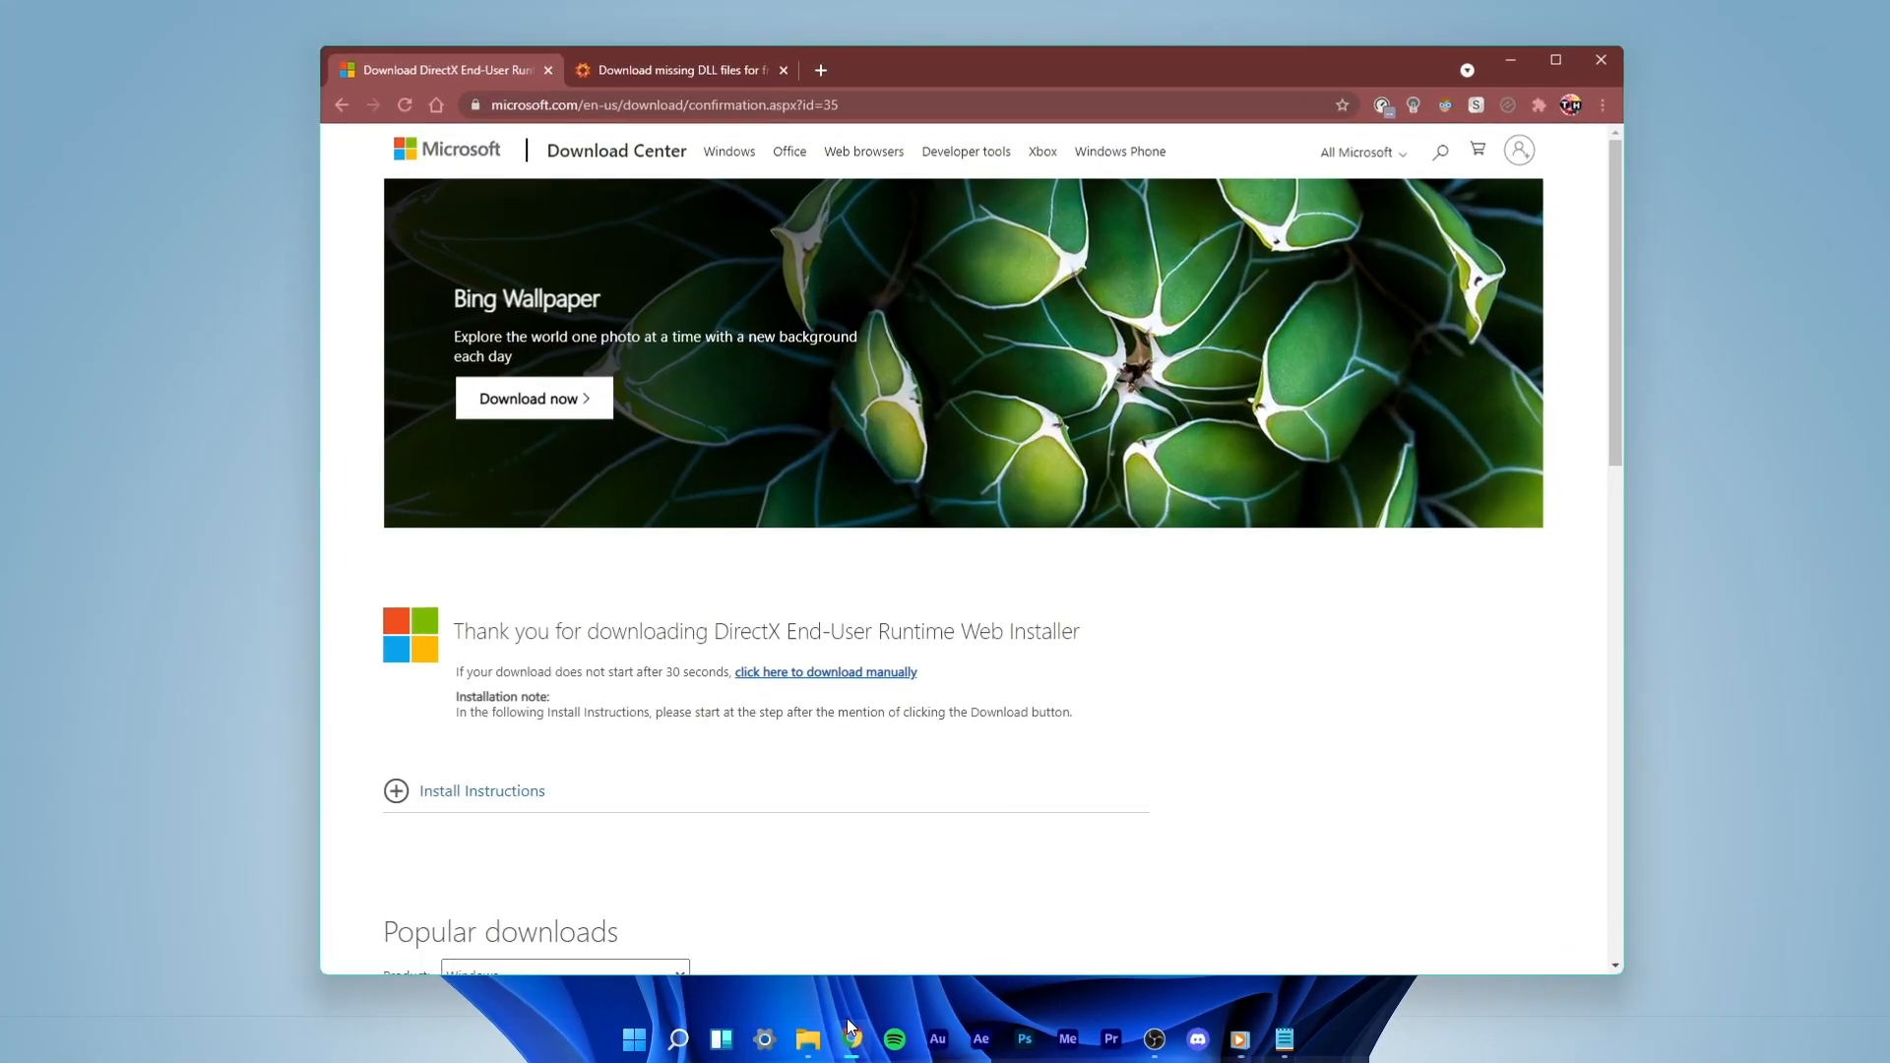
Search DLL-files.com for m2000twn to list m2000twn.dll (TwainUI DLL).
{"action": "left_click", "coordinate": [675, 69]}
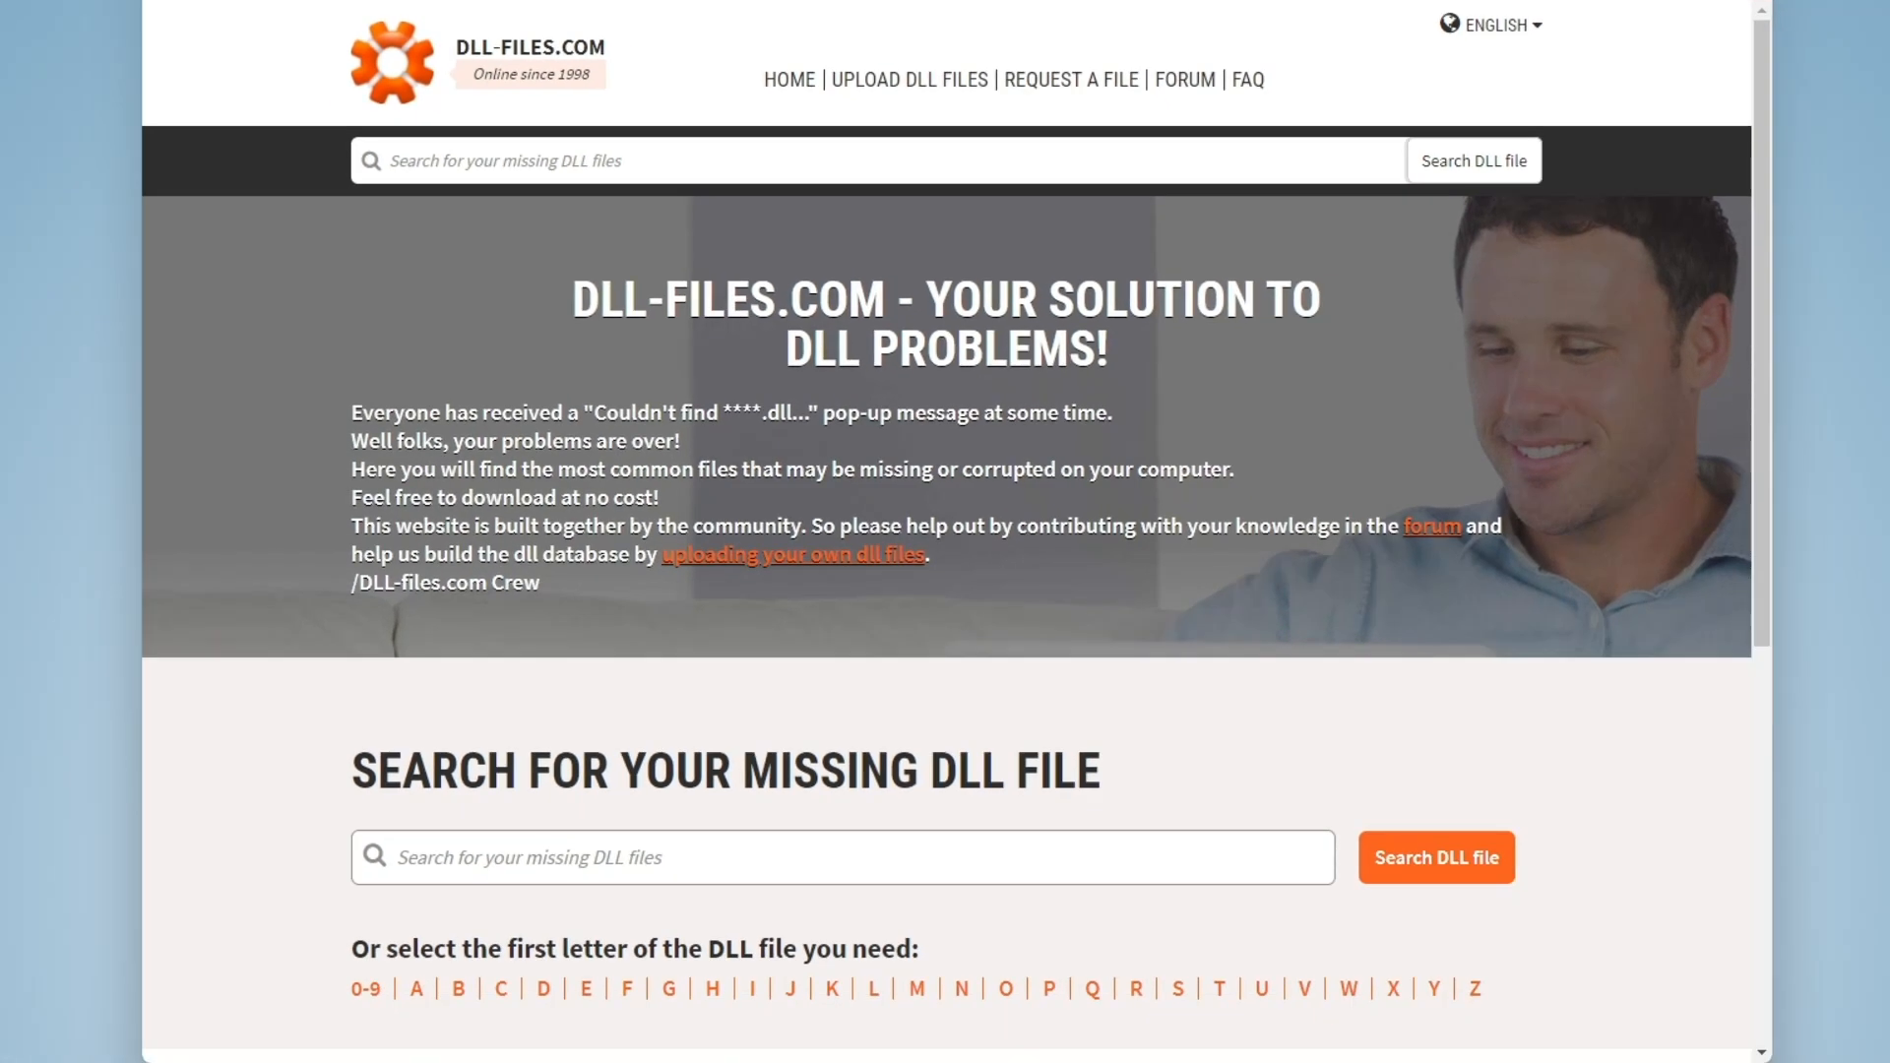
{"action": "scroll", "scroll_direction": "down", "scroll_amount": 3}
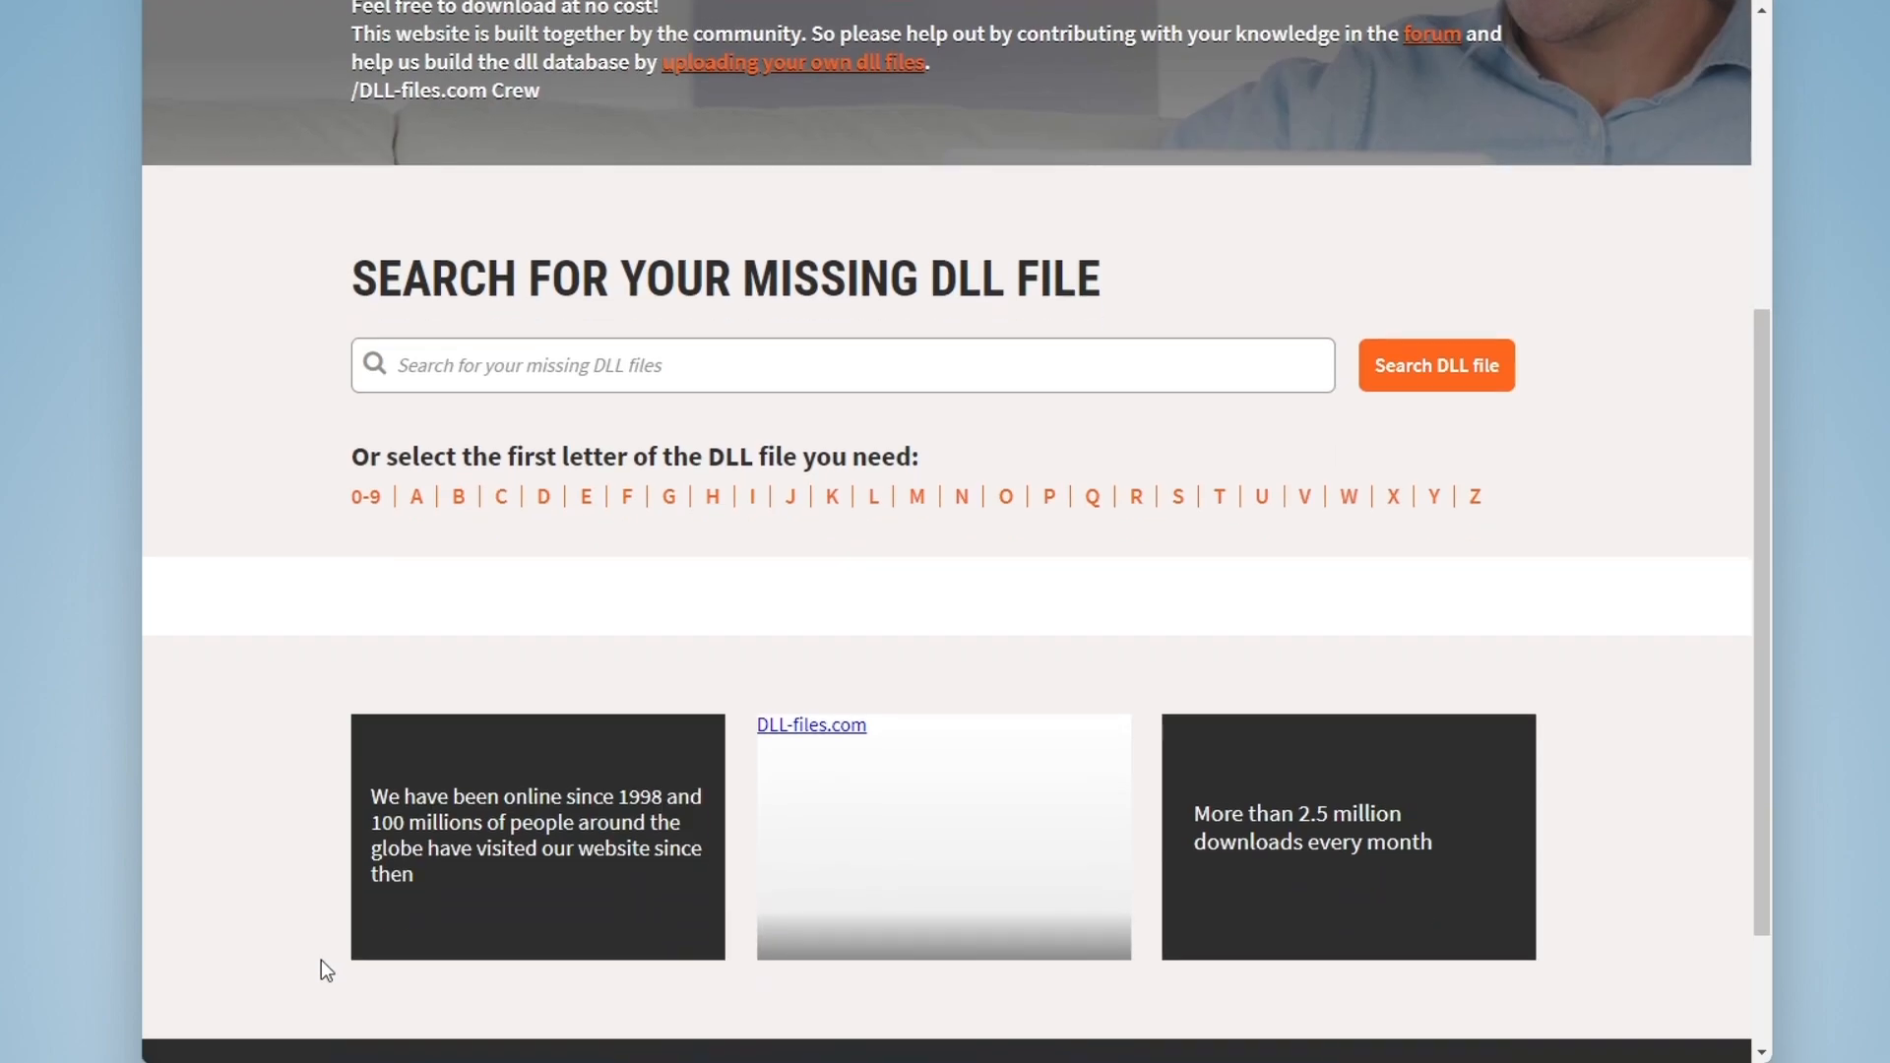
{"action": "scroll", "scroll_direction": "up", "scroll_amount": 3}
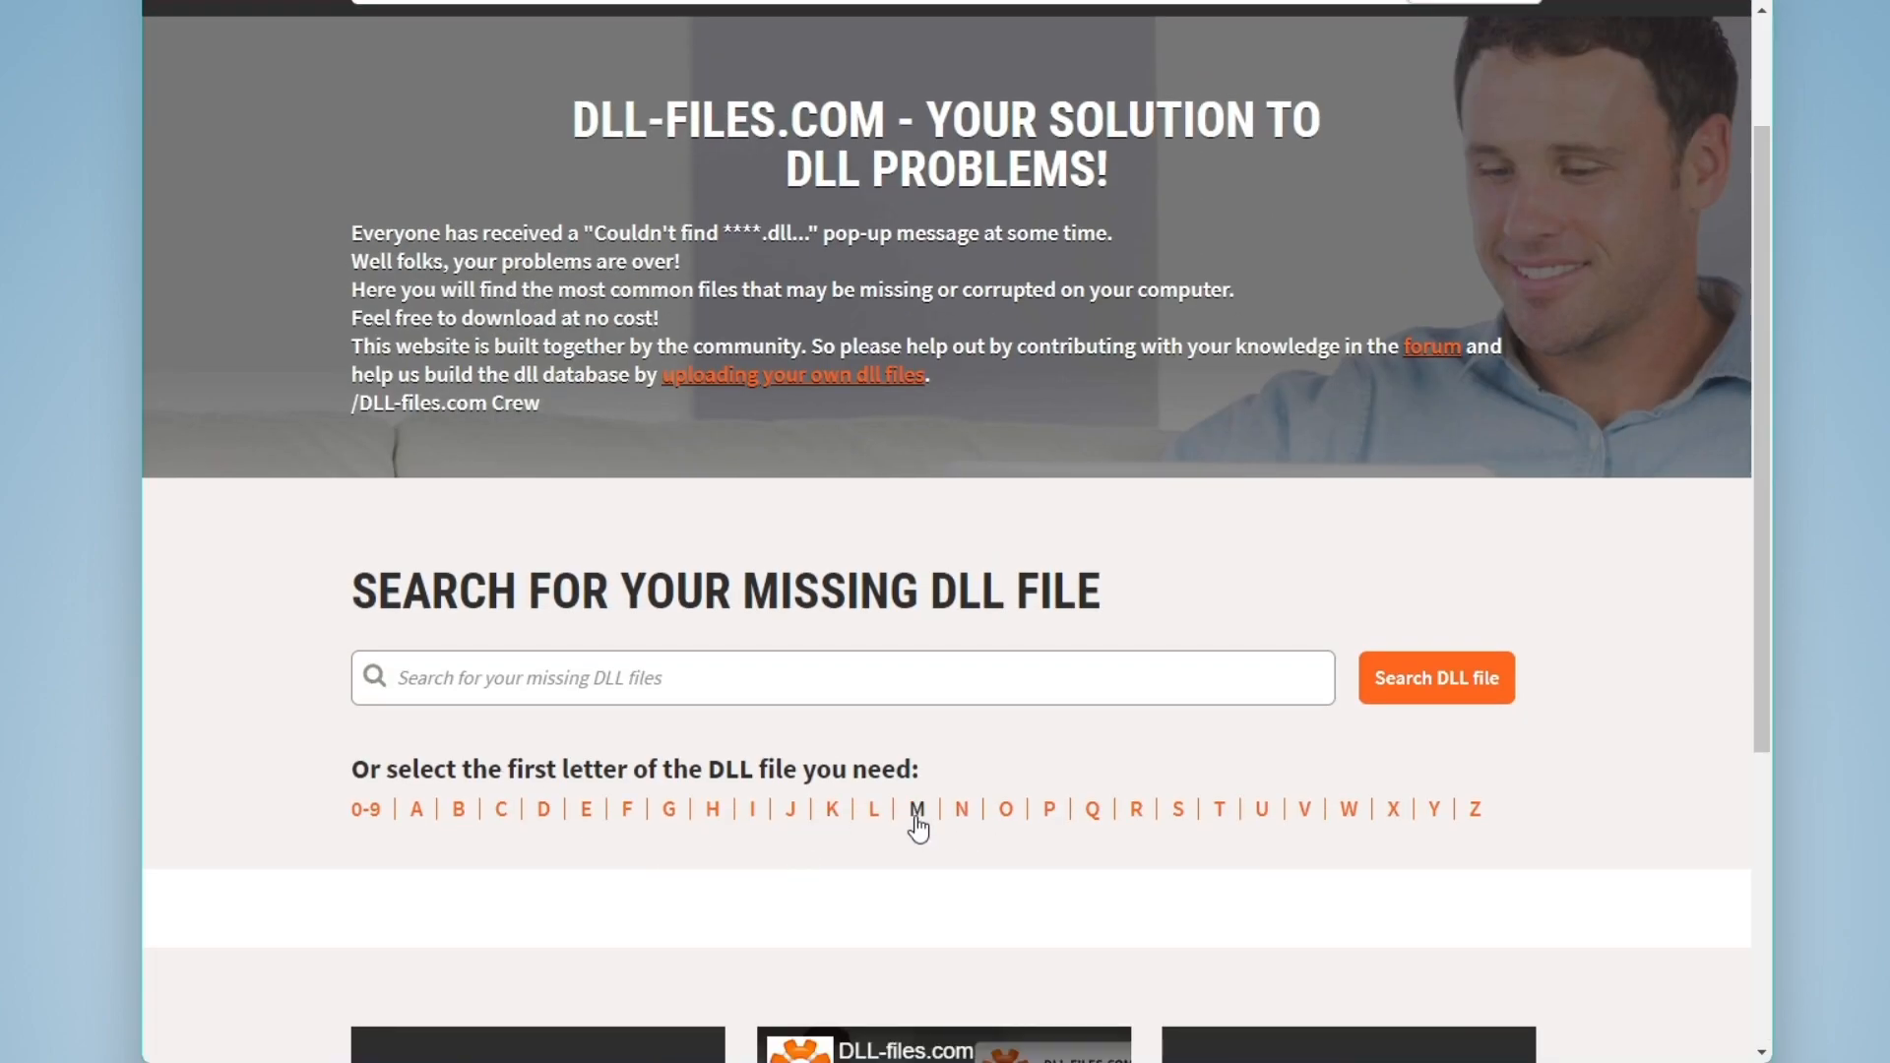
{"action": "type", "text": "m2000twh"}
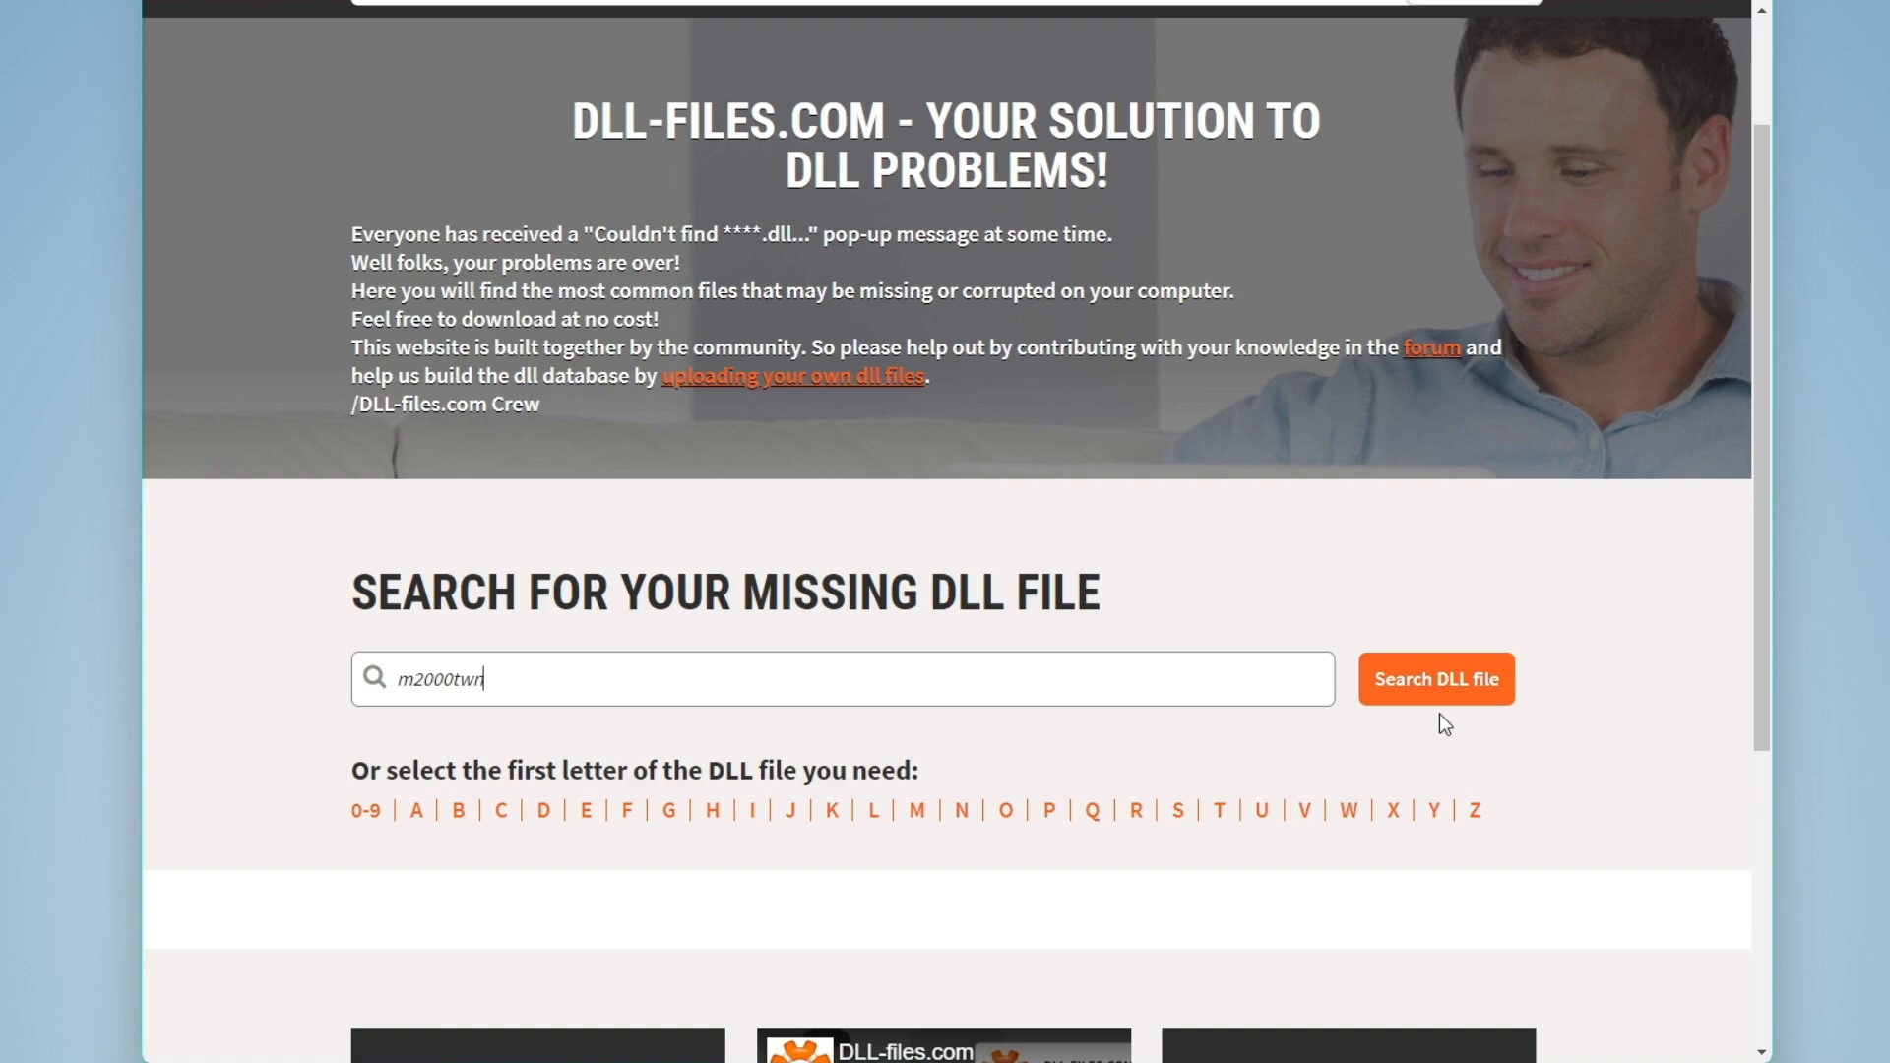
{"action": "left_click", "coordinate": [1435, 677]}
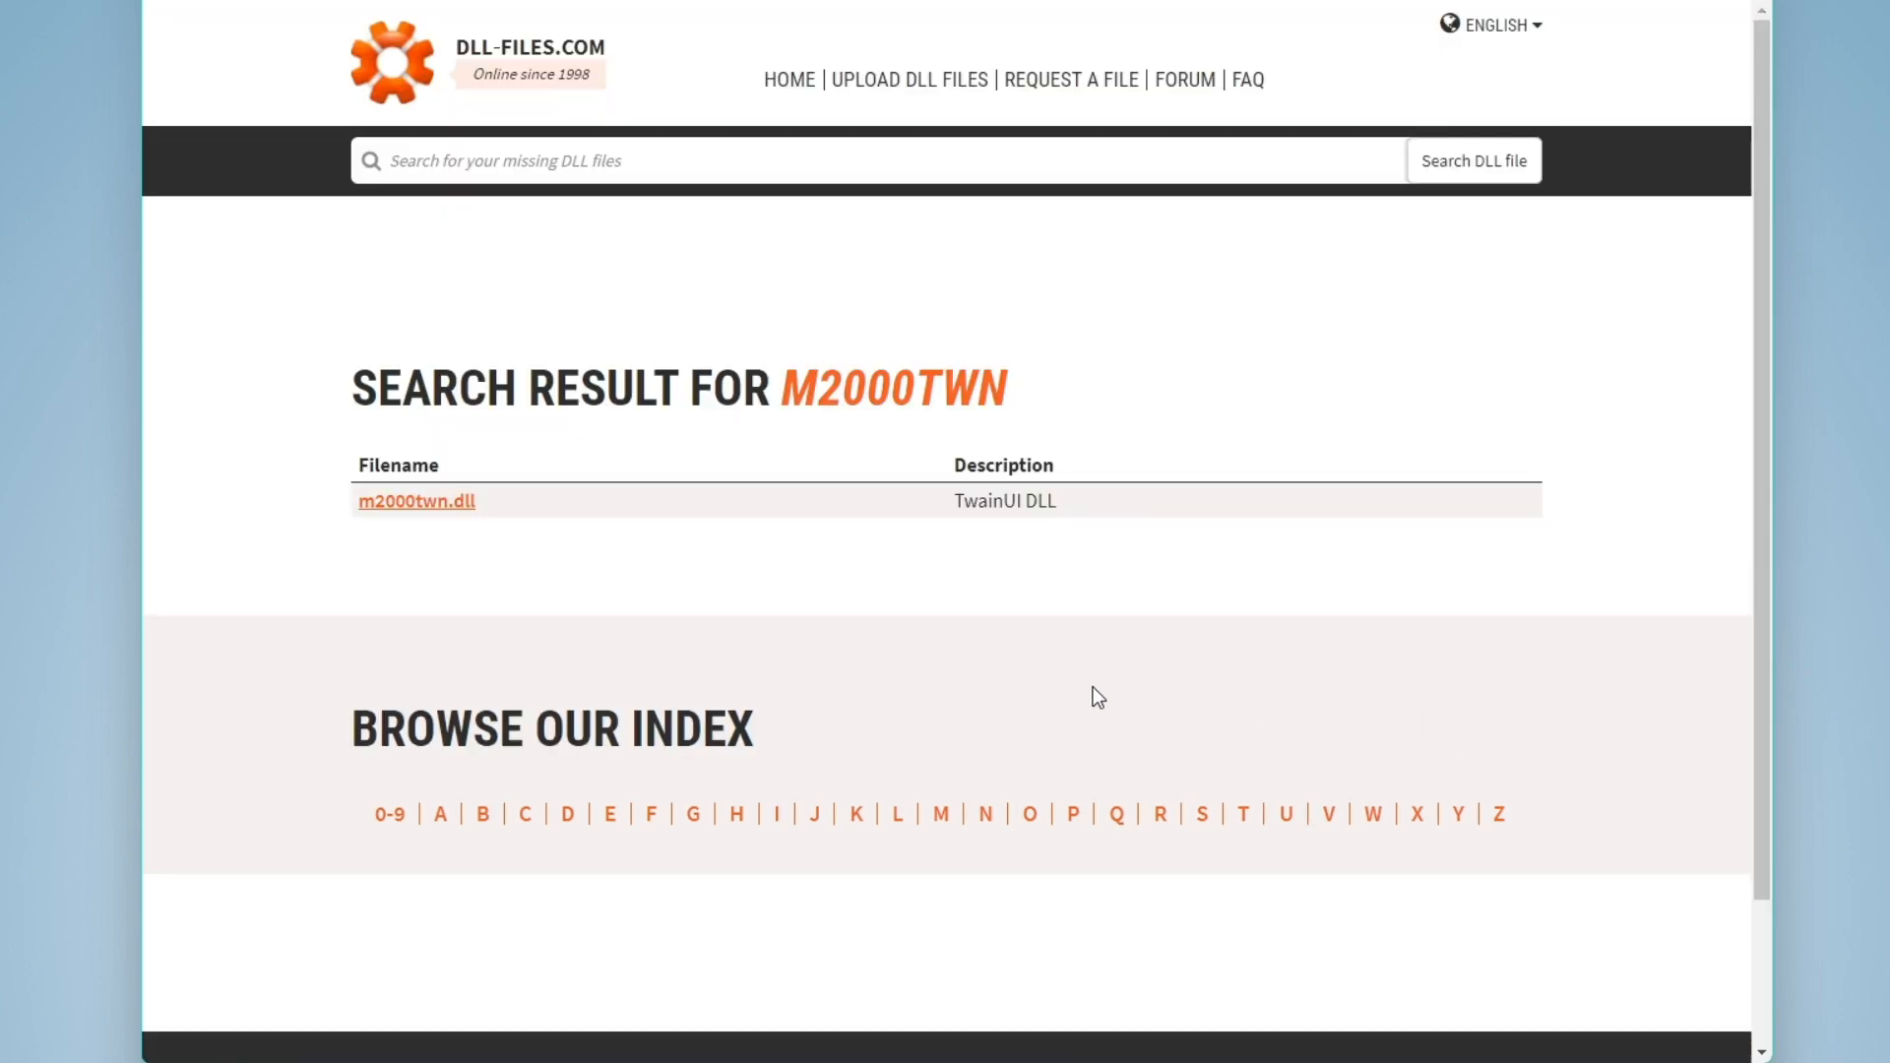
{"action": "mouse_move", "coordinate": [415, 502]}
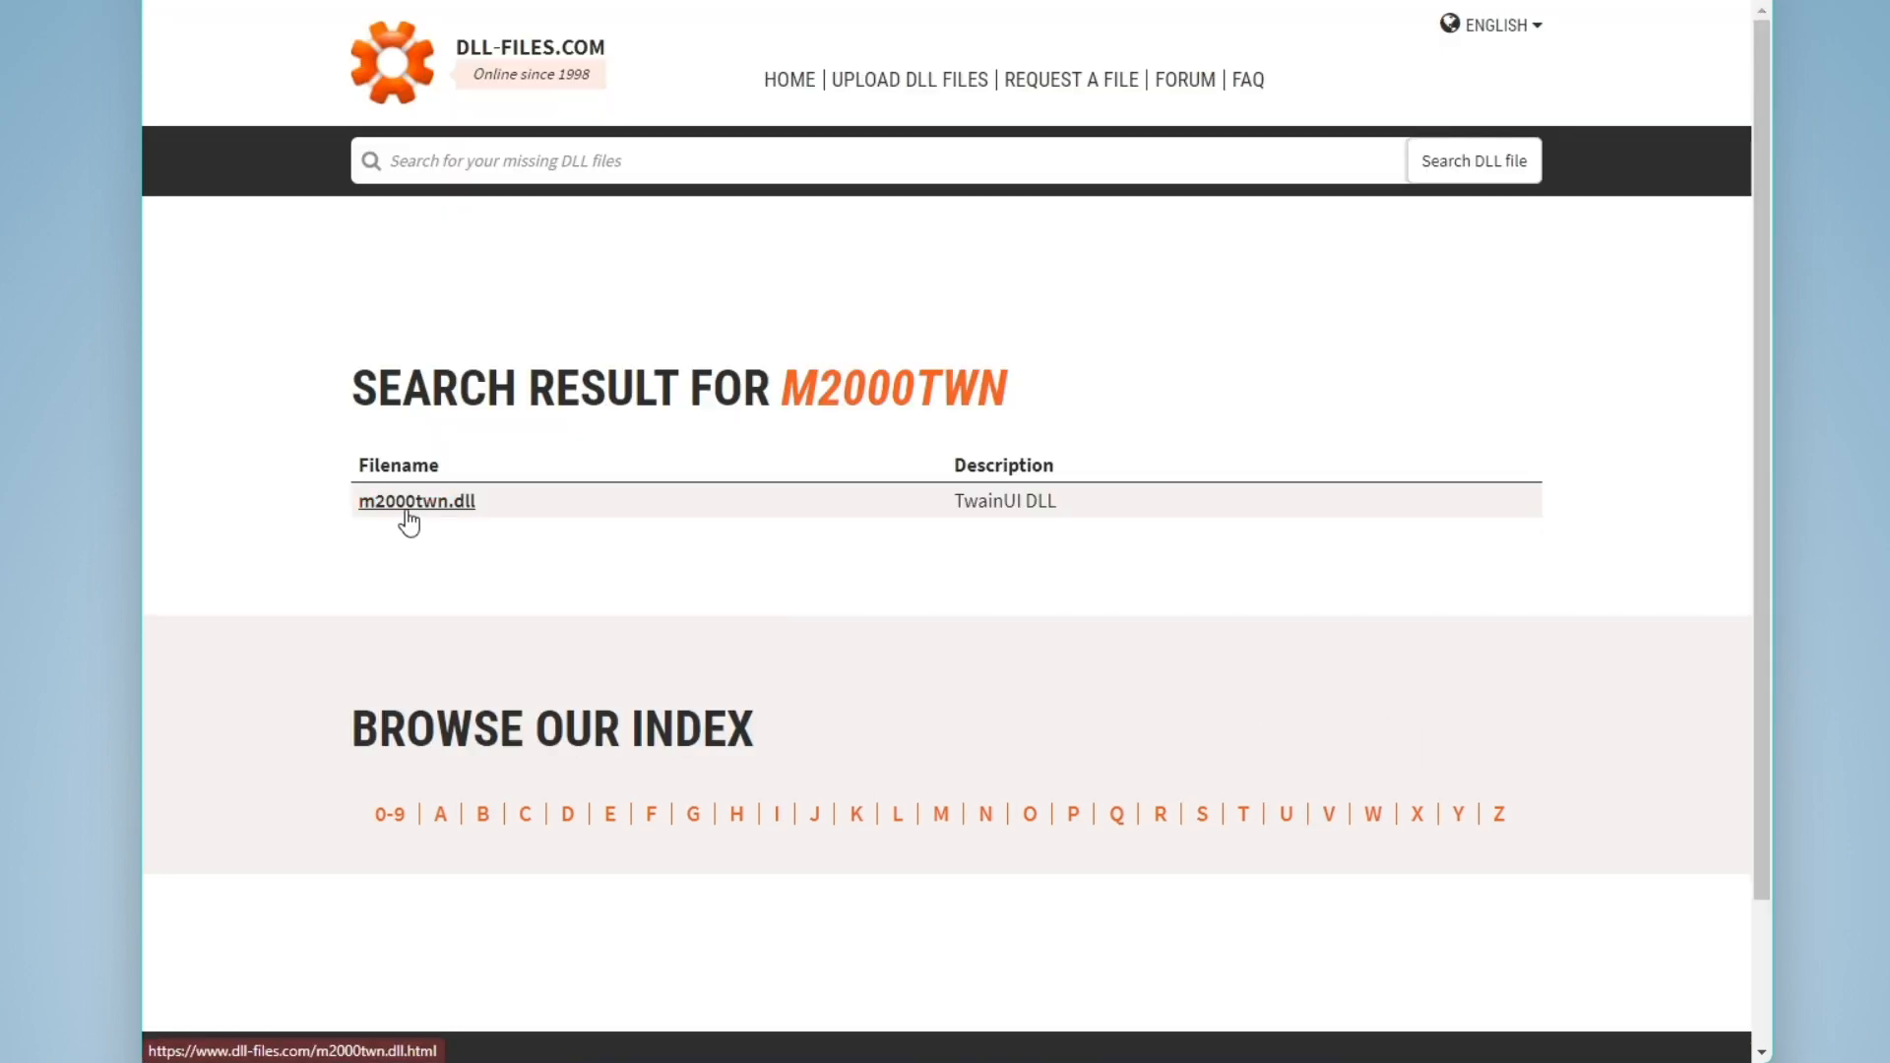
Download m2000twn.zip from its DLL-files.com page and put Chrome away.
{"action": "left_click", "coordinate": [415, 500]}
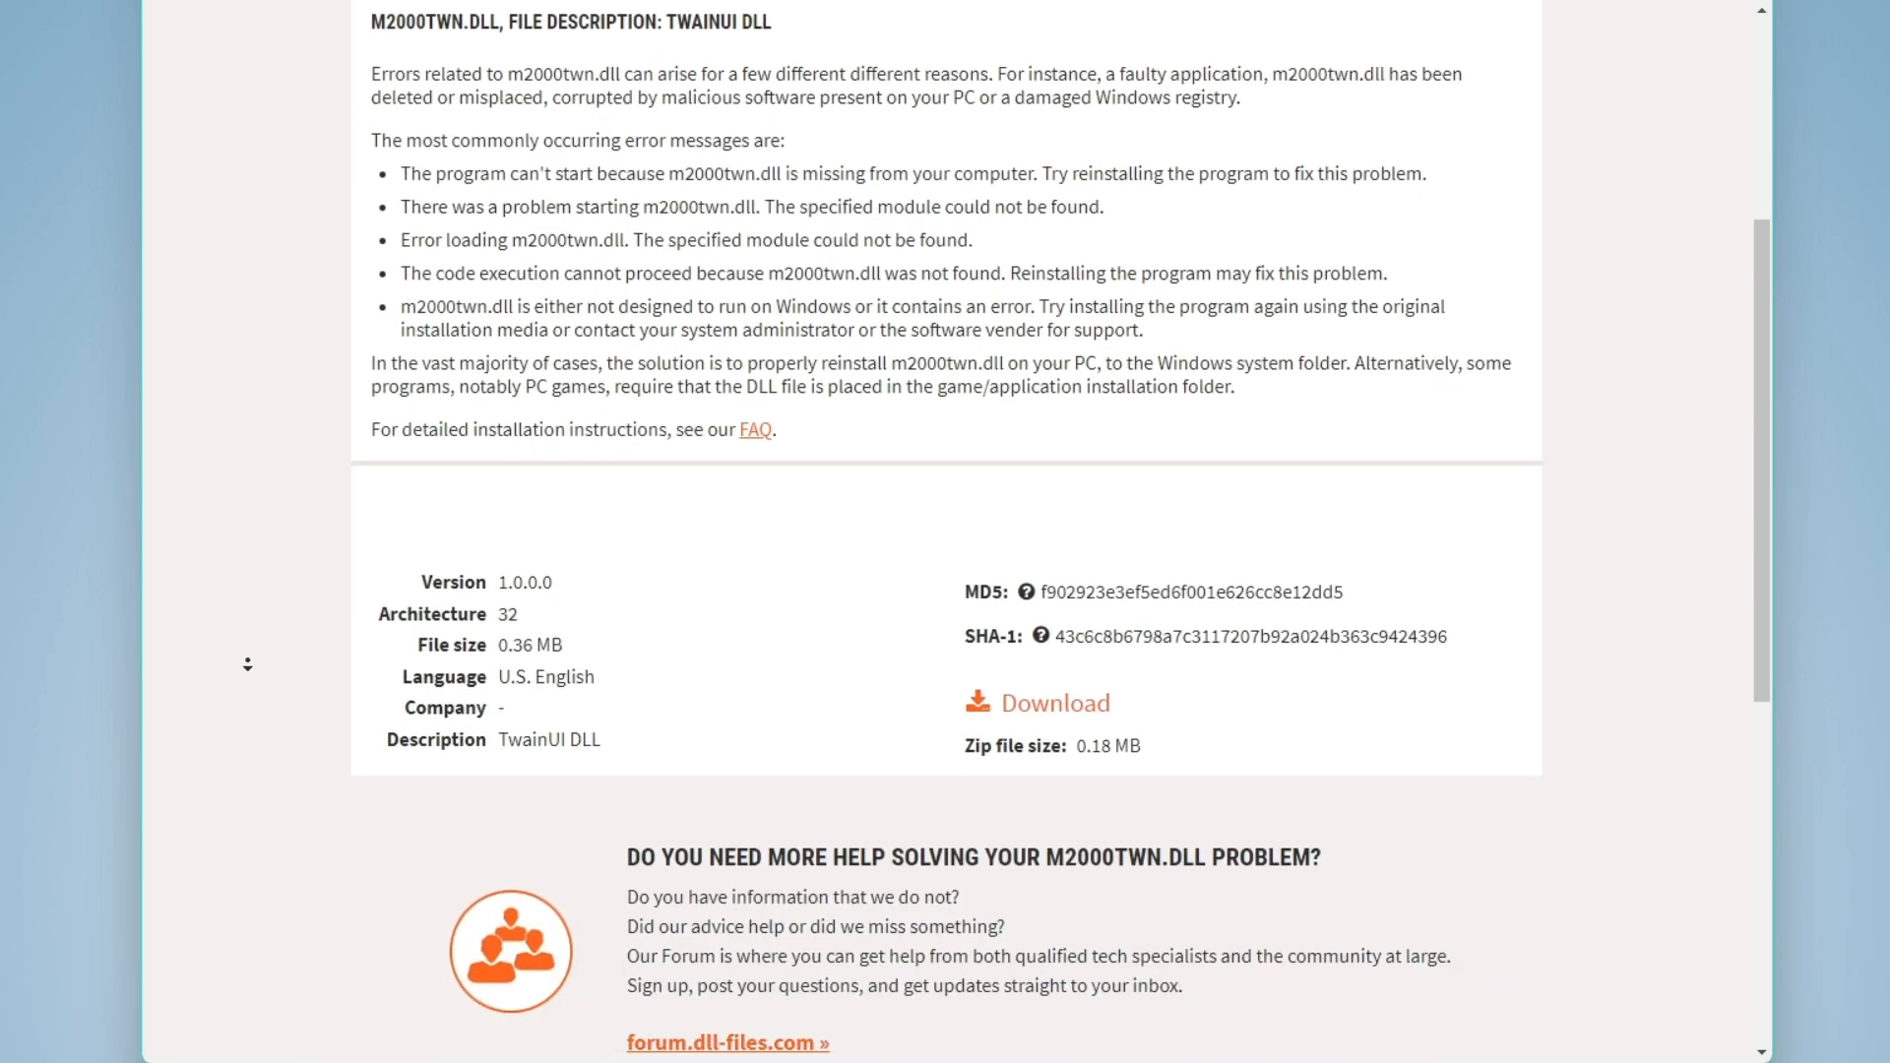
{"action": "scroll", "scroll_direction": "down", "scroll_amount": 3}
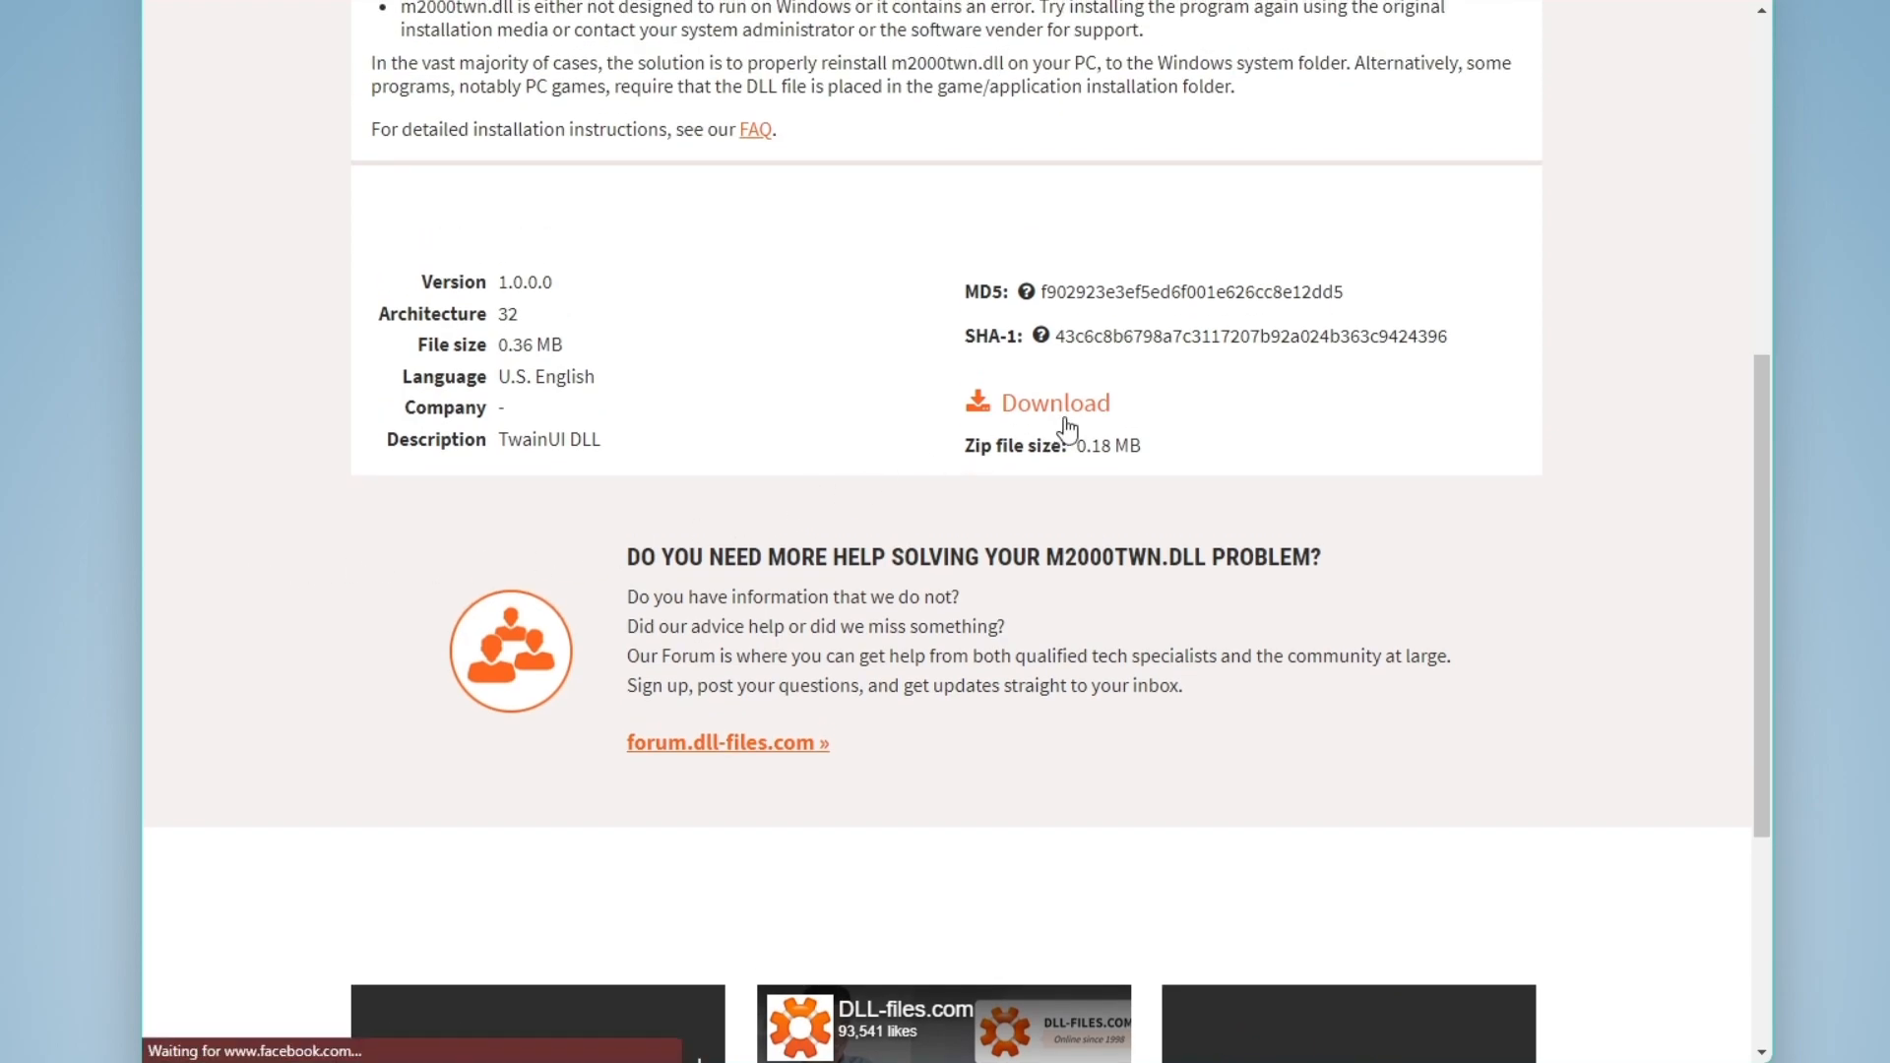
{"action": "left_click", "coordinate": [1051, 401]}
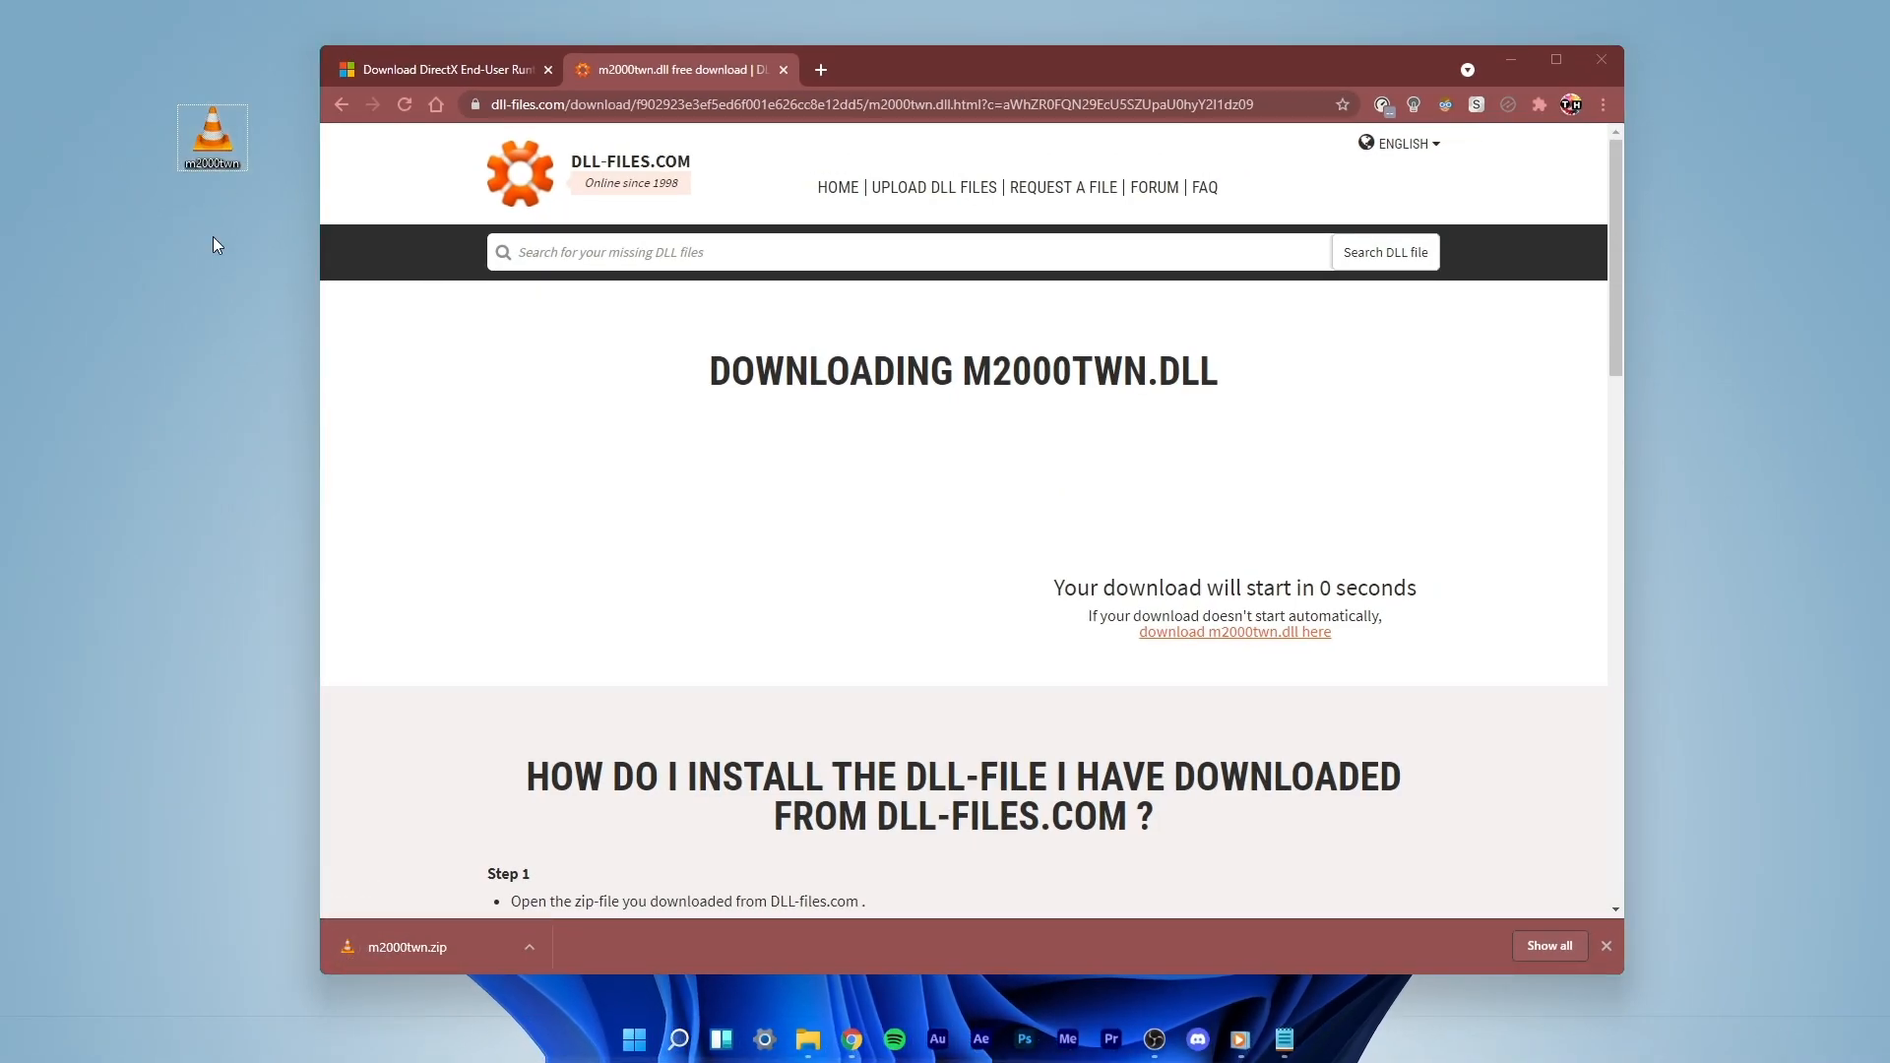
{"action": "mouse_move", "coordinate": [232, 289]}
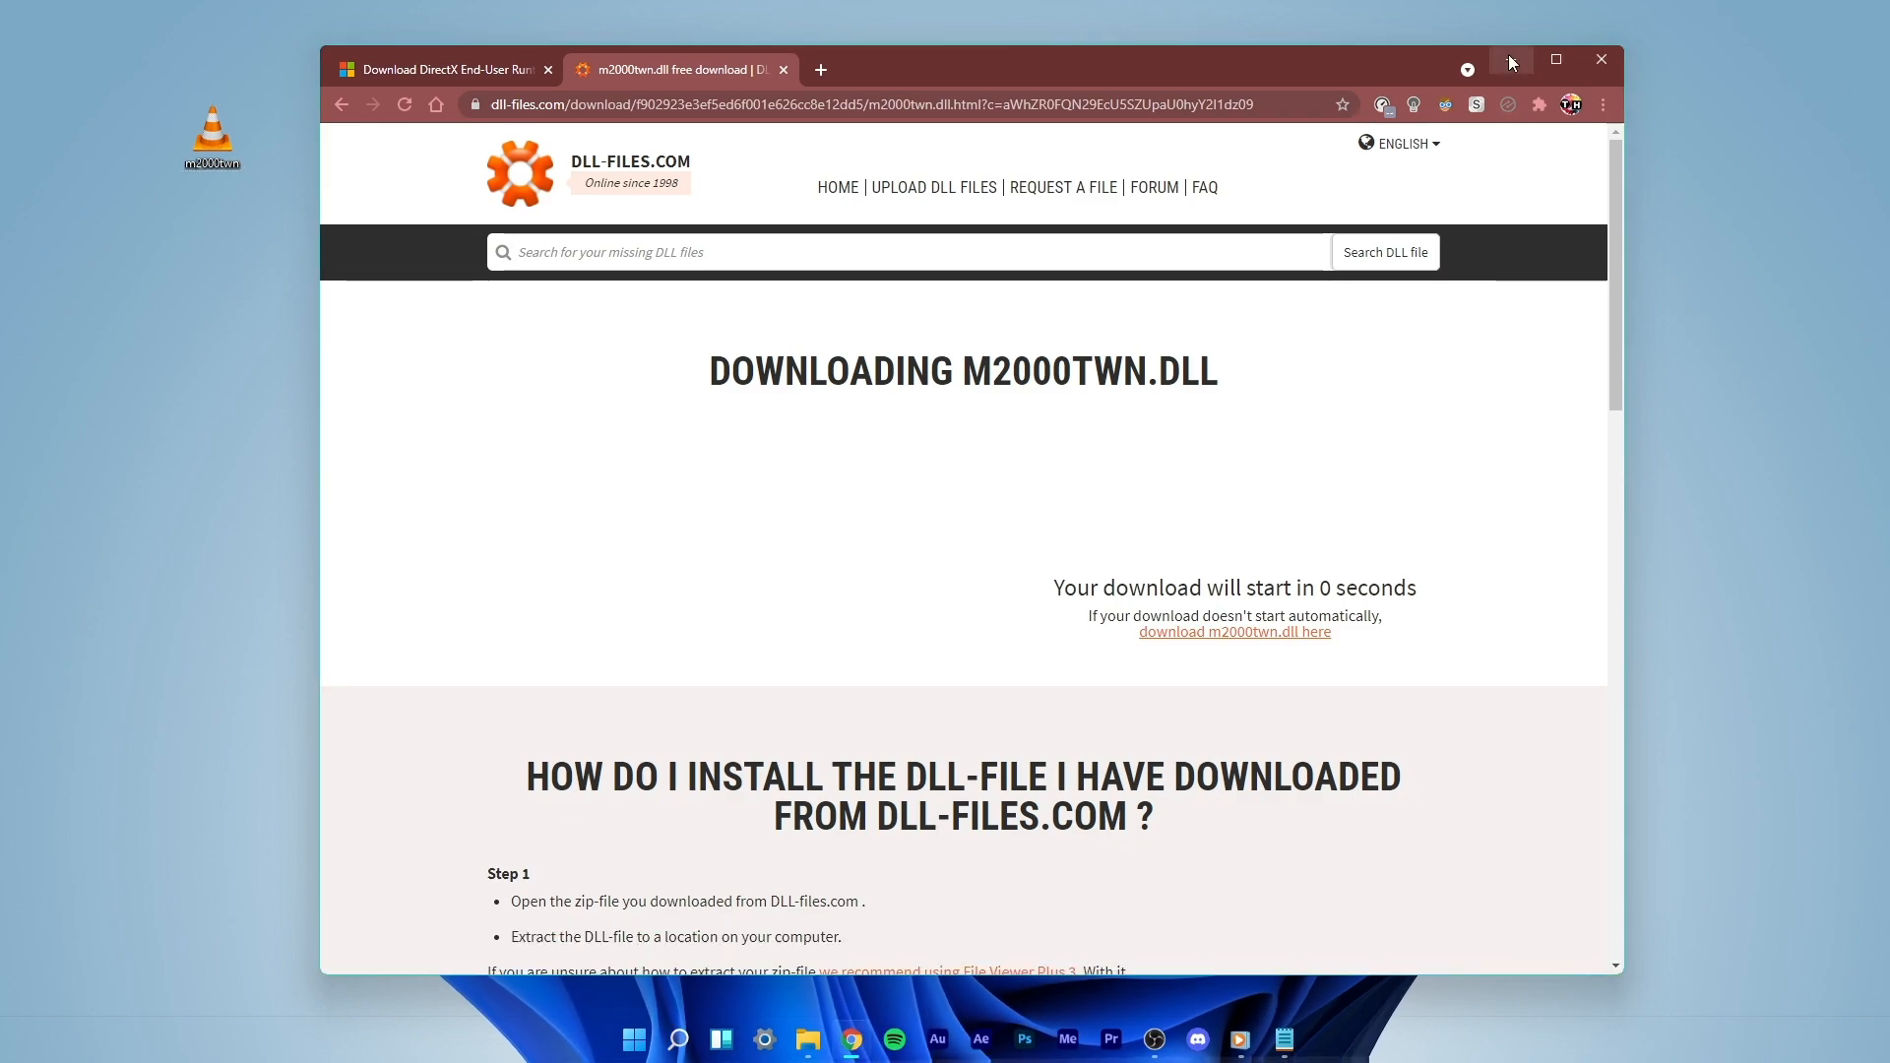
{"action": "left_click", "coordinate": [1600, 61]}
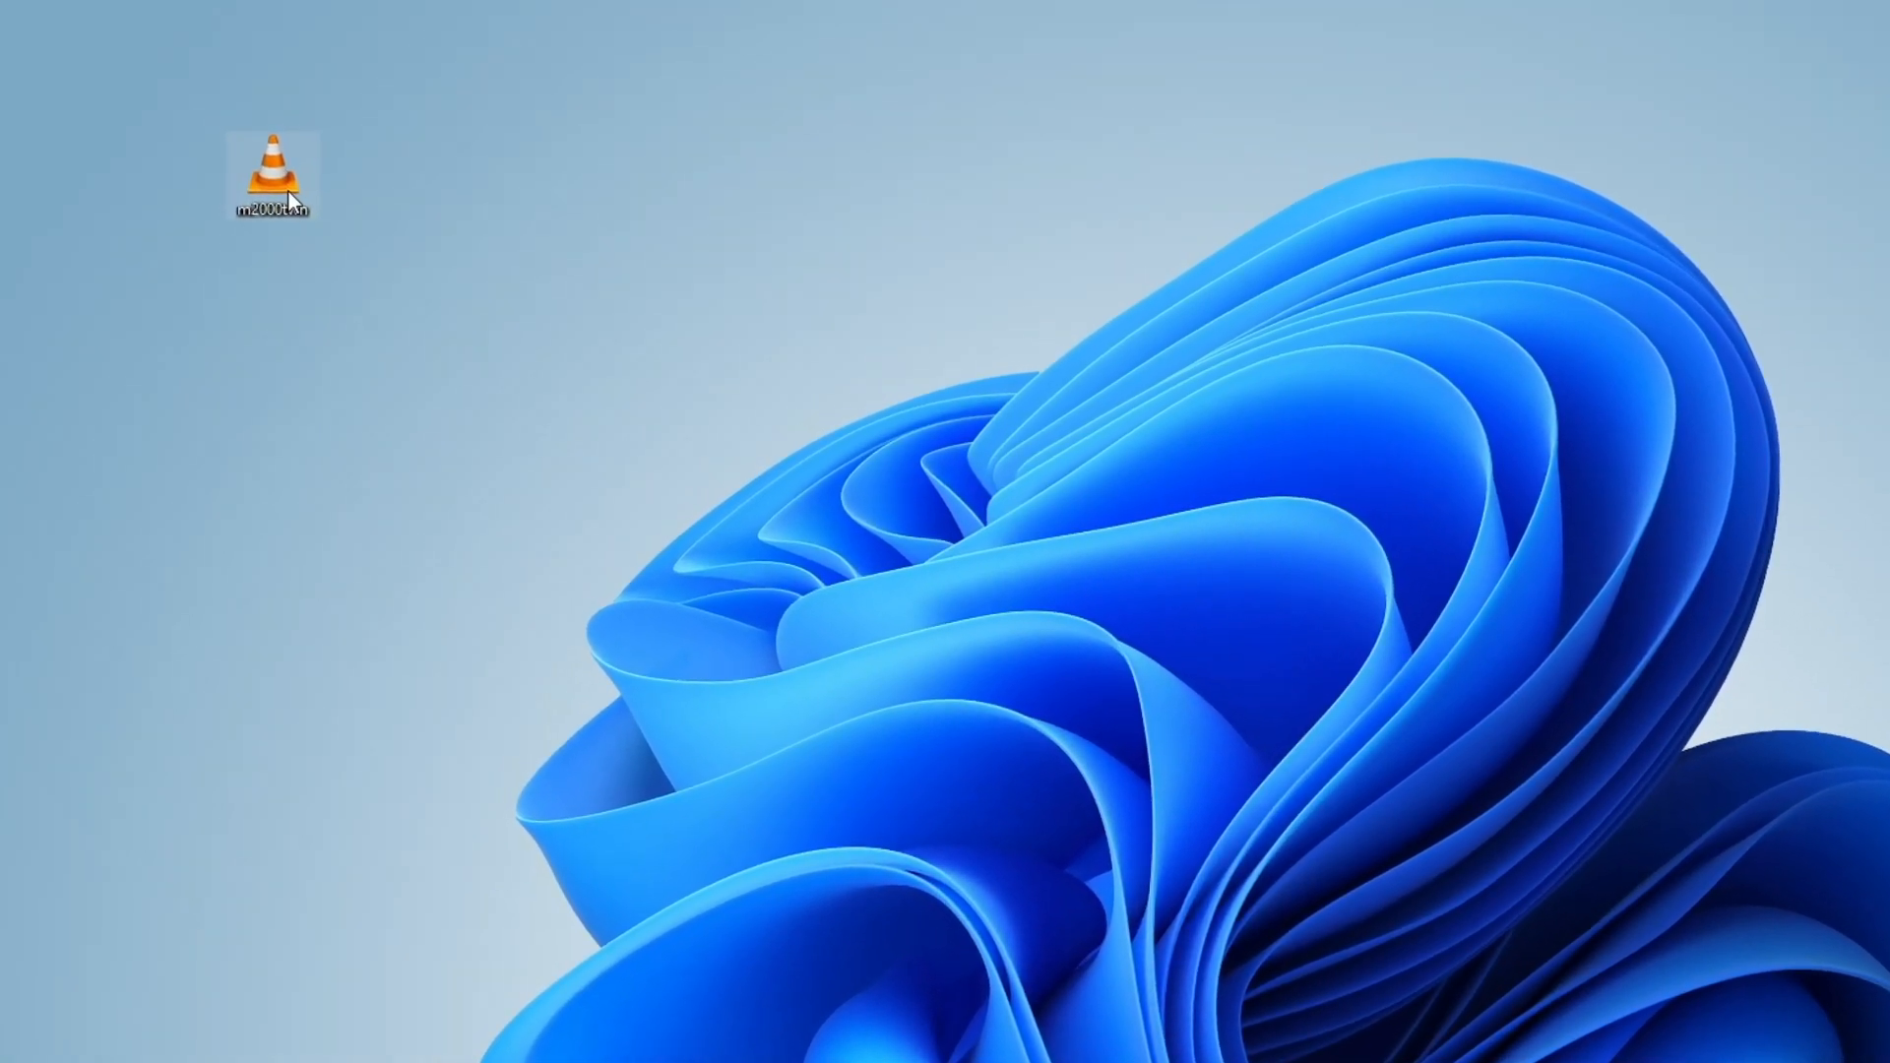
Extract m2000twn.zip to the suggested desktop folder and select M2000Twn.dll.
{"action": "right_click", "coordinate": [276, 181]}
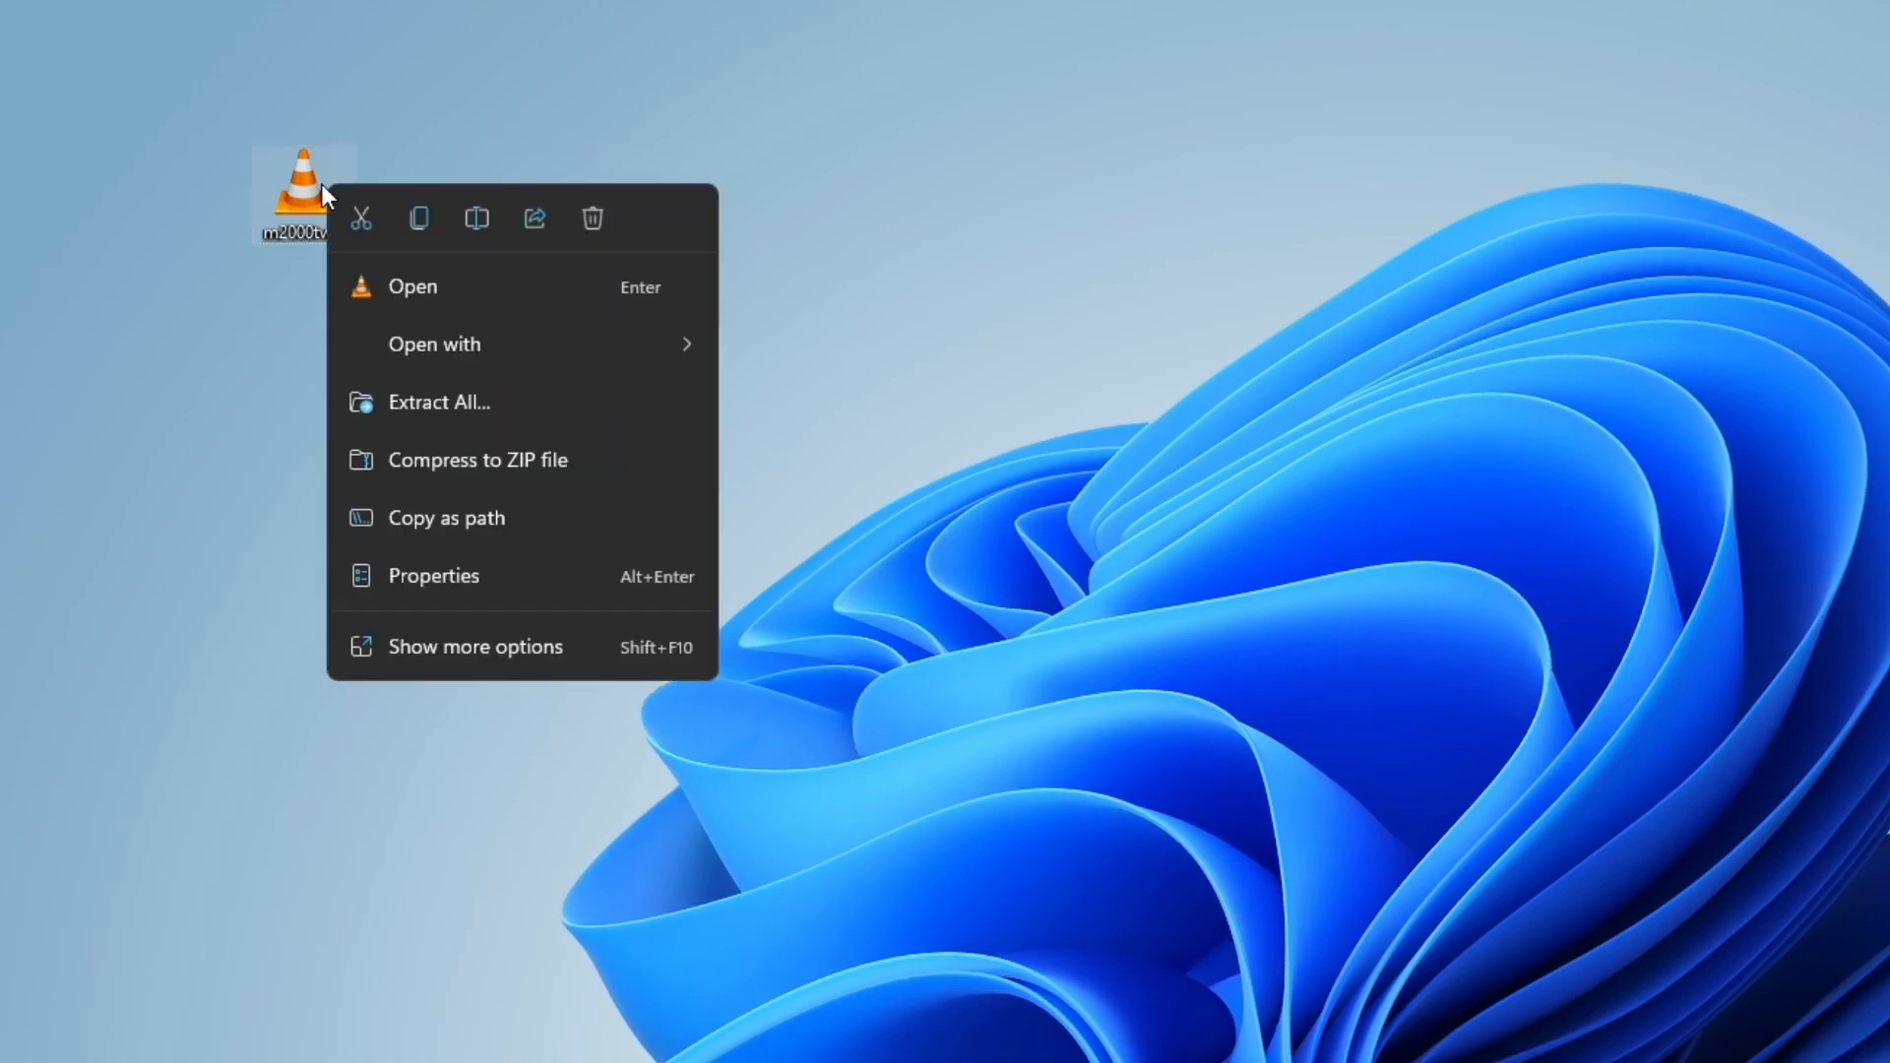
{"action": "mouse_move", "coordinate": [612, 416]}
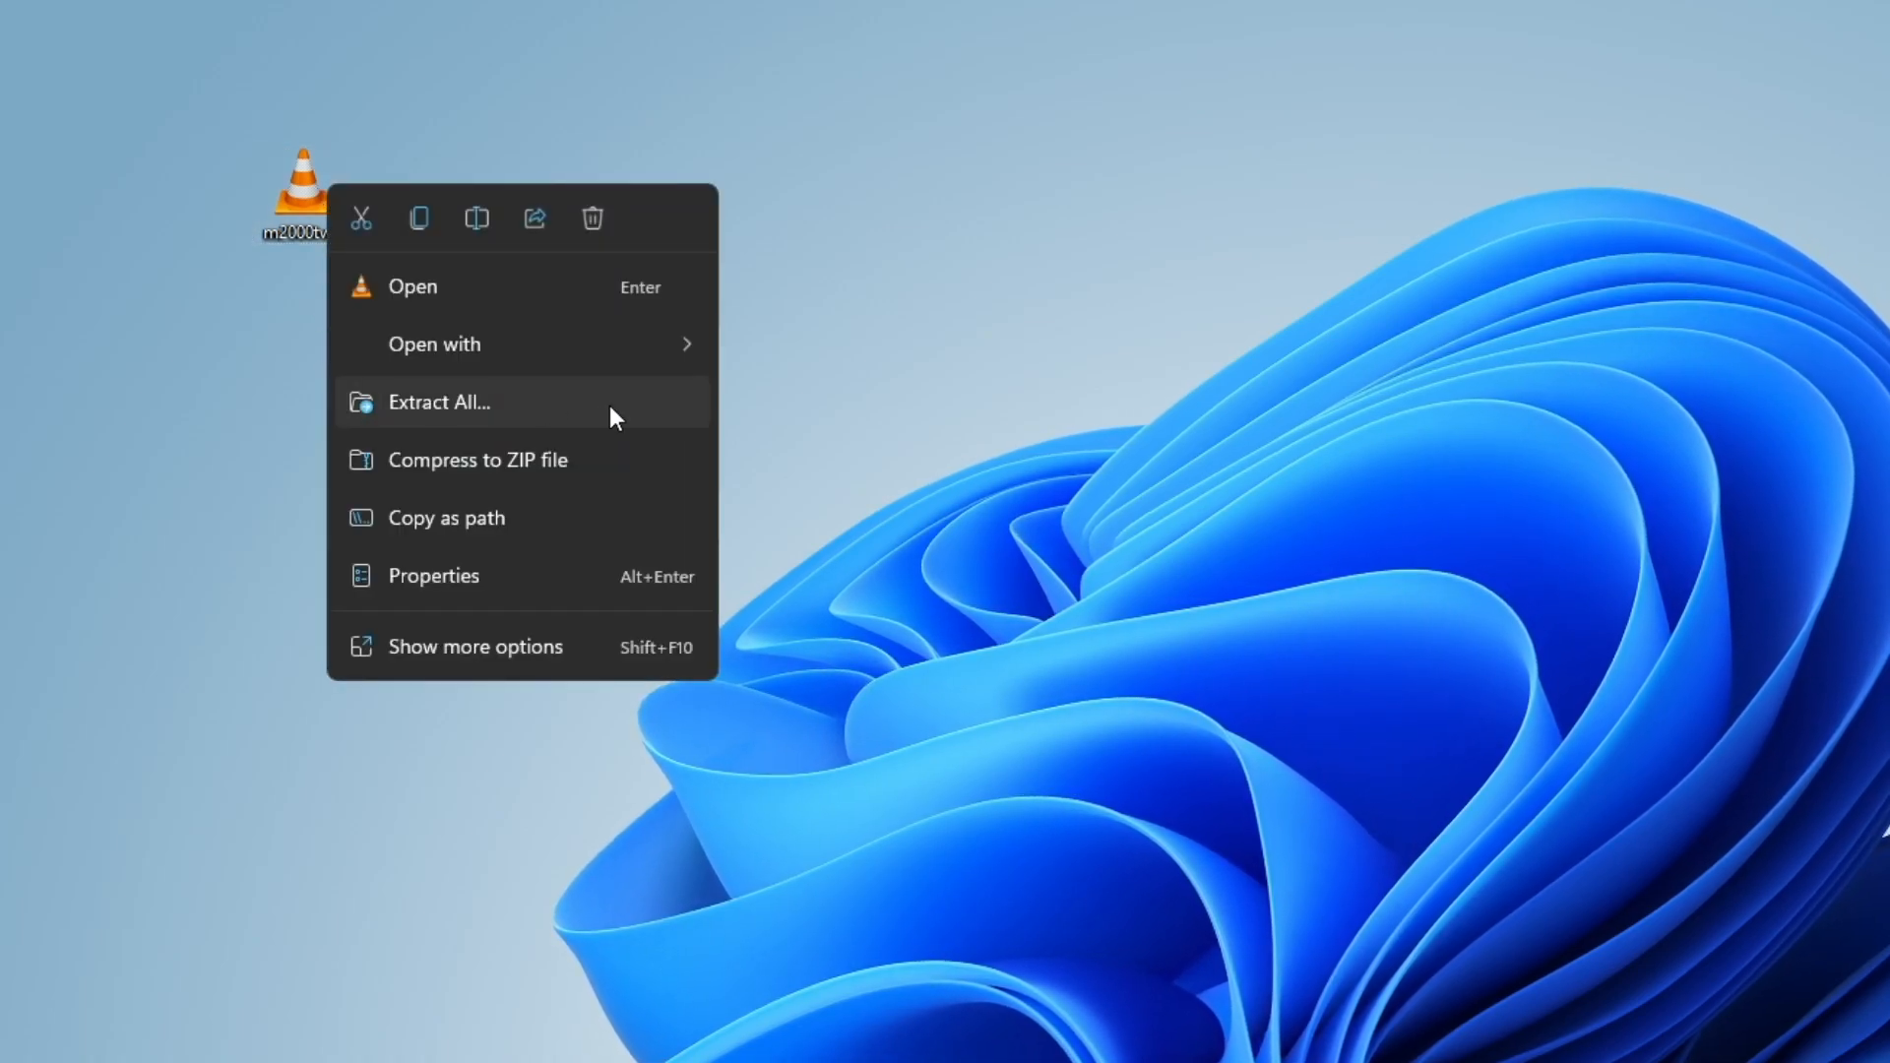
{"action": "left_click", "coordinate": [437, 402]}
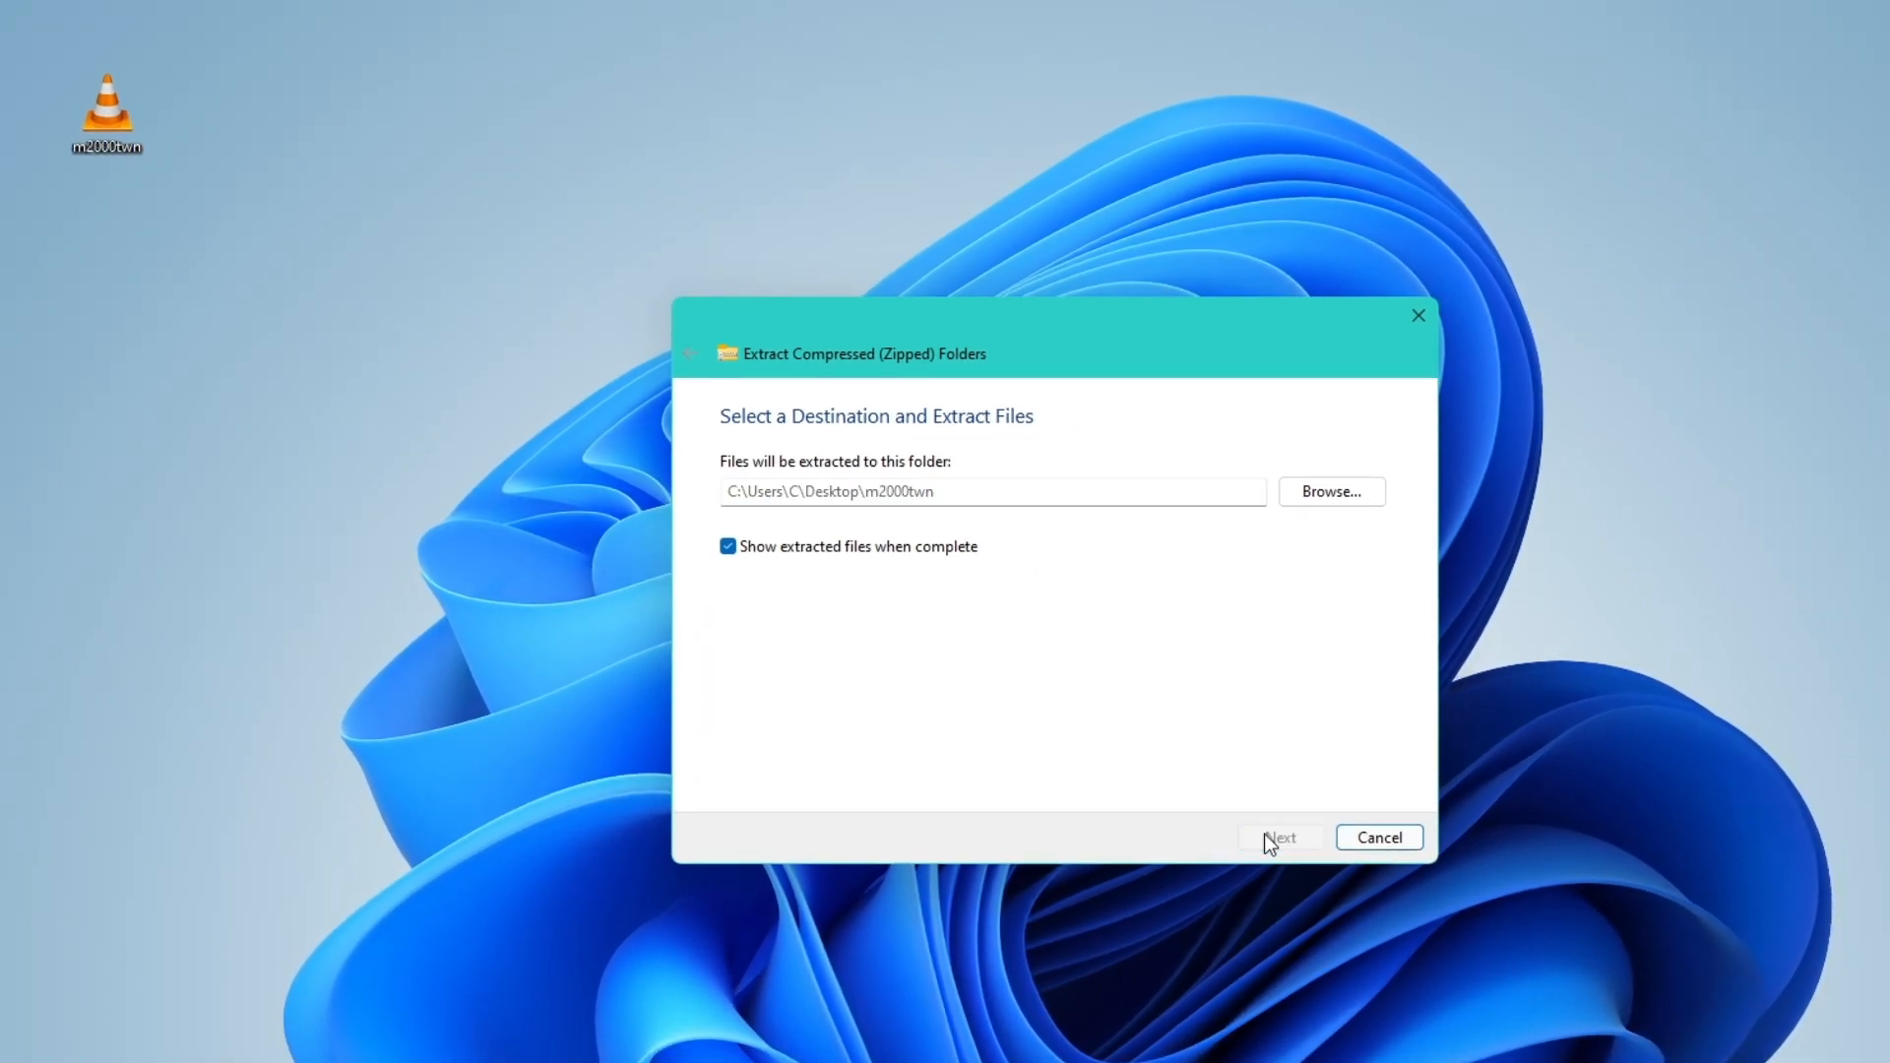
{"action": "left_click", "coordinate": [1280, 836]}
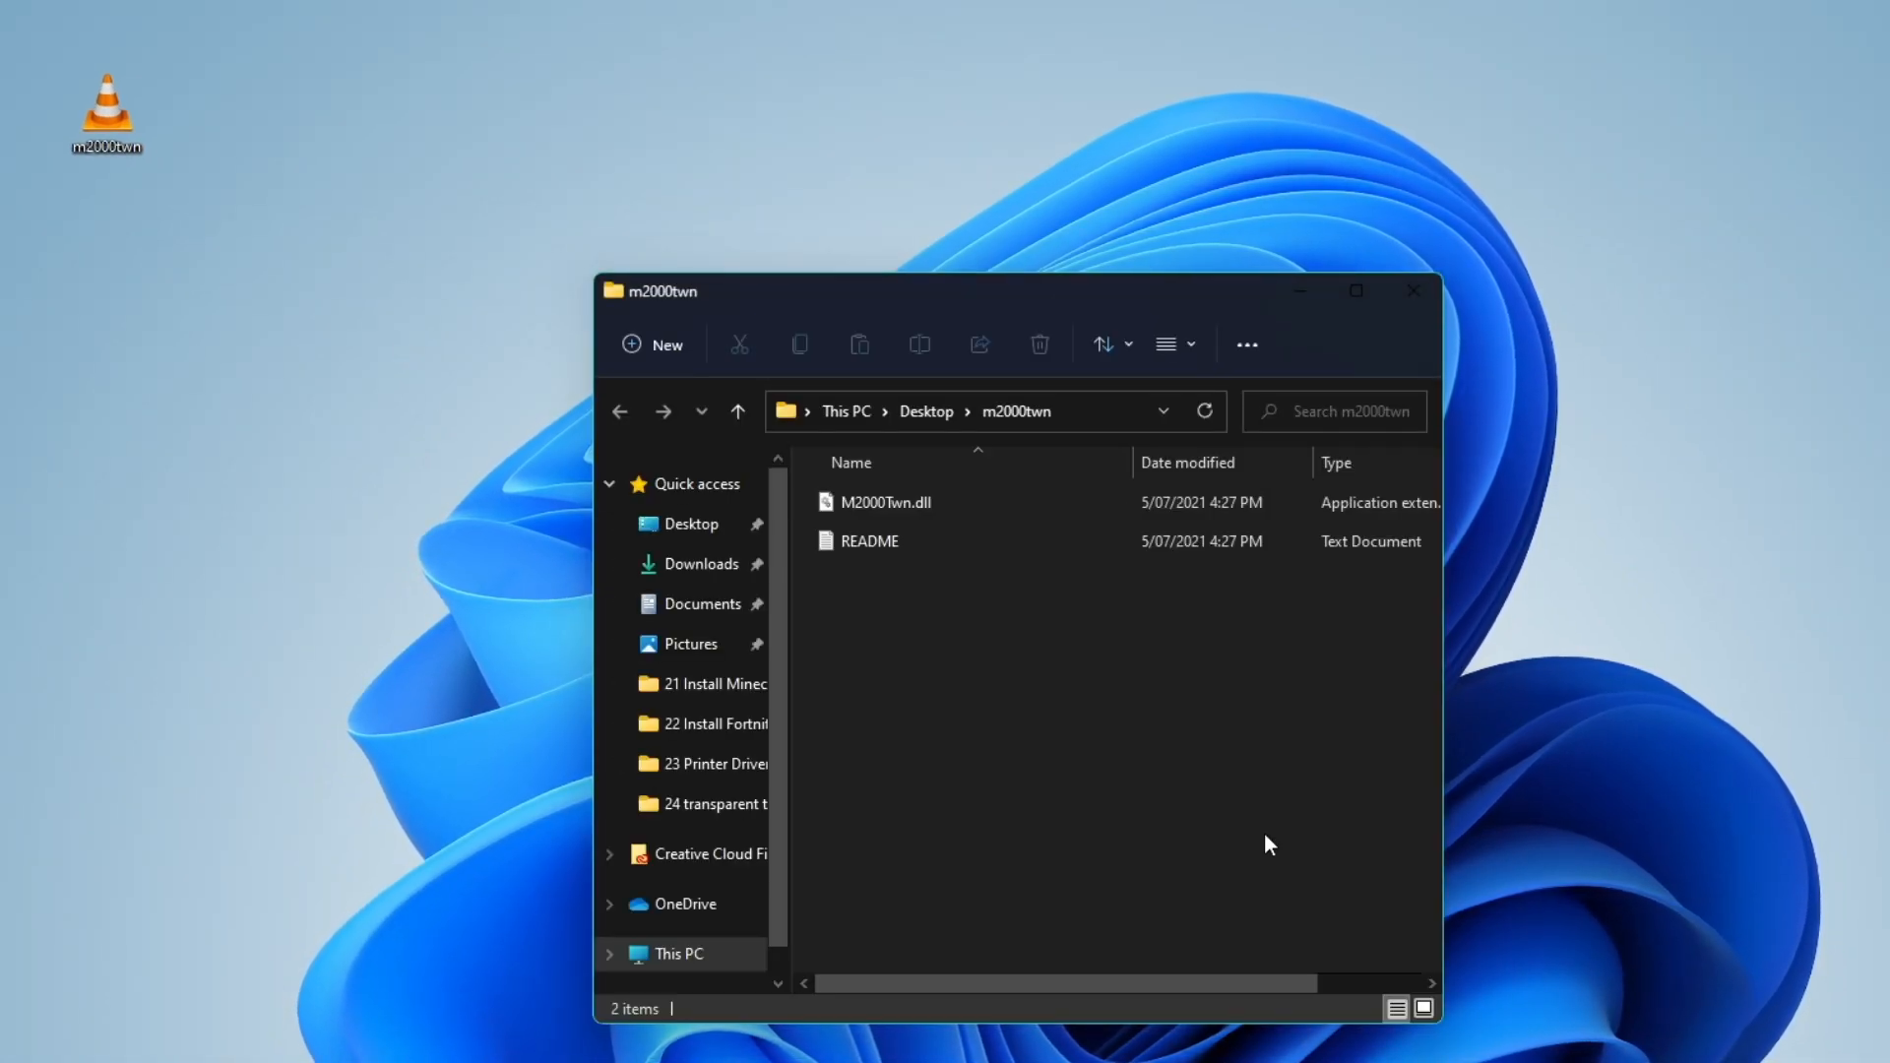
{"action": "left_click", "coordinate": [885, 502]}
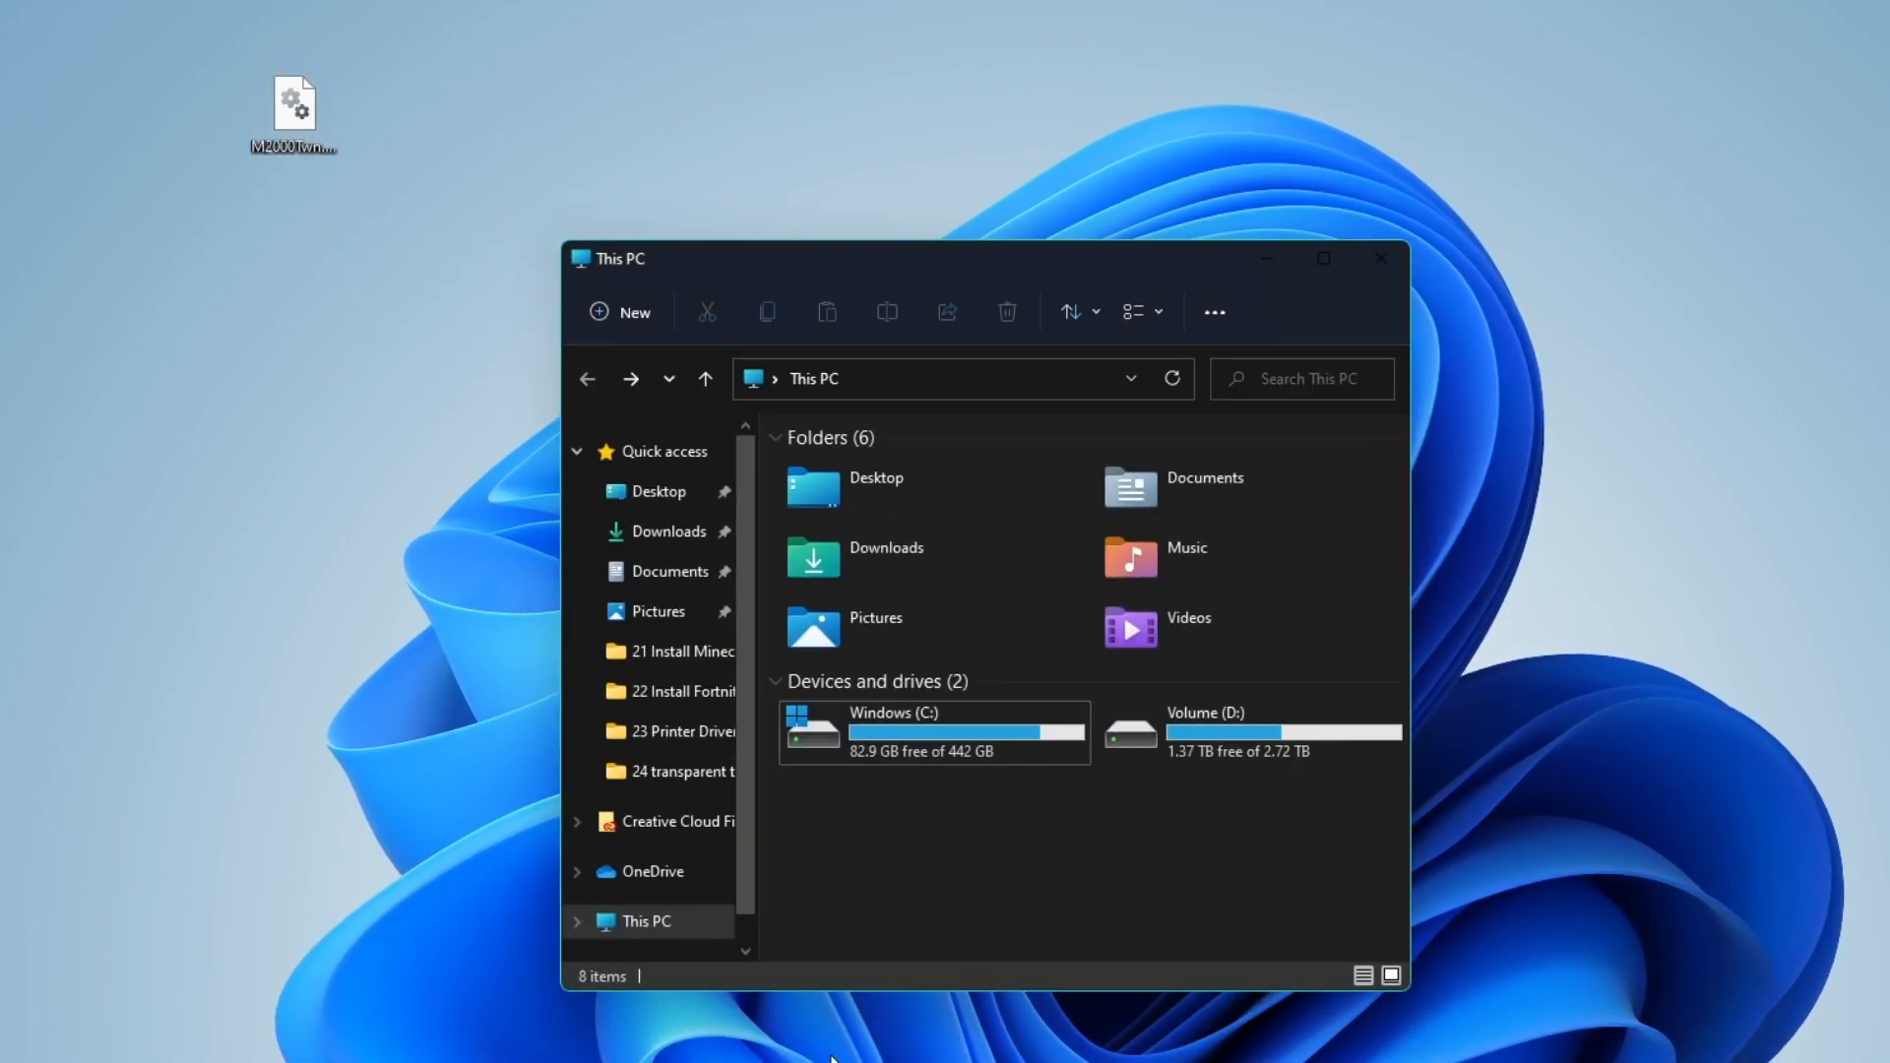
Enable 'Show hidden files, folders, and drives' in Folder Options and apply it.
{"action": "left_click", "coordinate": [1215, 313]}
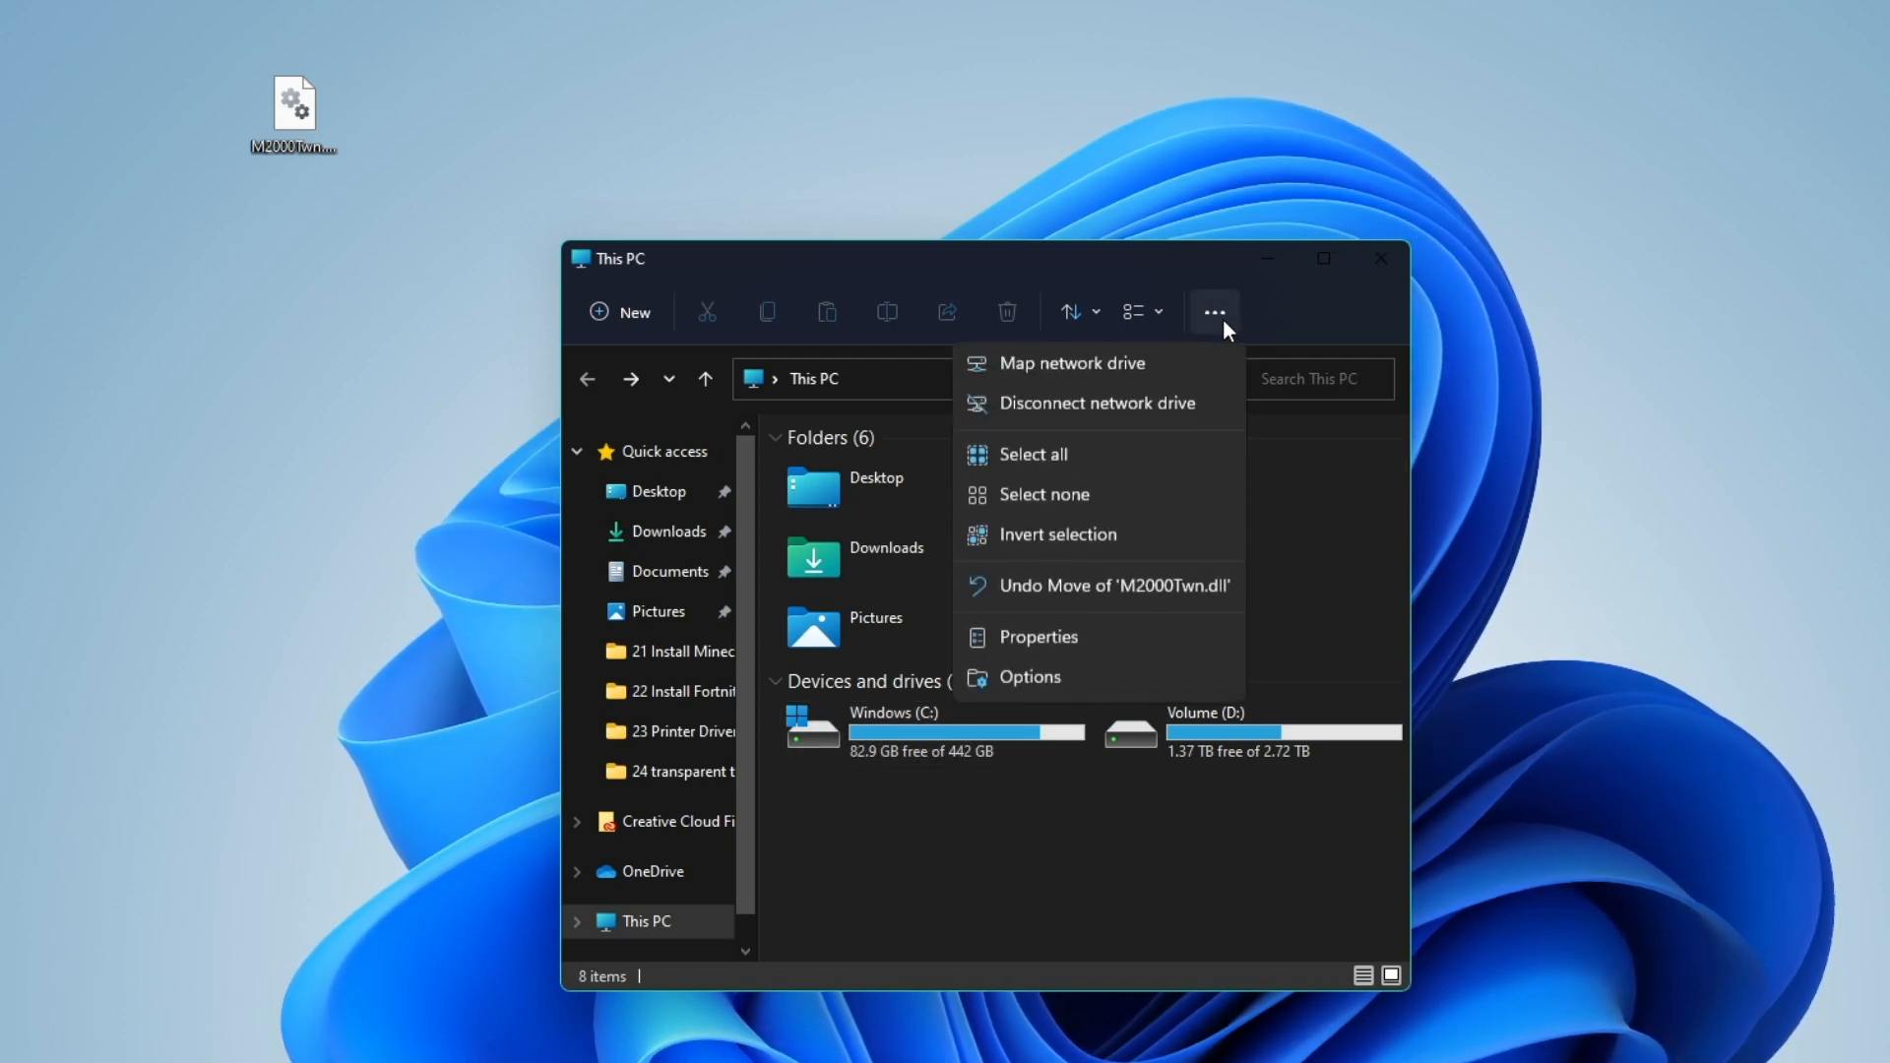
{"action": "left_click", "coordinate": [1030, 676]}
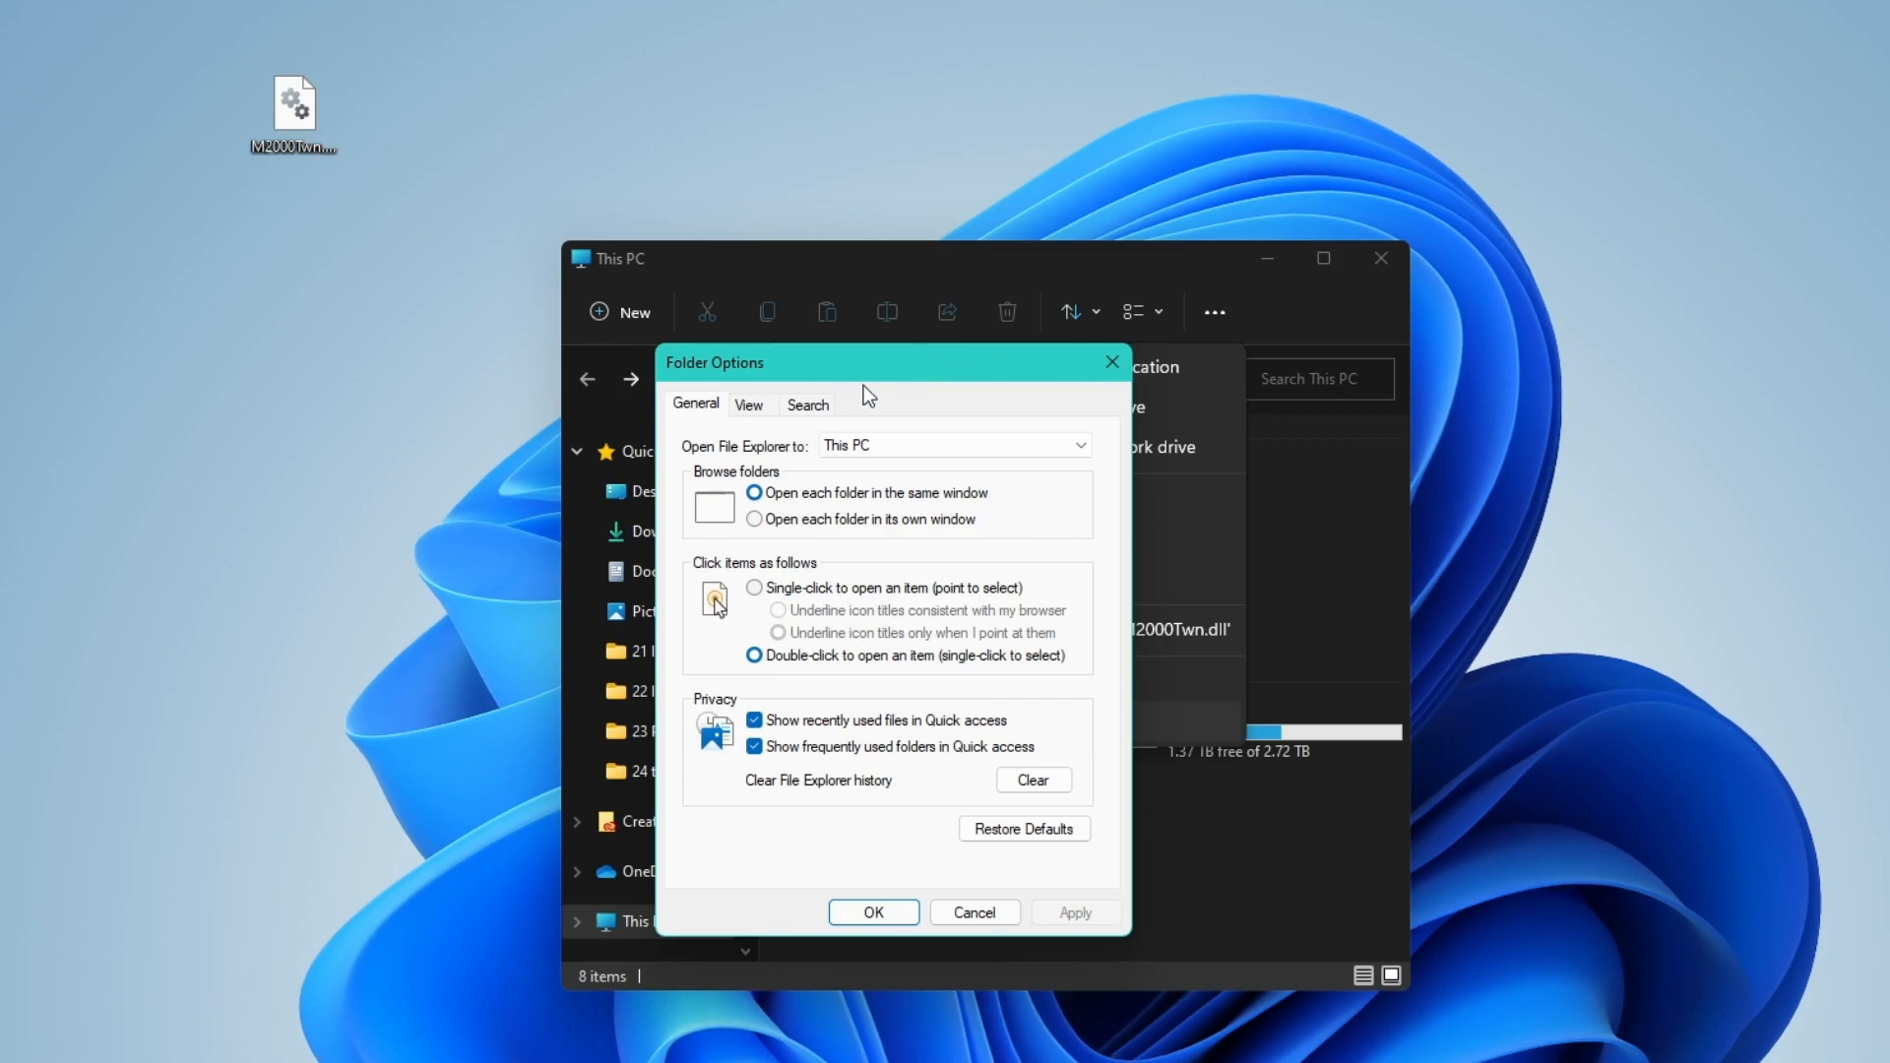
{"action": "left_click", "coordinate": [748, 404]}
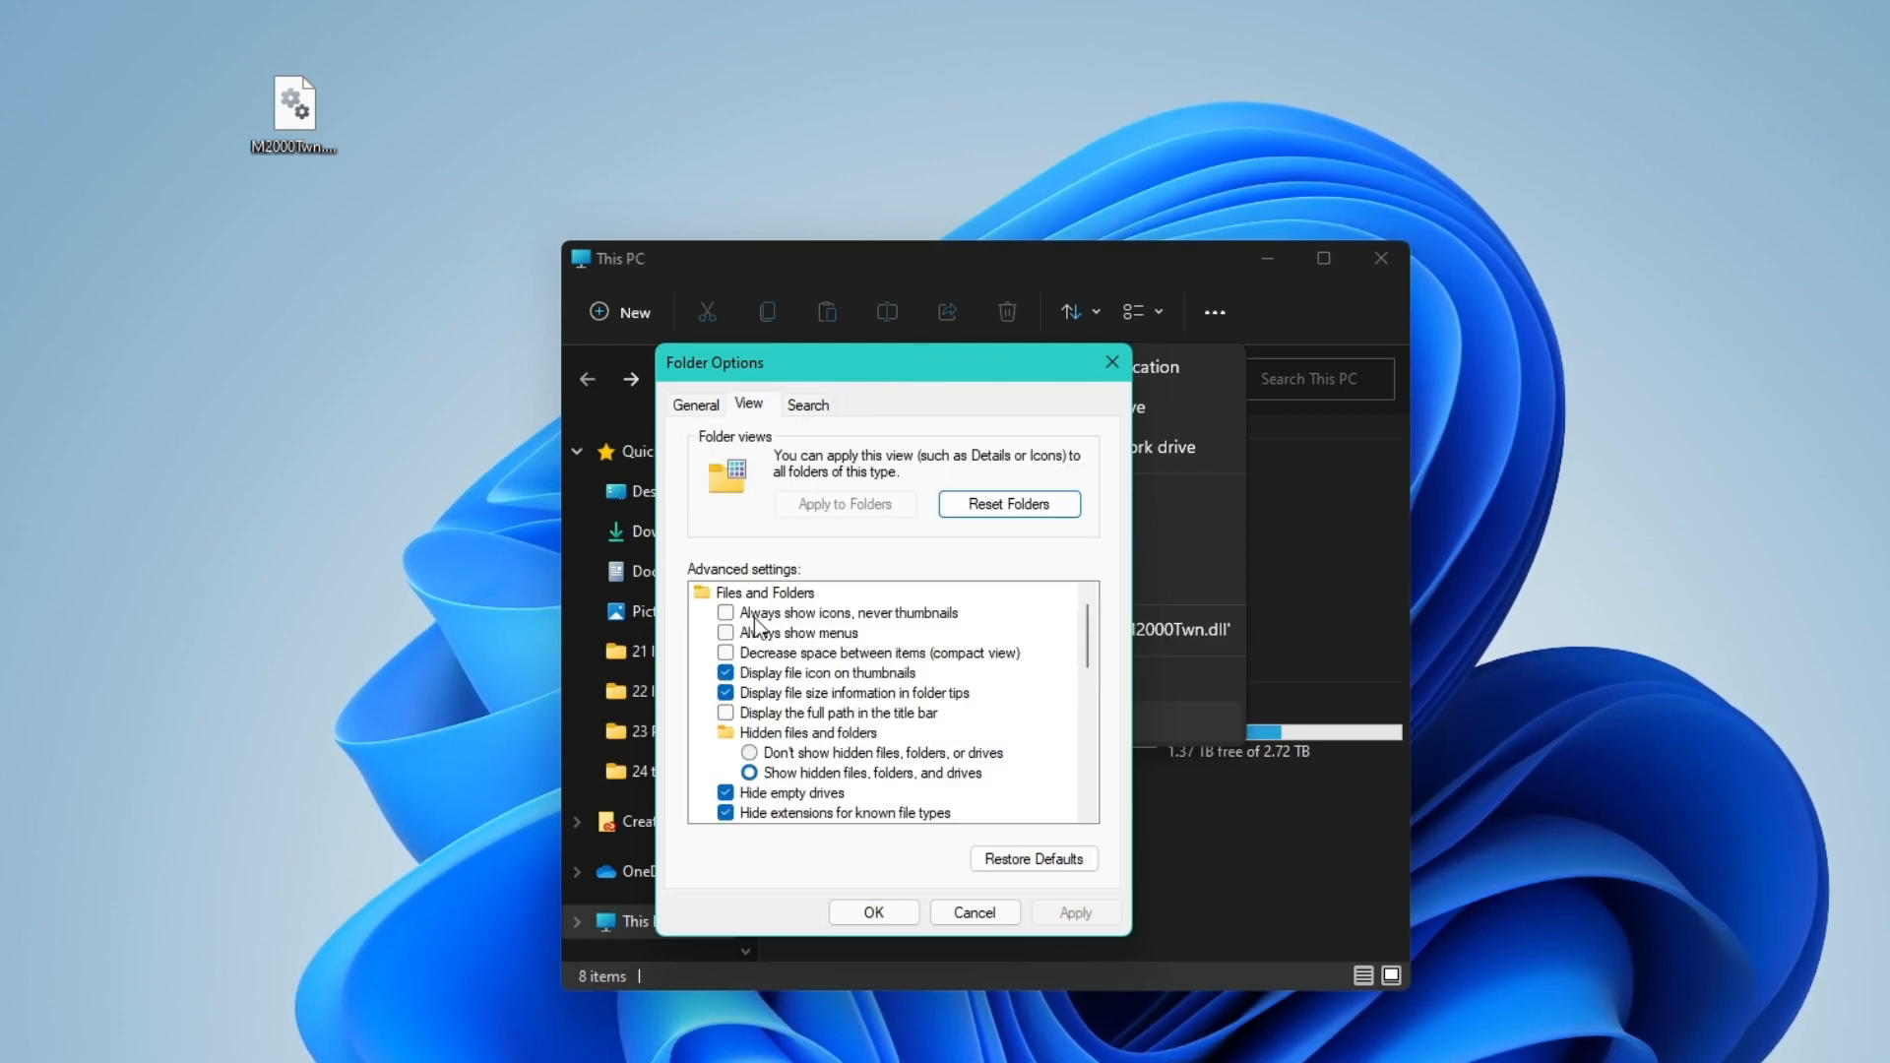
{"action": "left_click", "coordinate": [748, 772]}
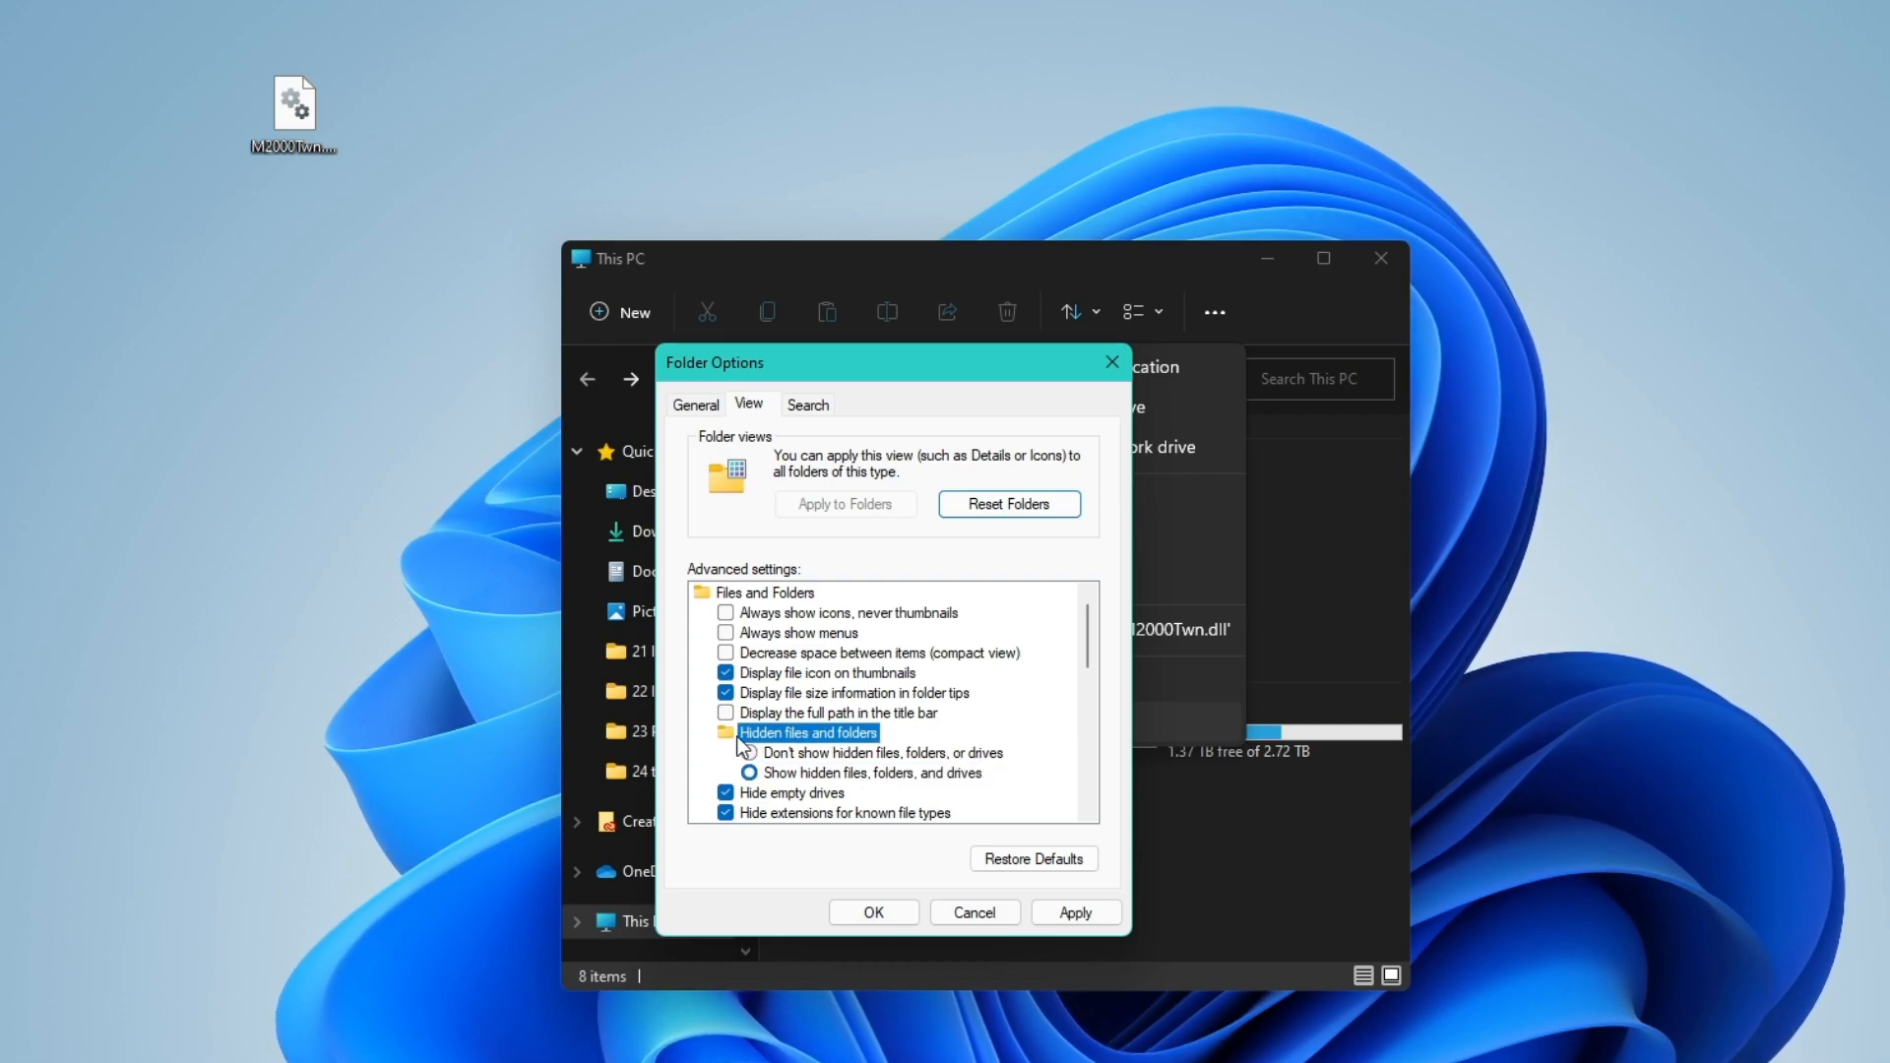
{"action": "left_click", "coordinate": [748, 771]}
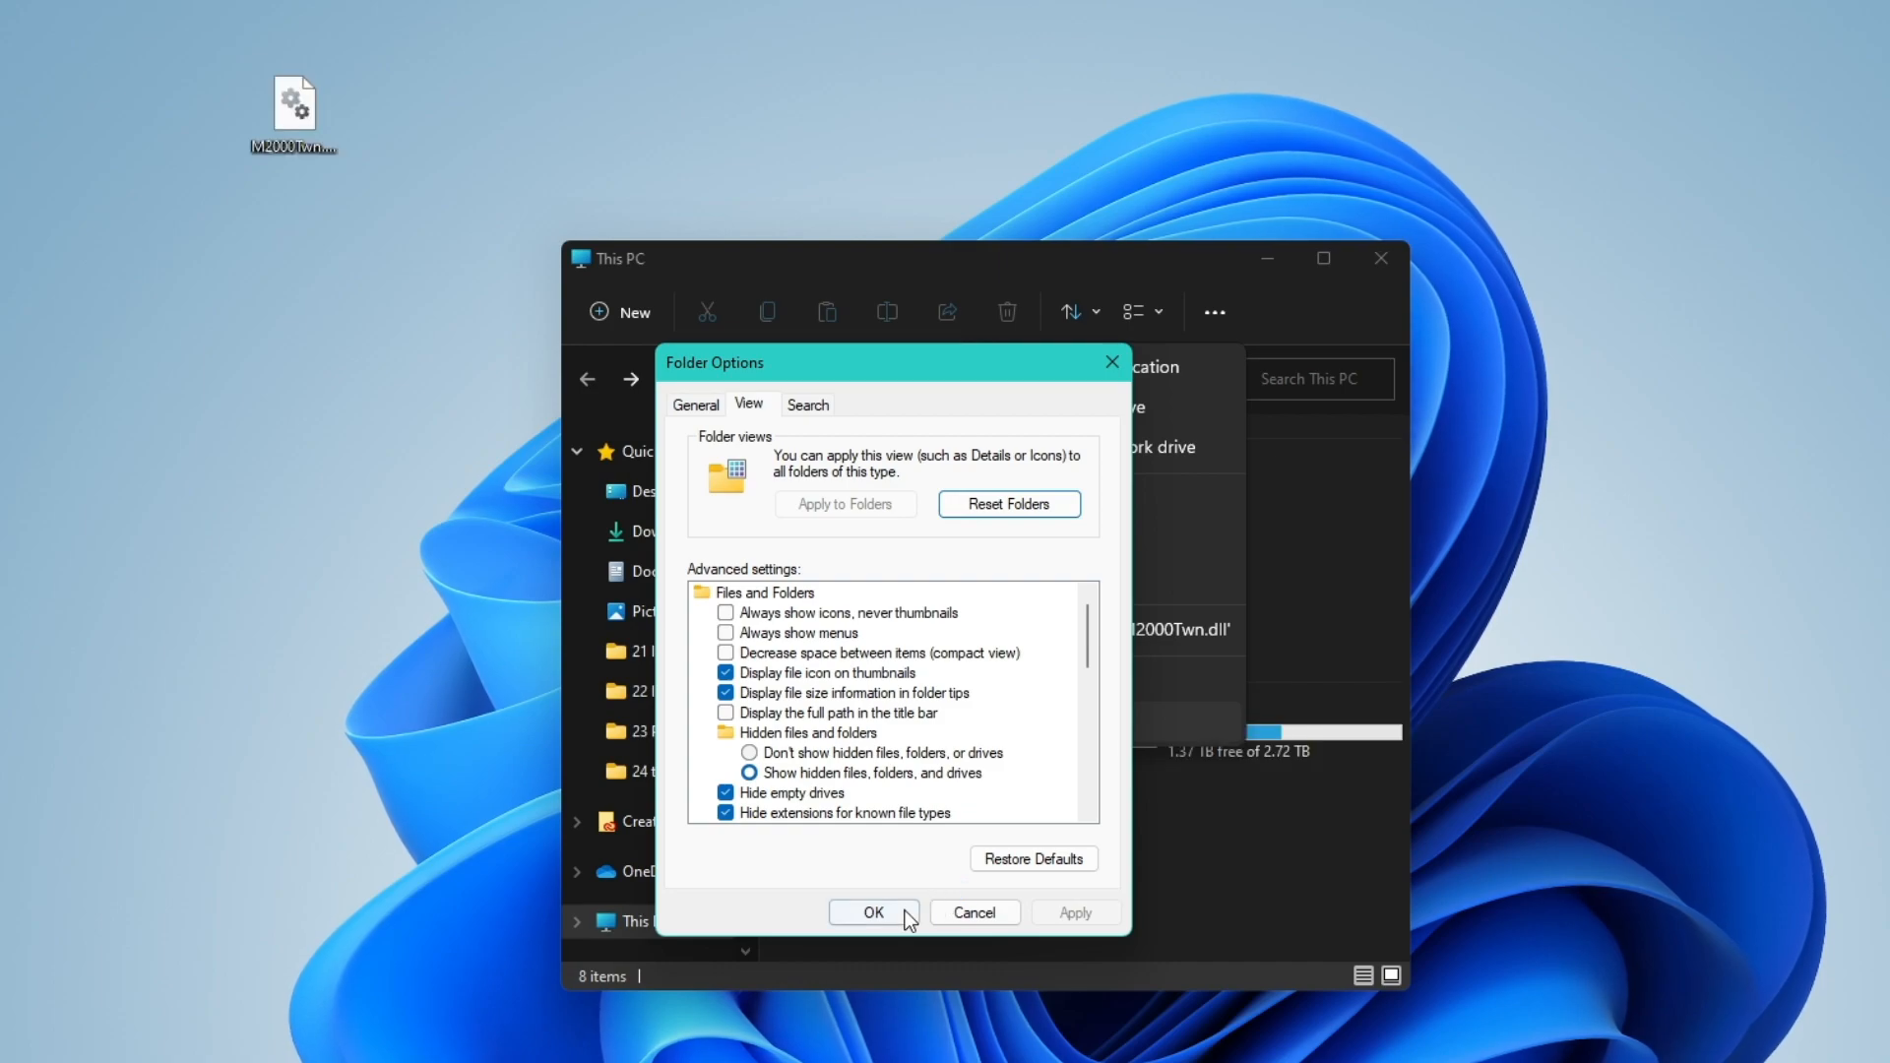
{"action": "left_click", "coordinate": [872, 911]}
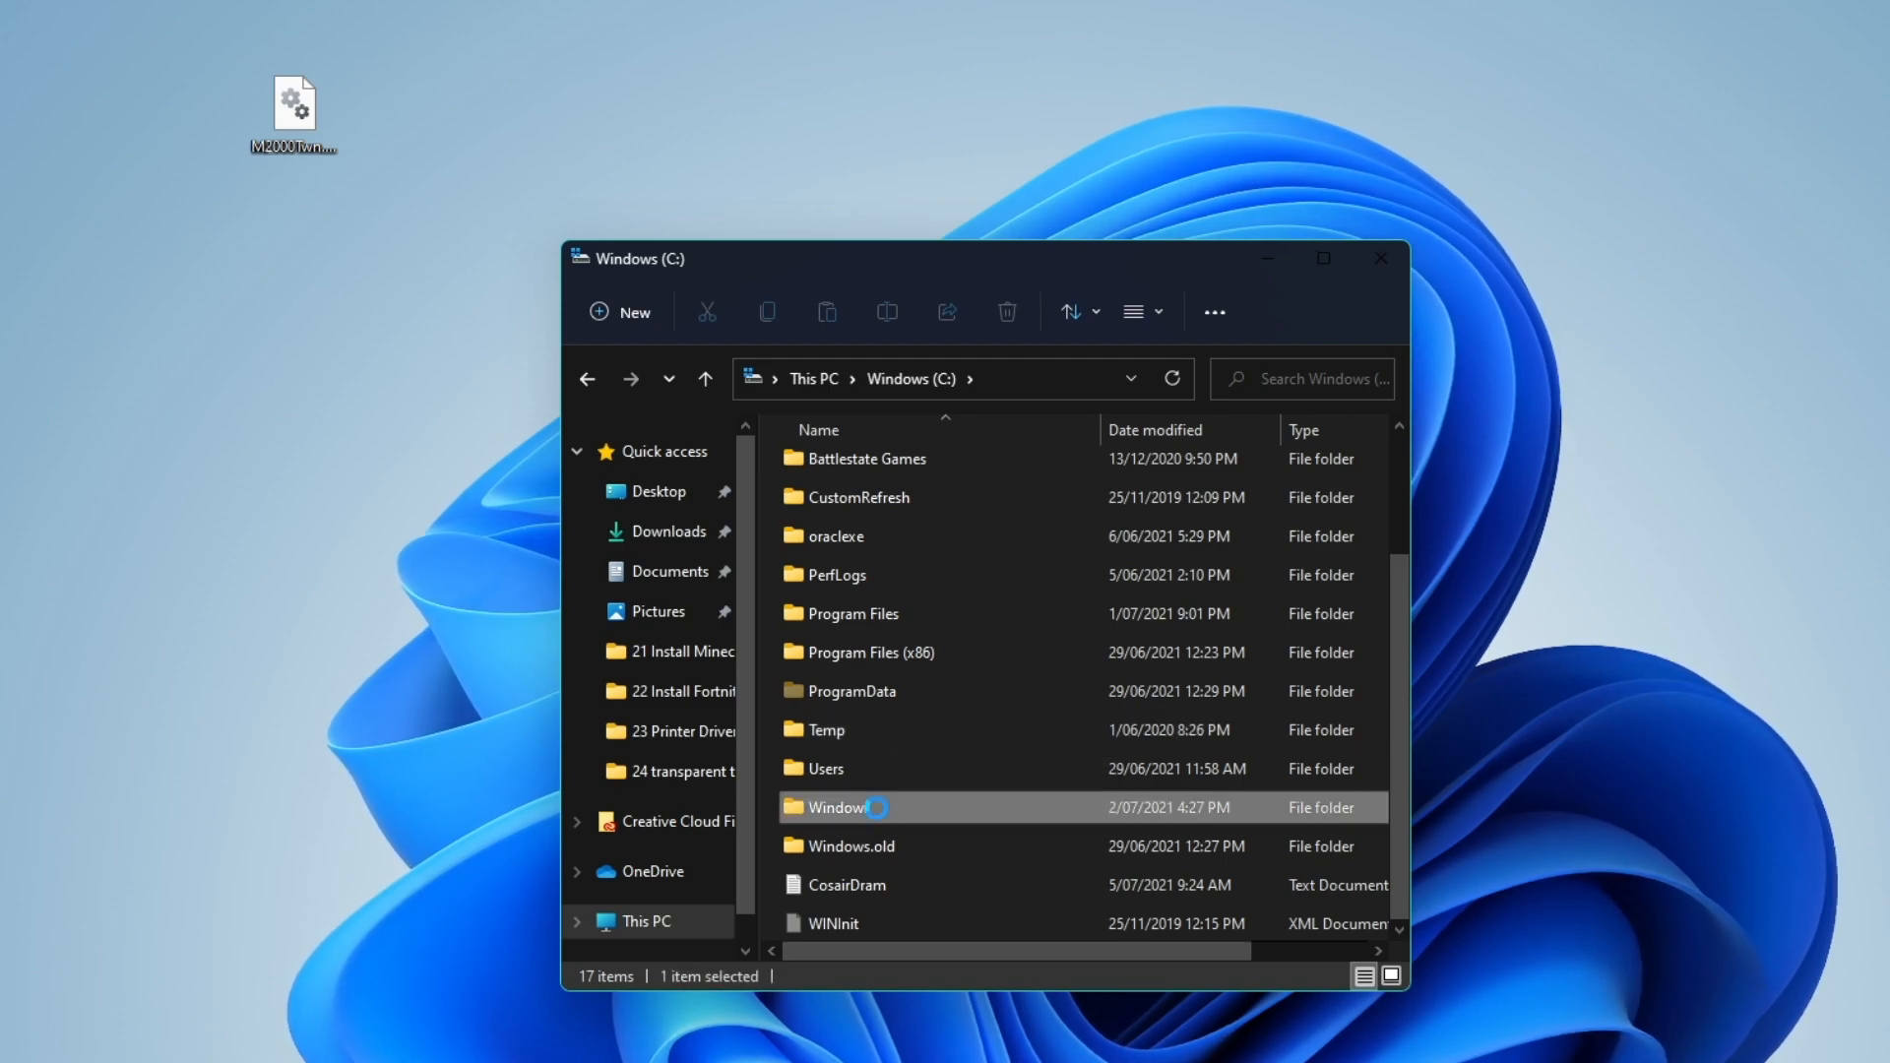
Browse into the Windows folder toward System32 and select M2000Twn.dll on the desktop.
{"action": "double_click", "coordinate": [836, 807]}
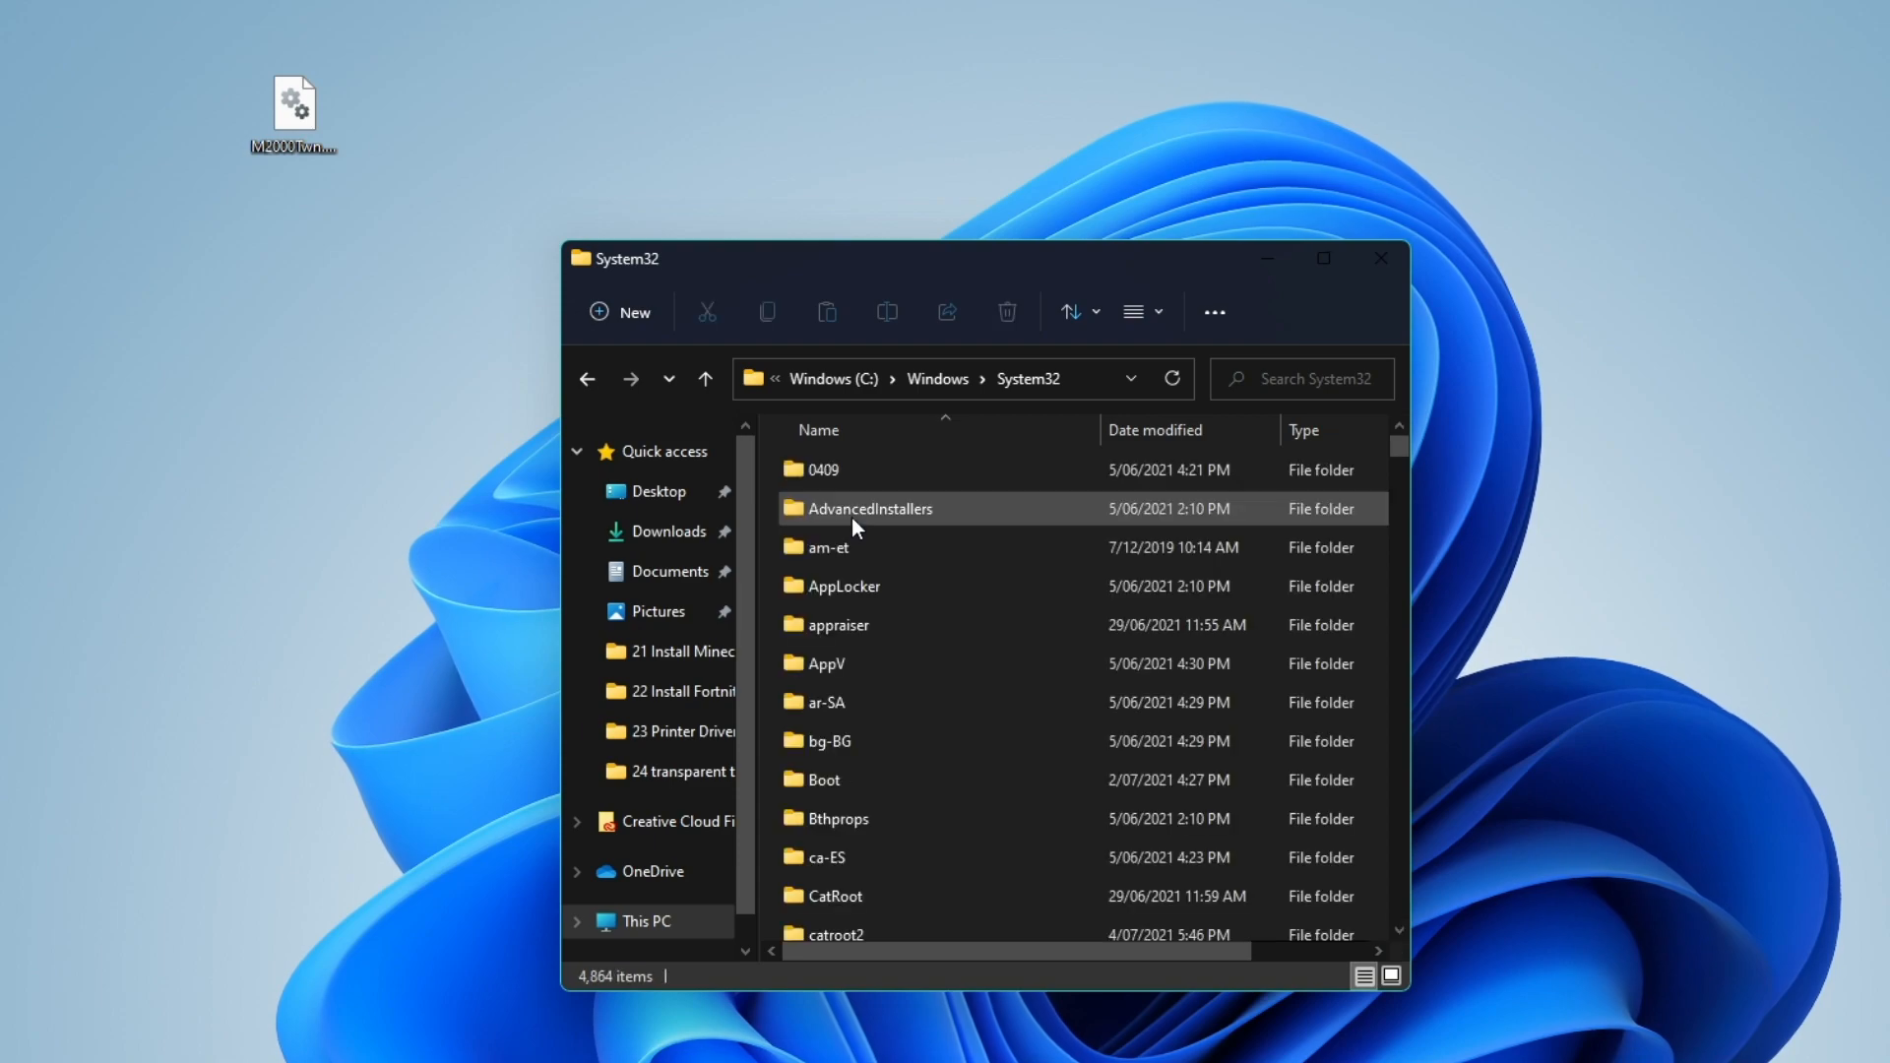
{"action": "left_click", "coordinate": [293, 110]}
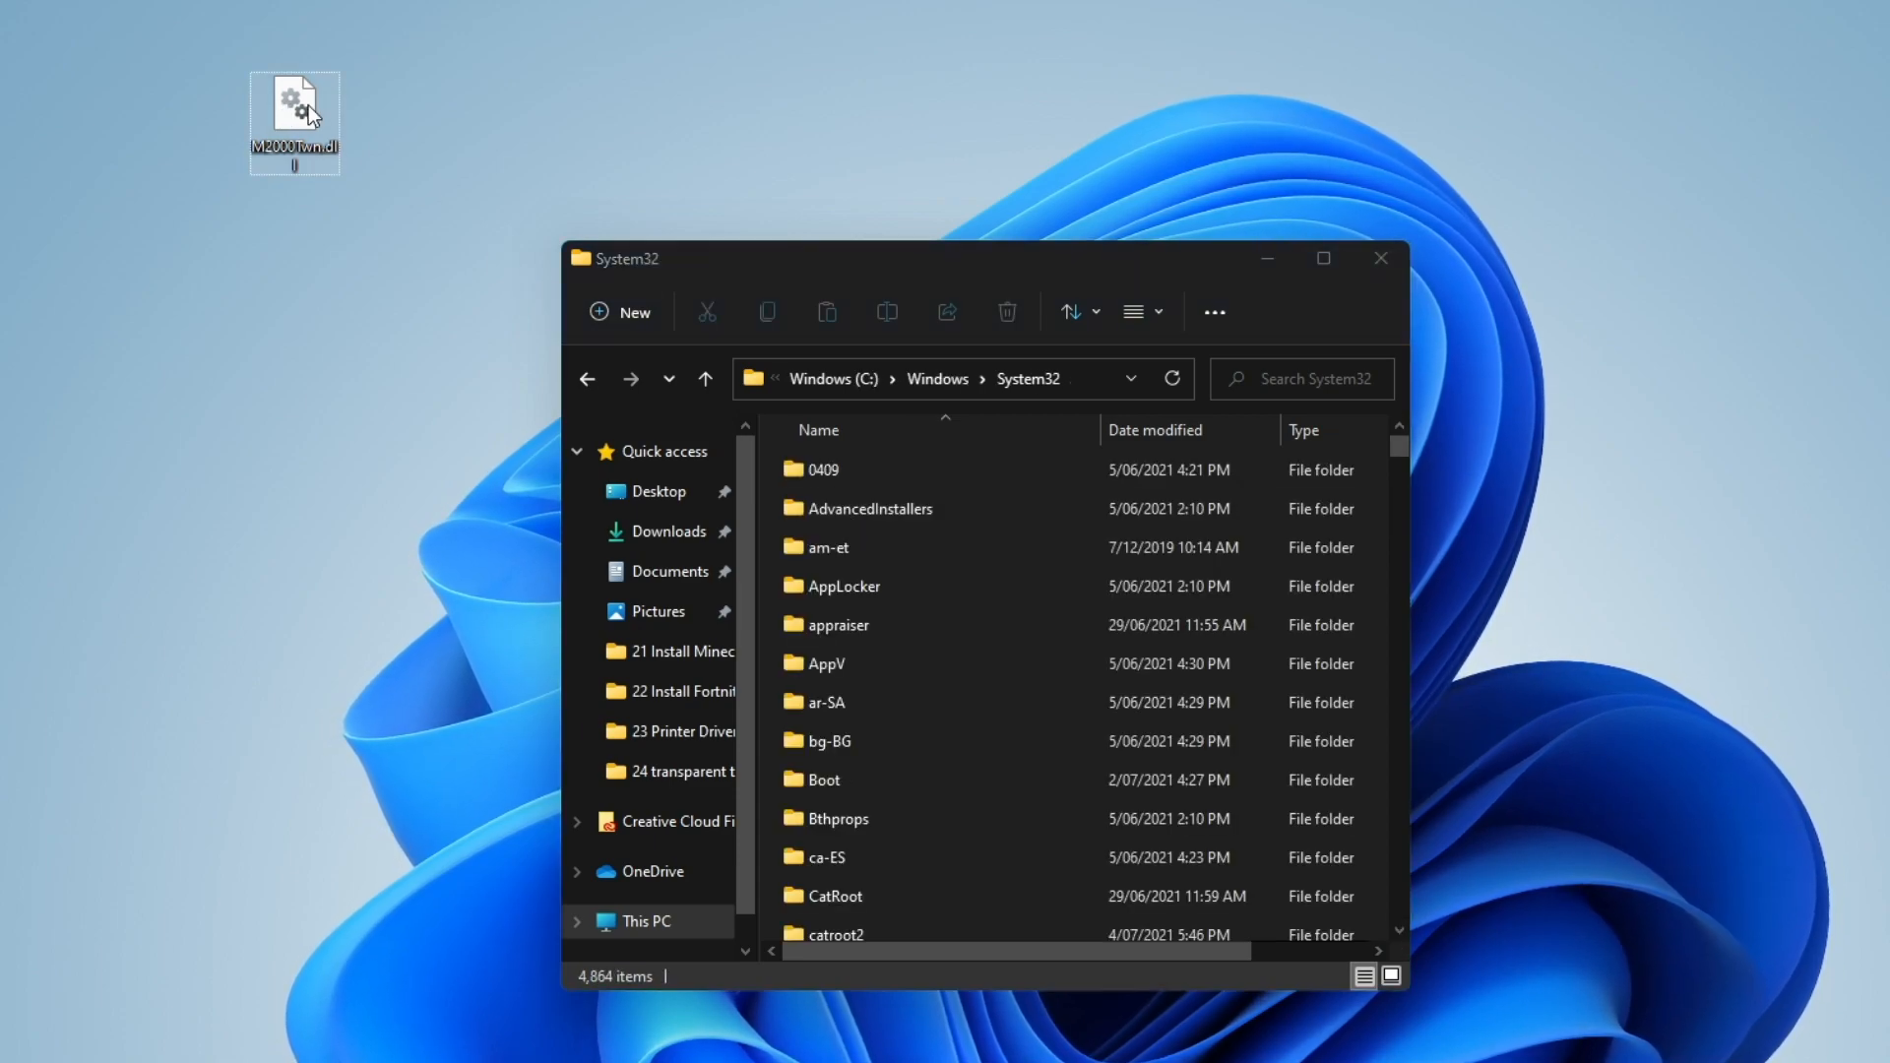